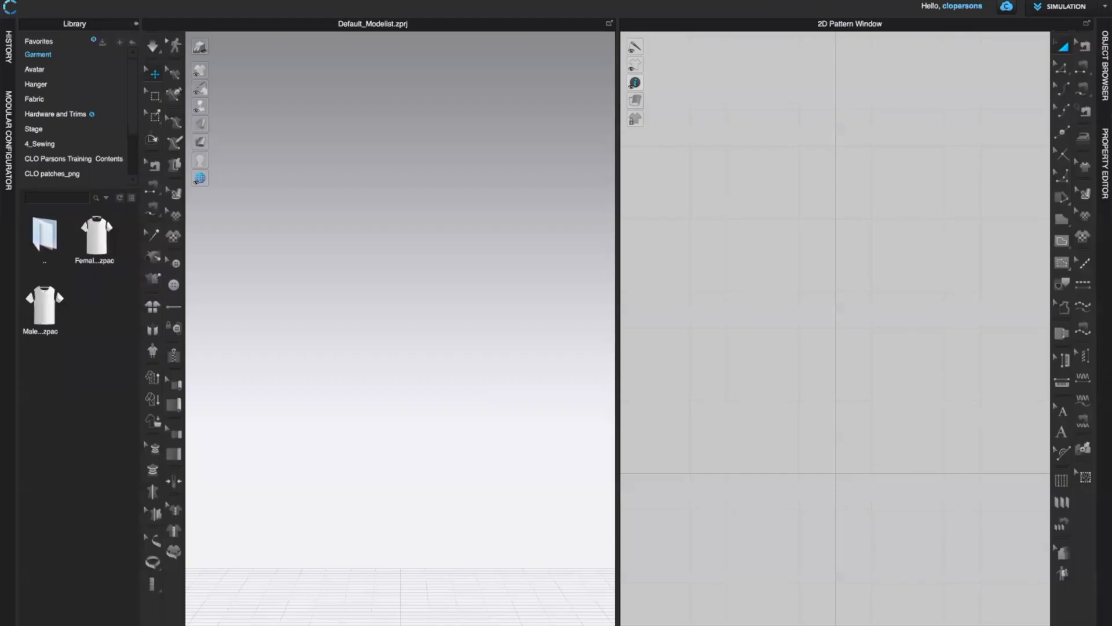
mouse_move(515, 129)
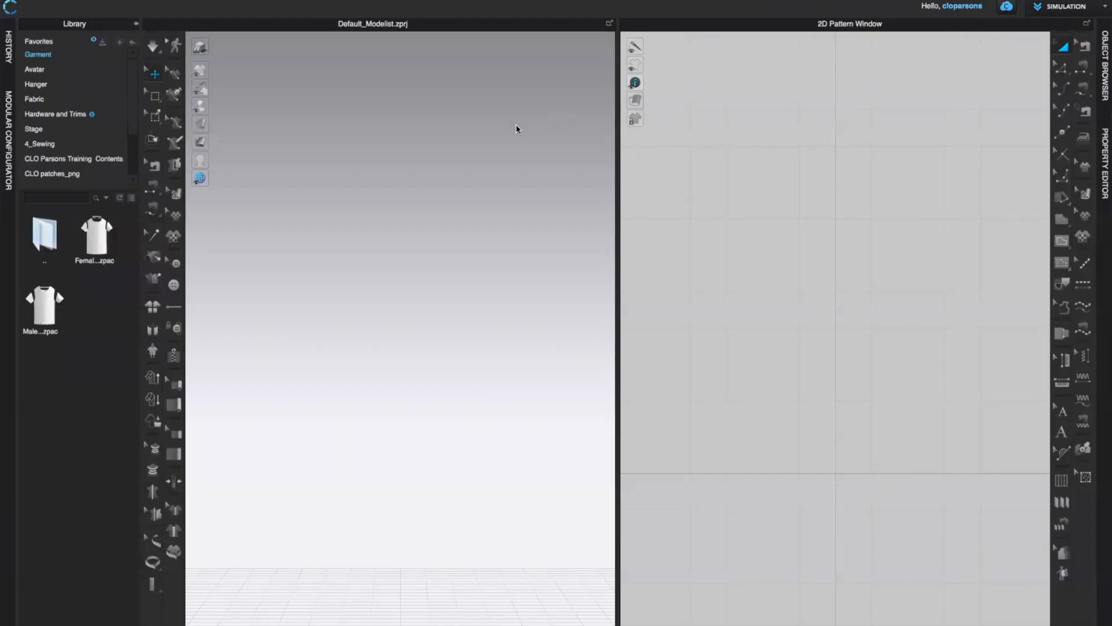
mouse_move(442, 262)
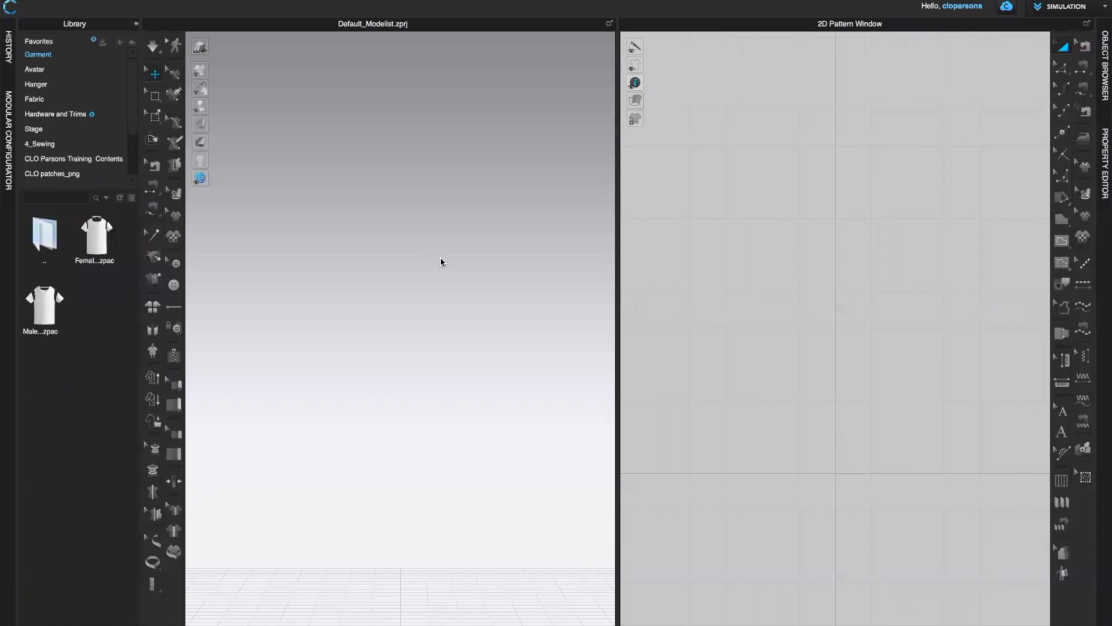
mouse_move(490, 226)
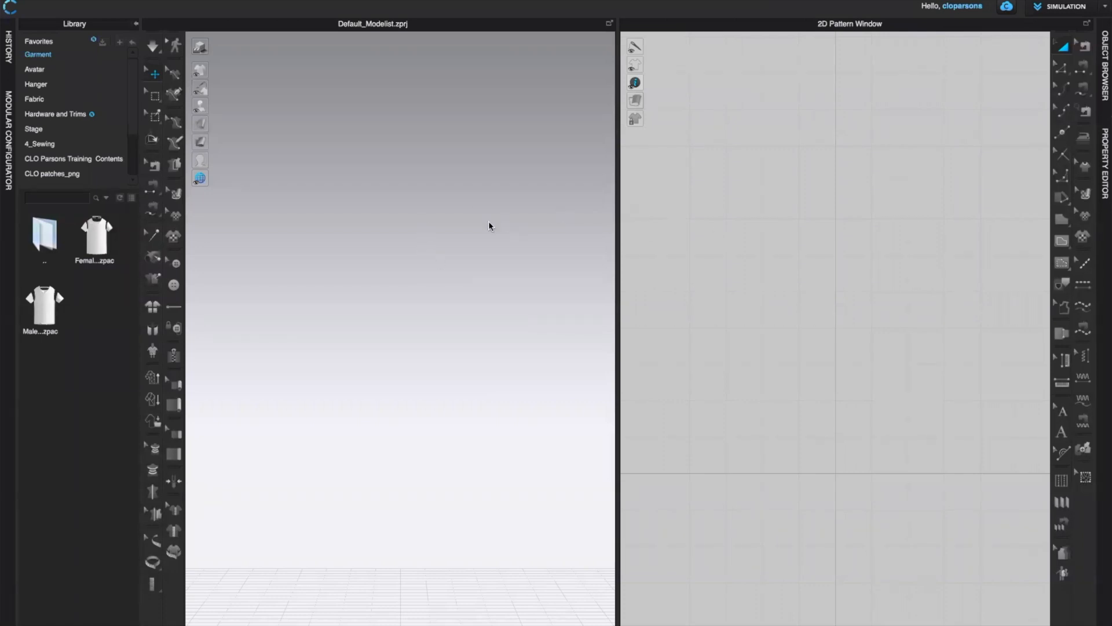
mouse_move(418, 293)
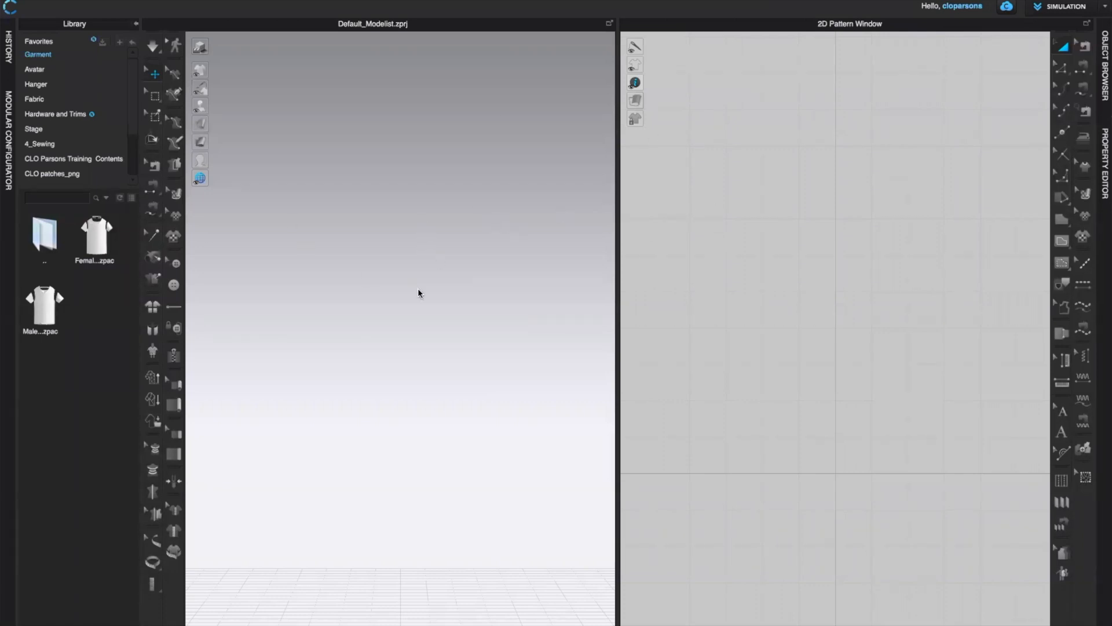
mouse_move(460, 343)
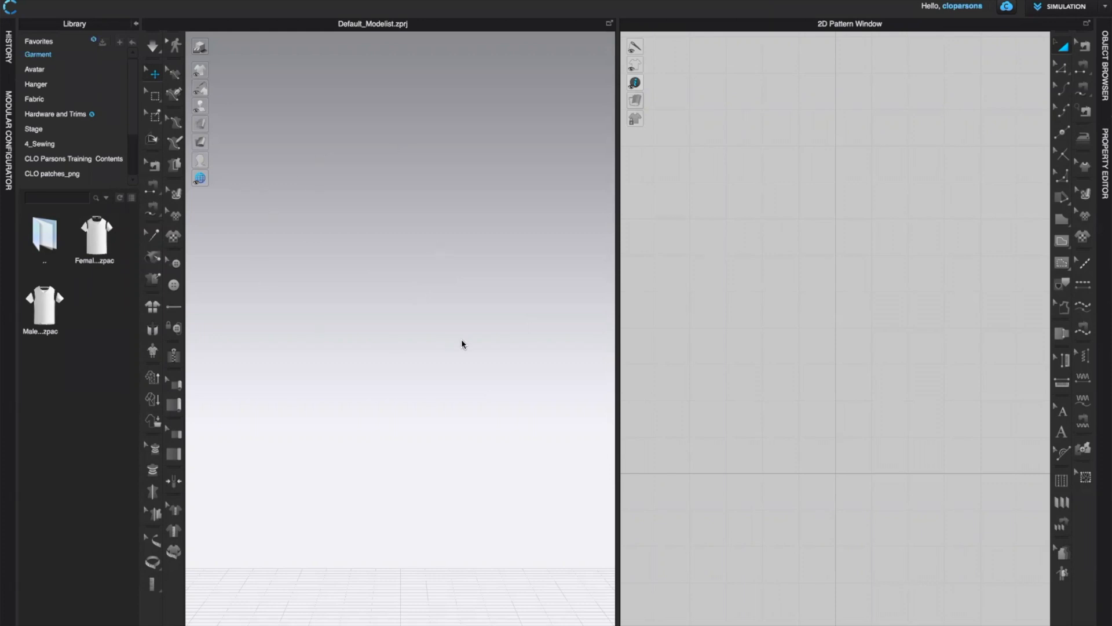
mouse_move(454, 244)
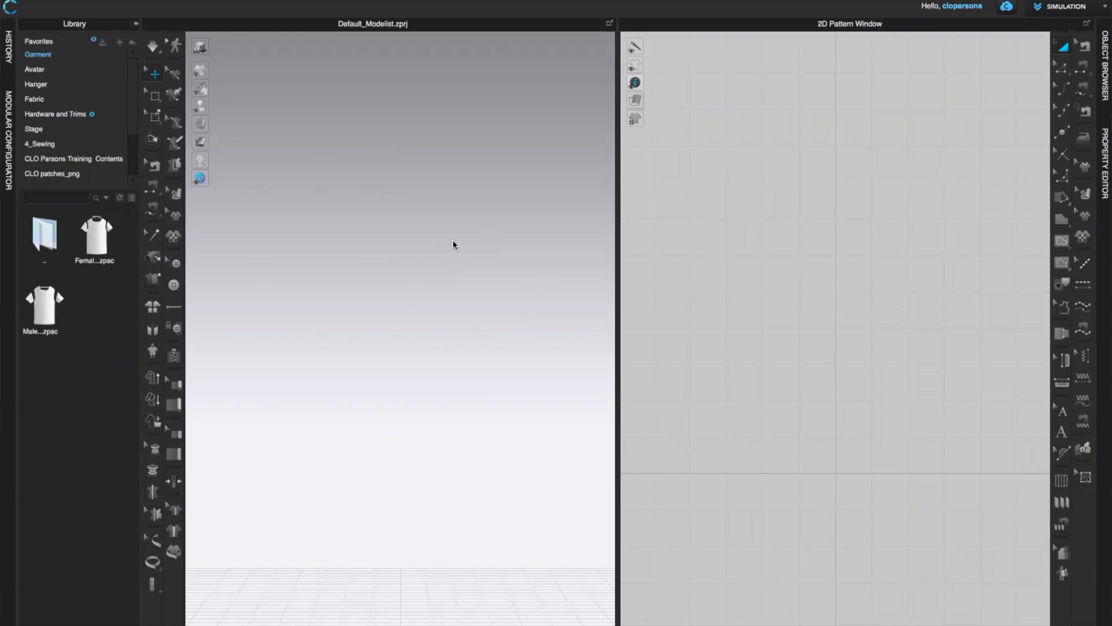
mouse_move(852, 276)
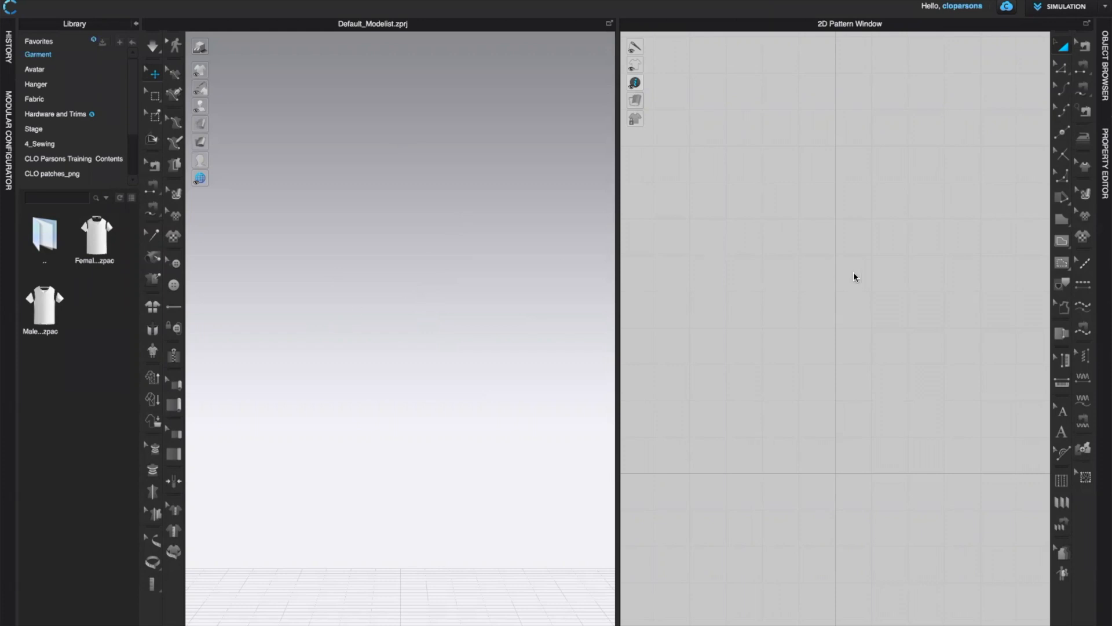
mouse_move(777, 204)
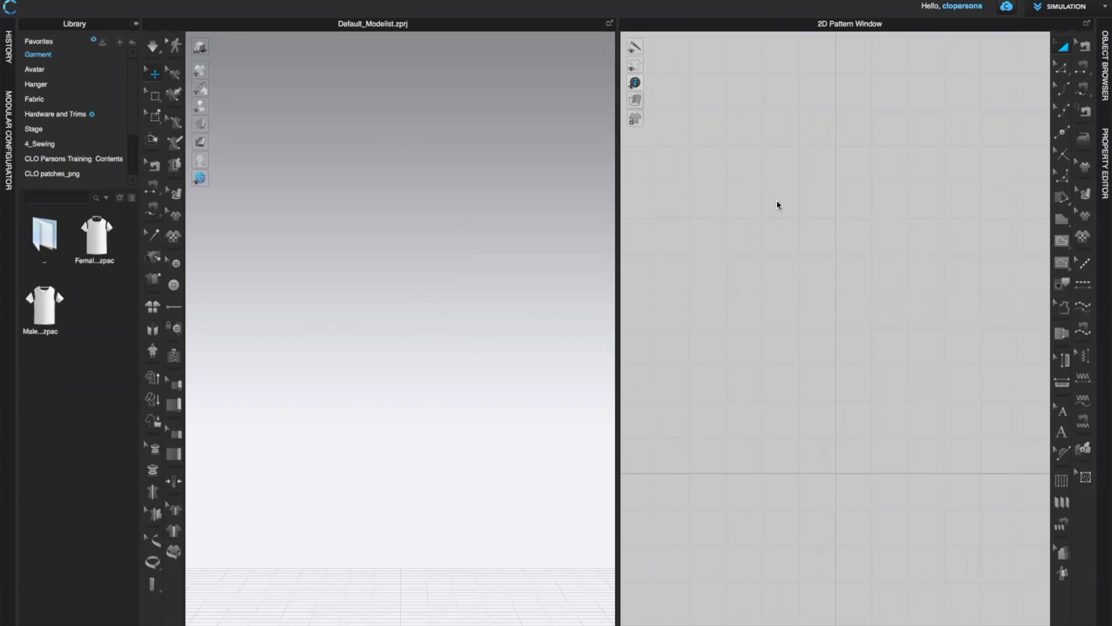
mouse_move(875, 19)
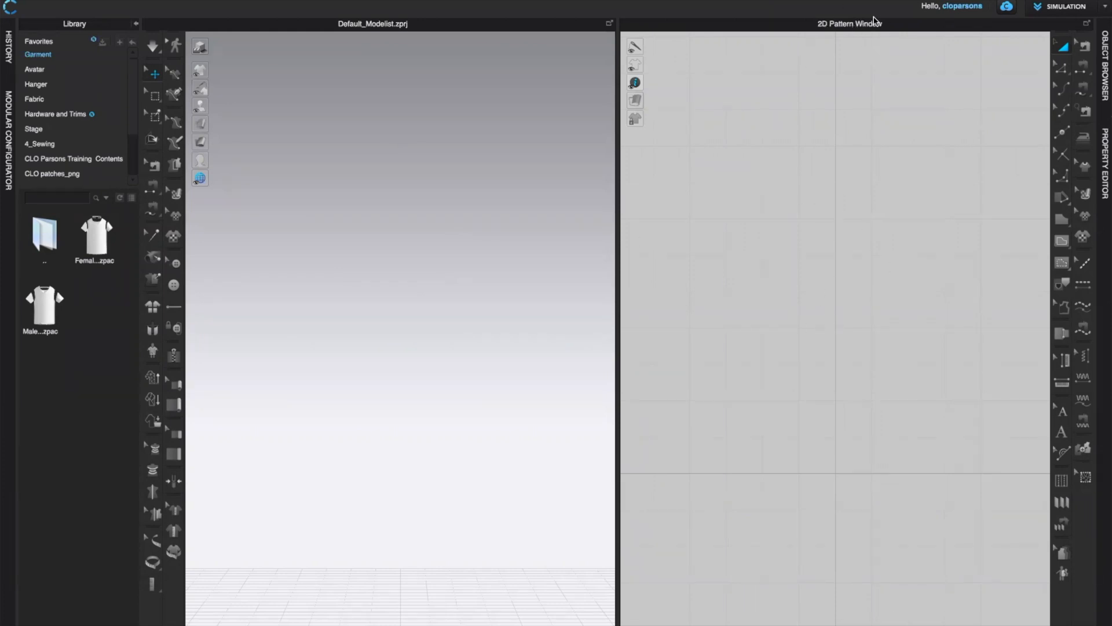
mouse_move(636, 276)
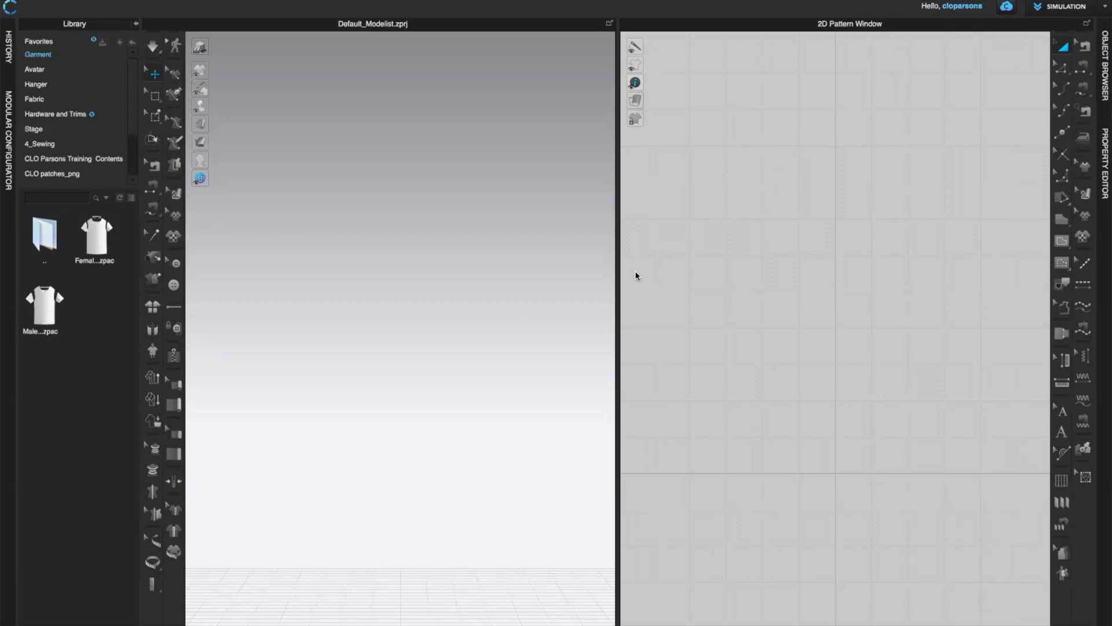
mouse_move(159, 127)
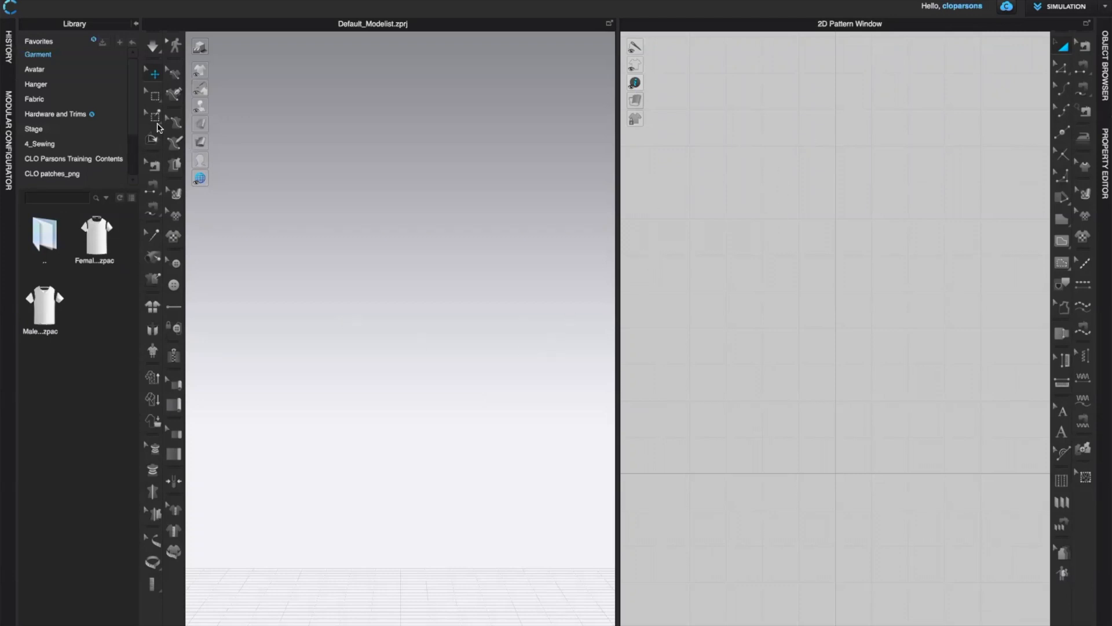
mouse_move(132, 47)
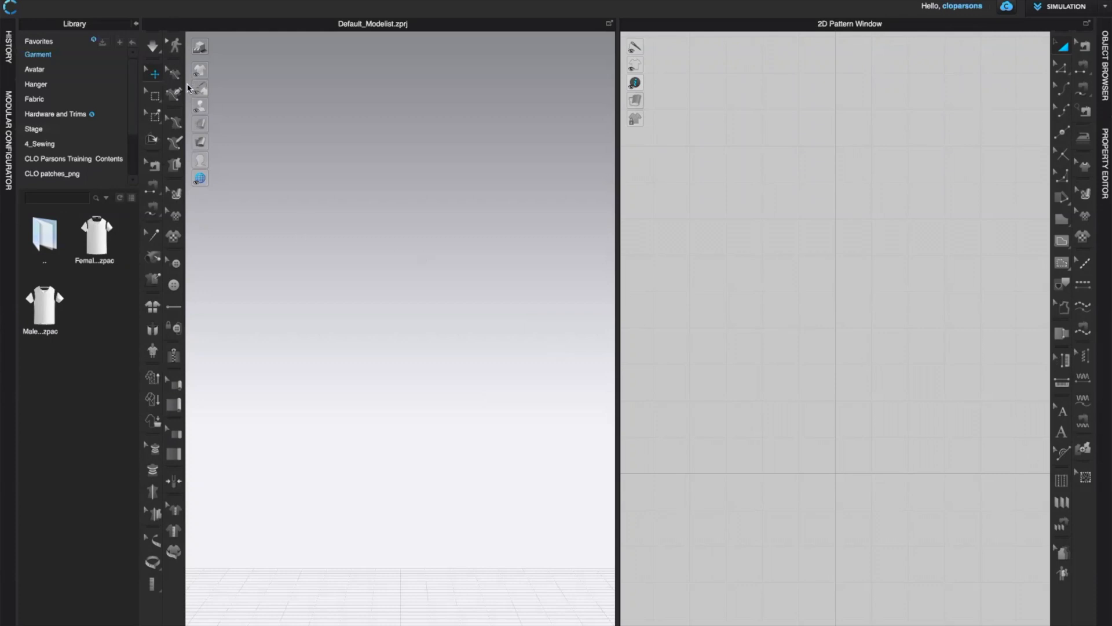
mouse_move(523, 19)
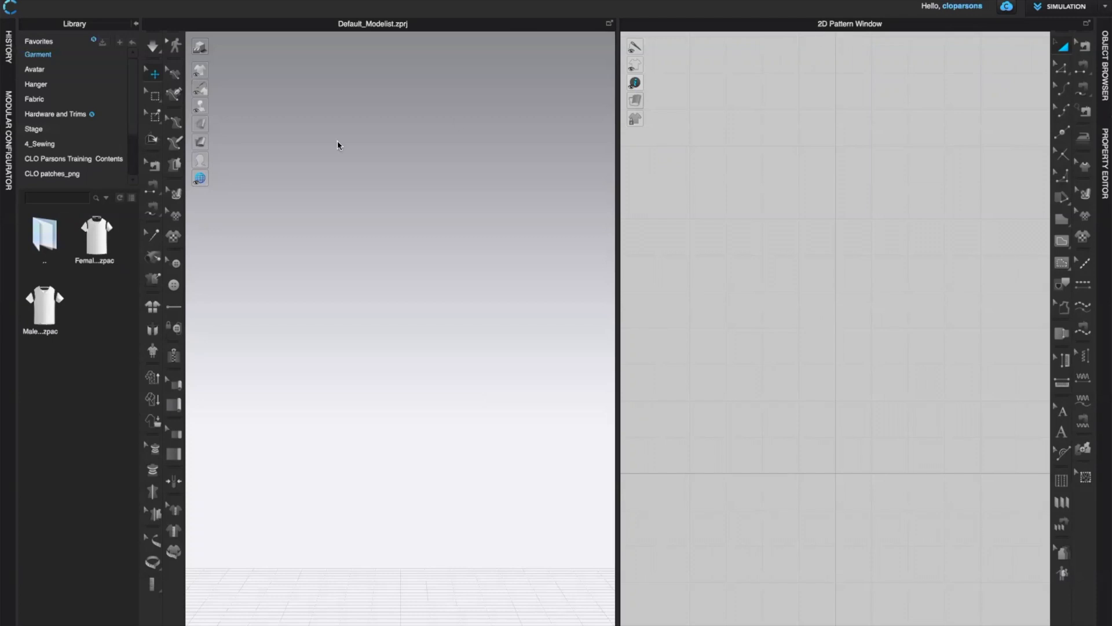
mouse_move(352, 74)
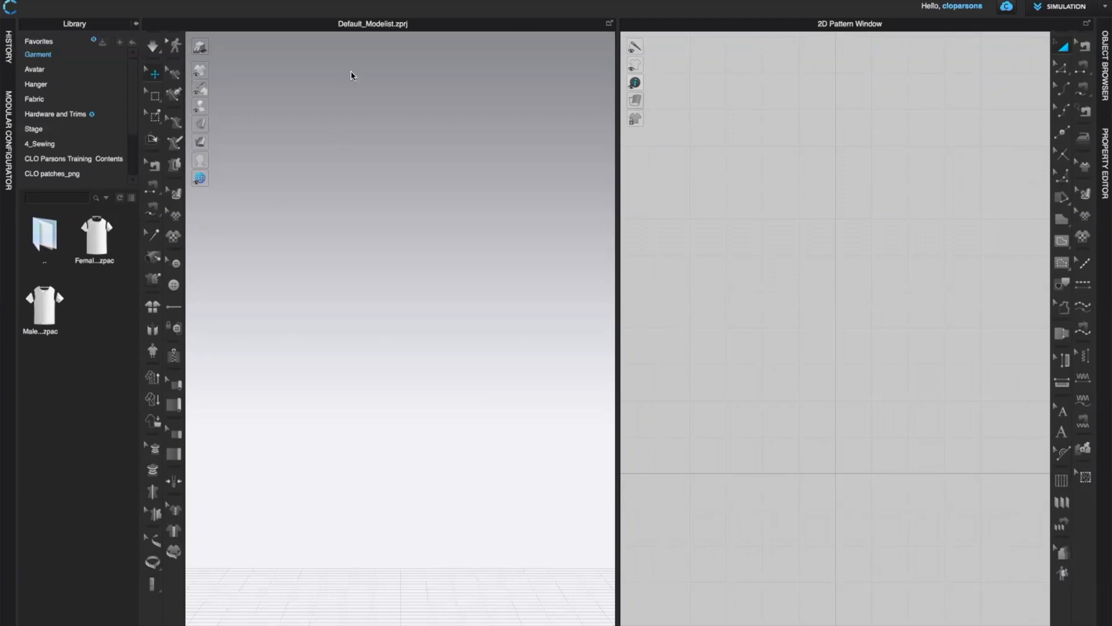
mouse_move(386, 85)
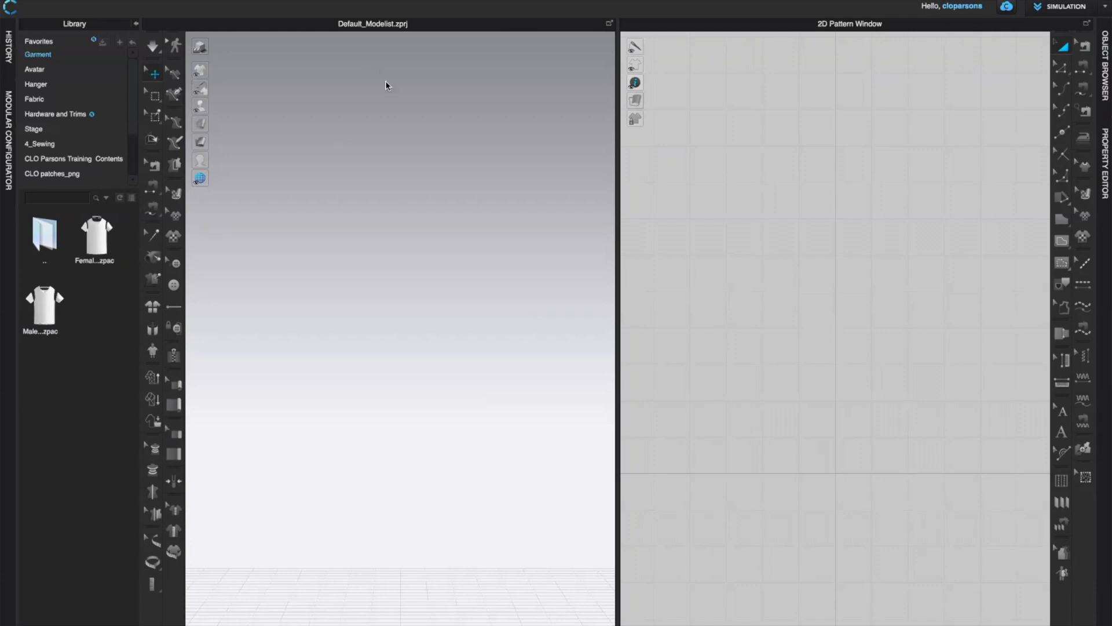
mouse_move(184, 77)
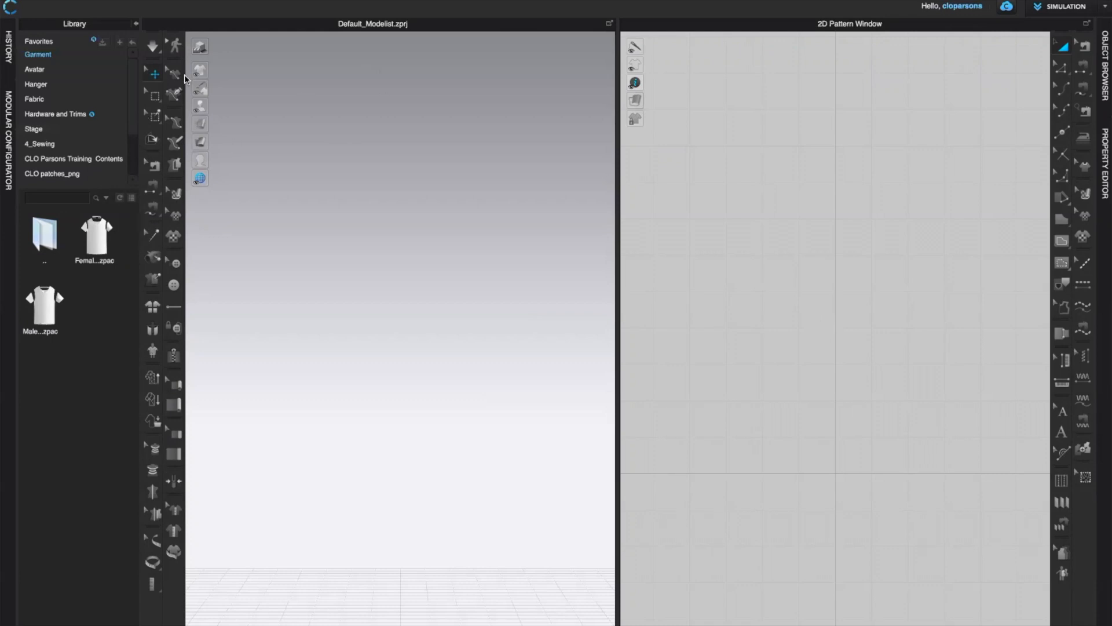
mouse_move(736, 49)
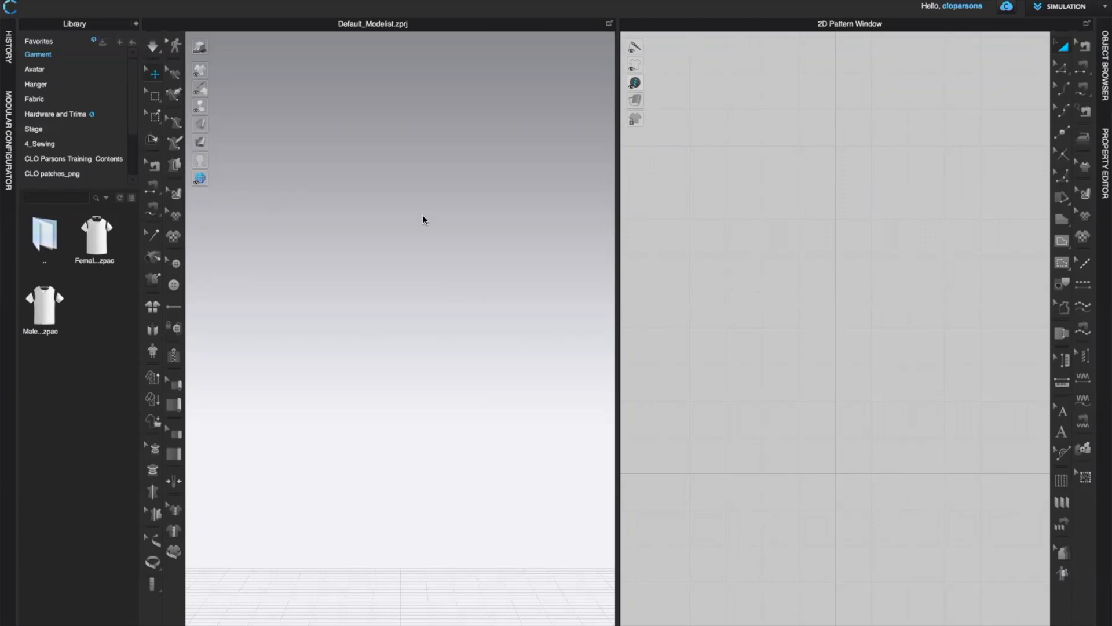
mouse_move(167, 31)
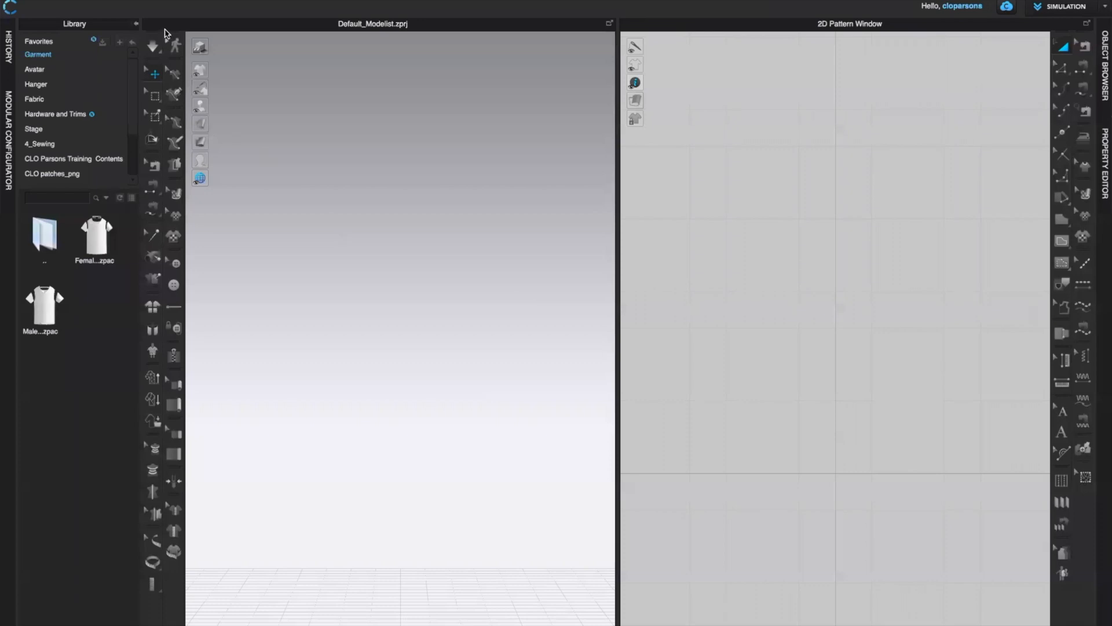
mouse_move(626, 163)
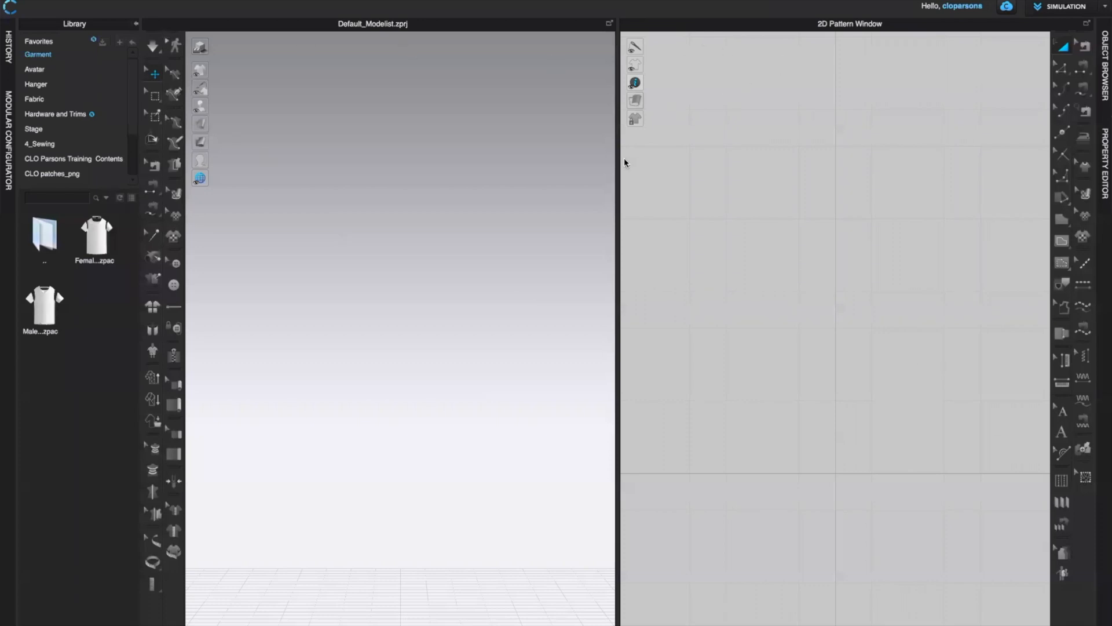
mouse_move(595, 330)
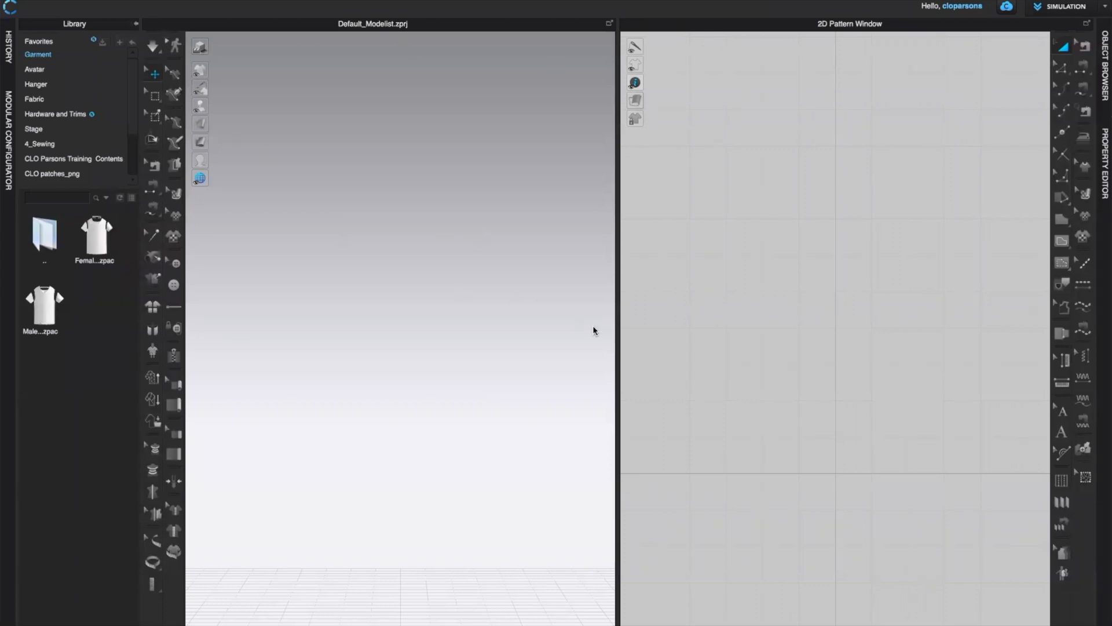
mouse_move(599, 436)
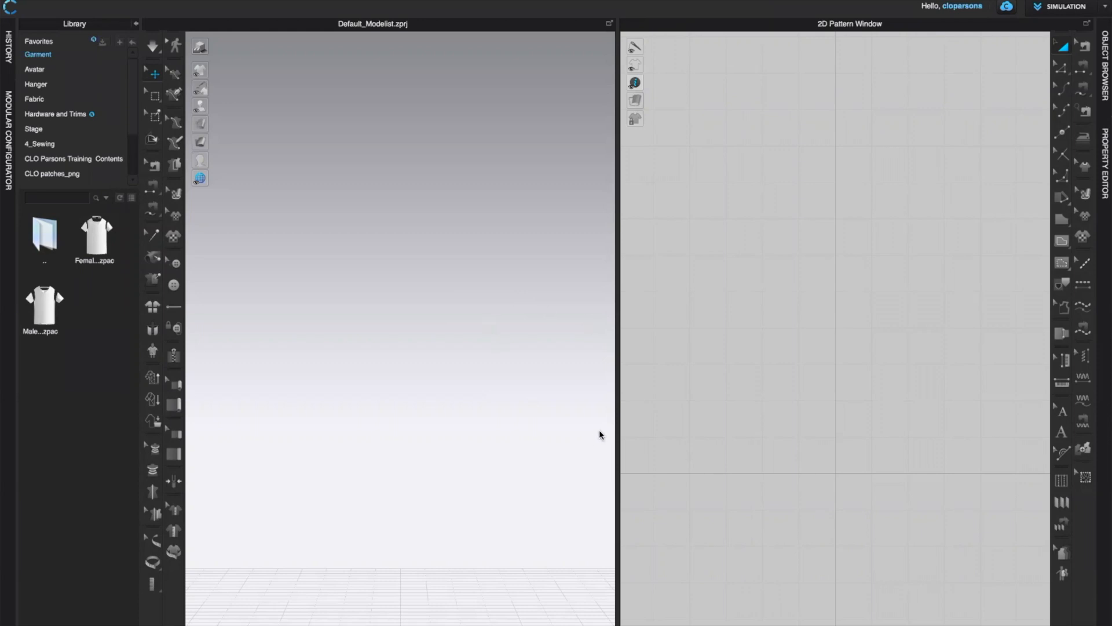
mouse_move(308, 177)
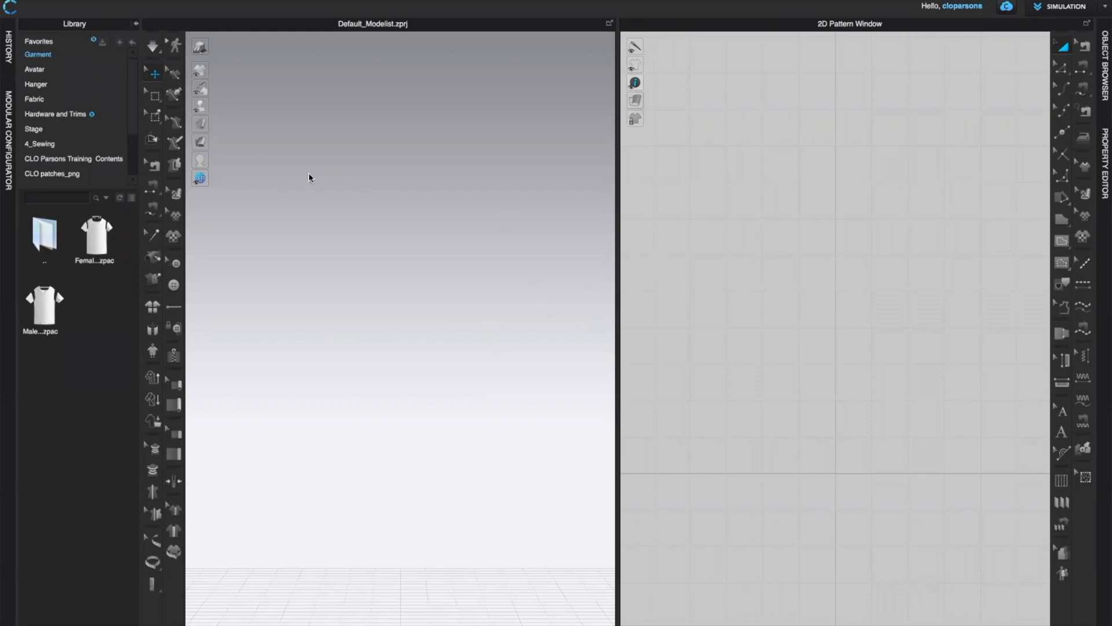
mouse_move(182, 224)
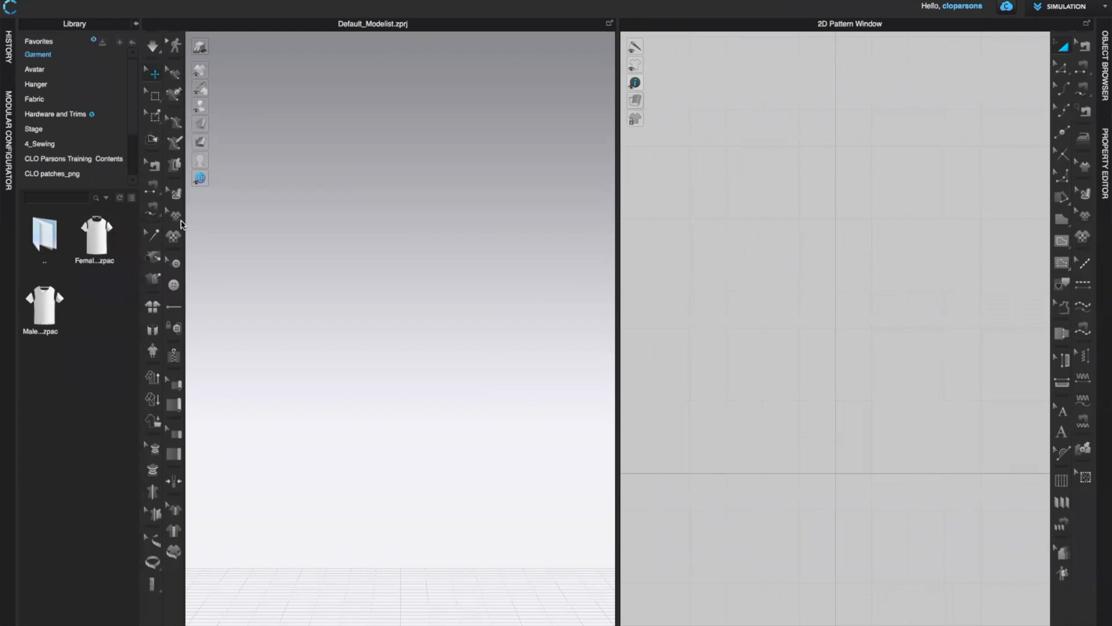
mouse_move(170, 253)
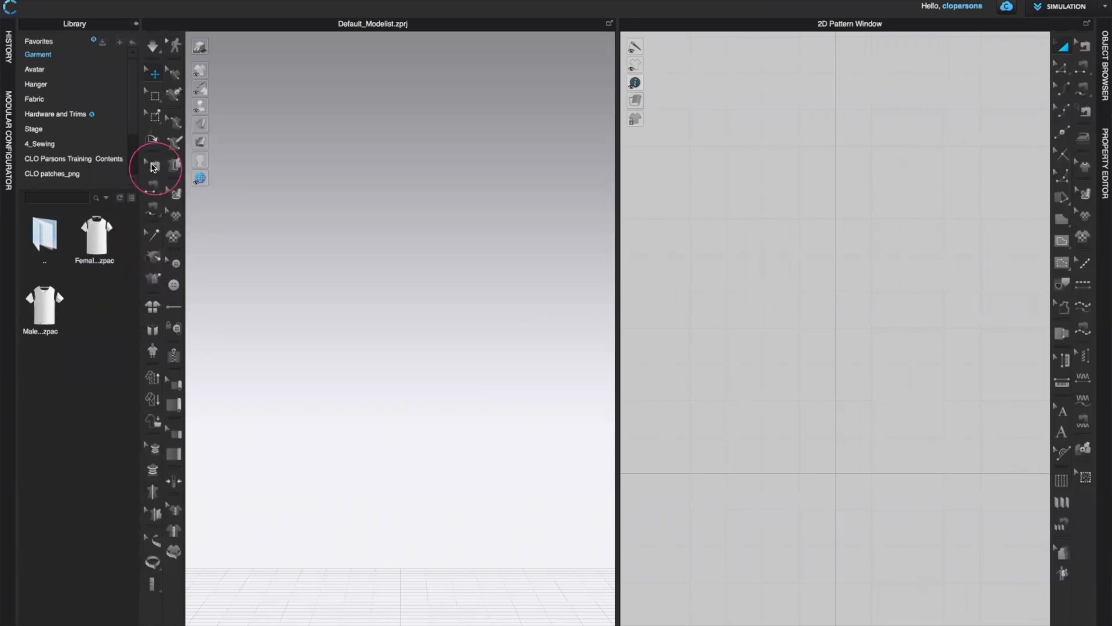
Resize the 3D garment and 2D pattern windows so each fills about half the screen.
click(152, 168)
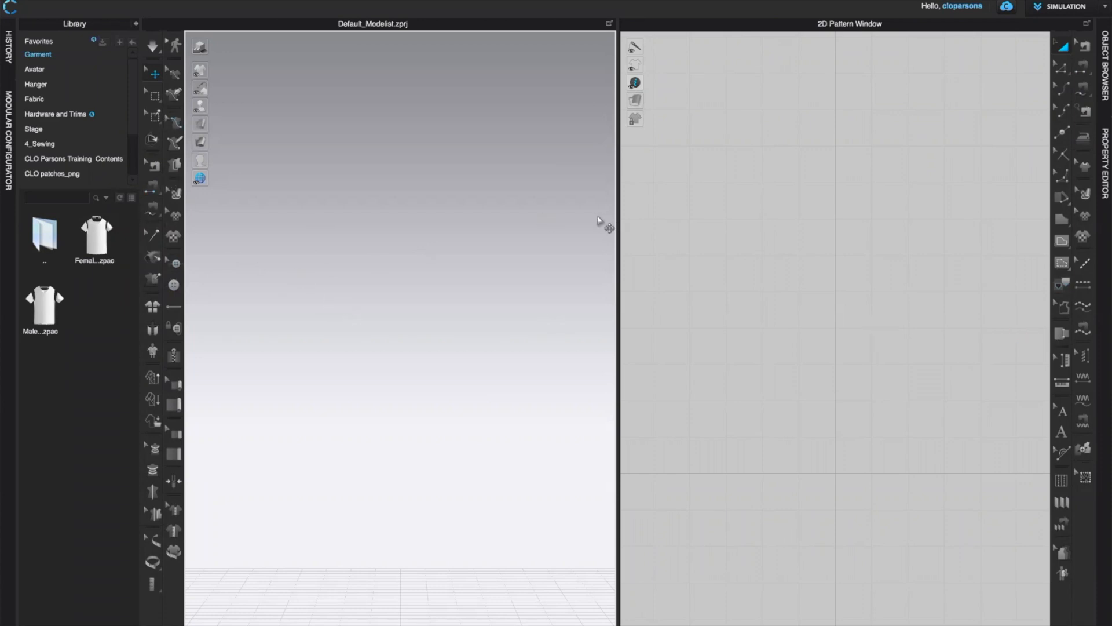
mouse_move(770, 237)
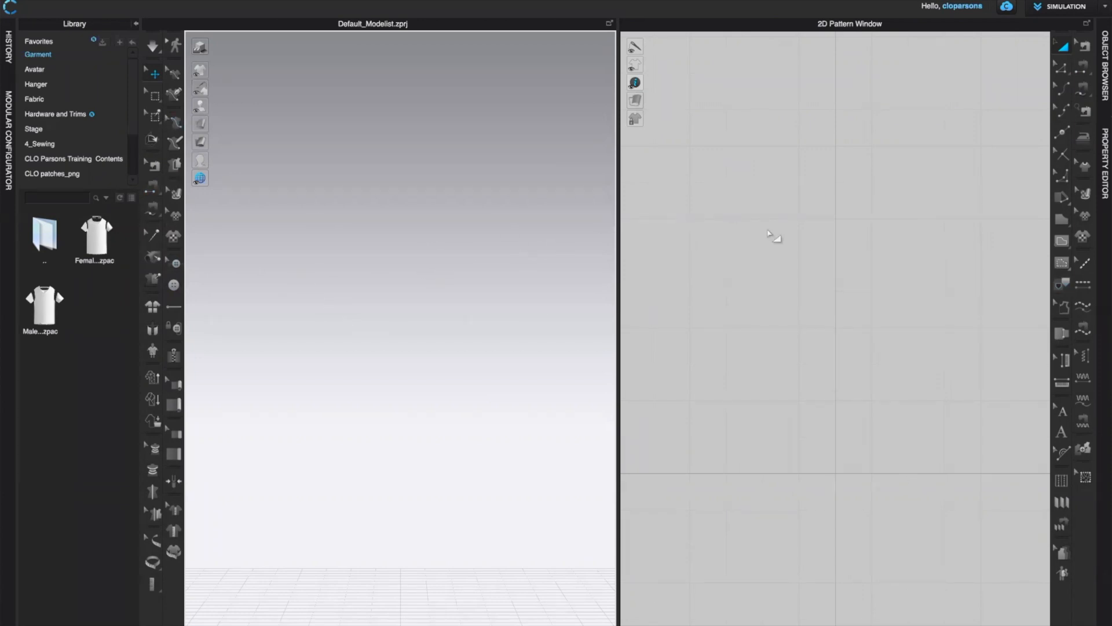
mouse_move(573, 380)
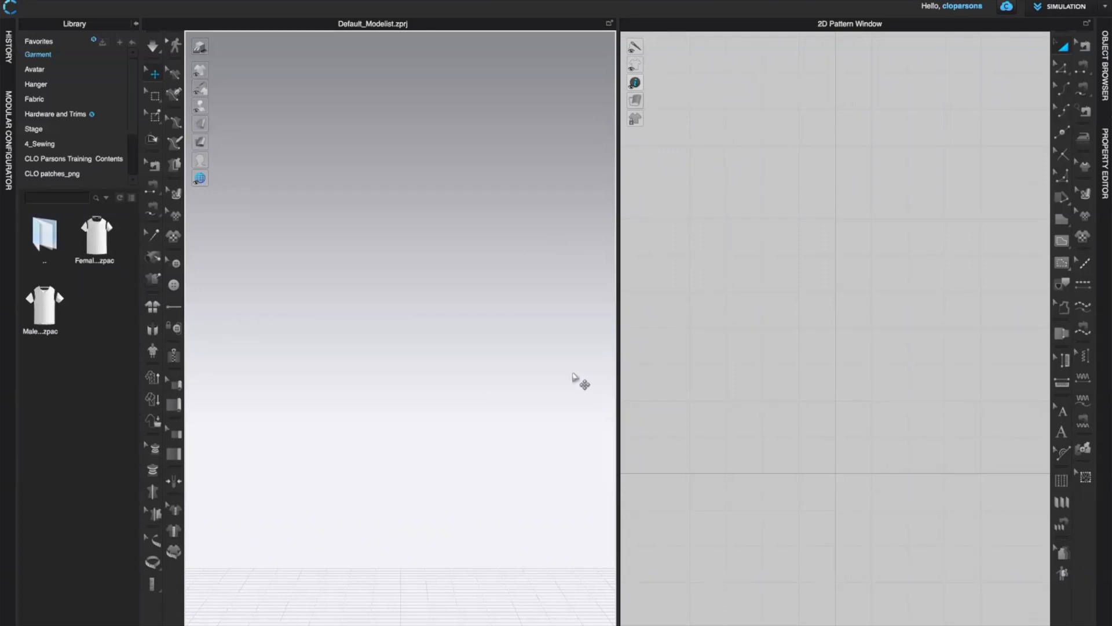
mouse_move(531, 350)
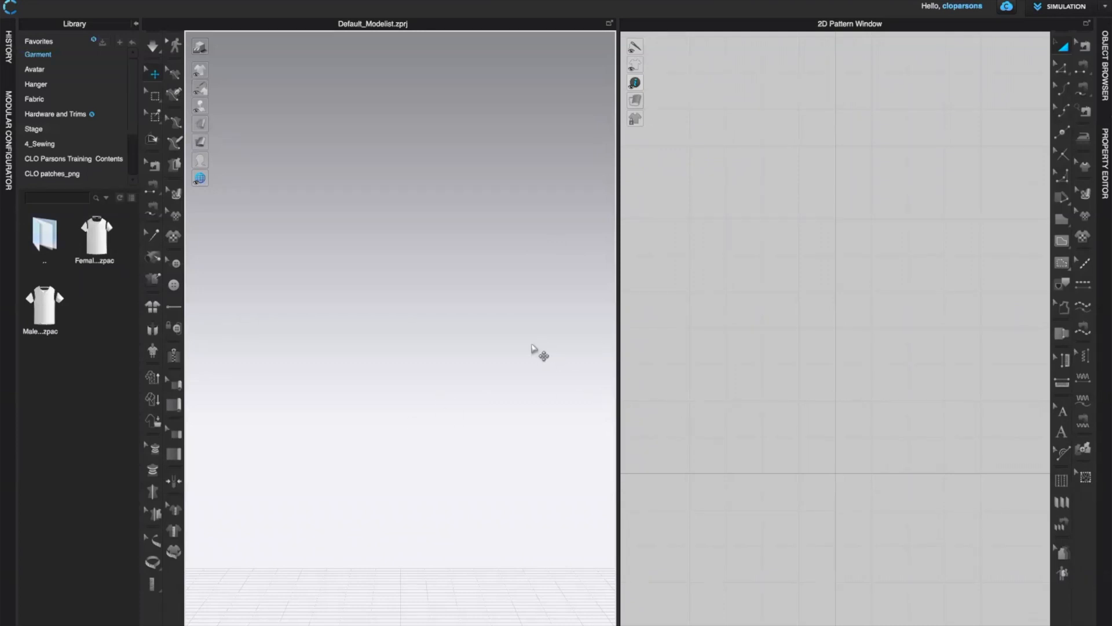
mouse_move(524, 324)
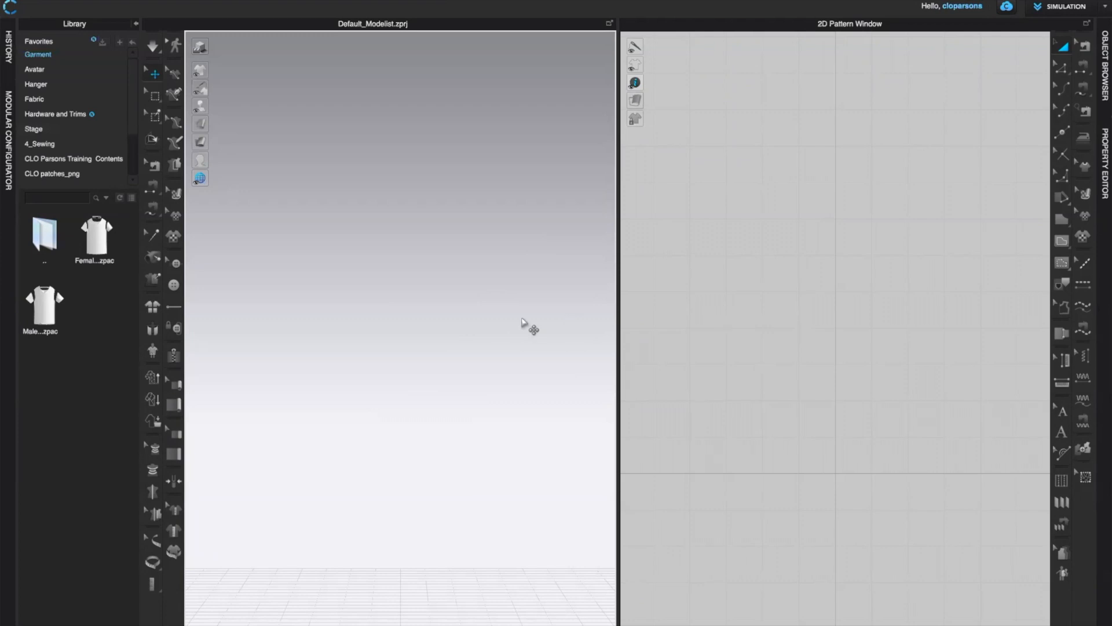
mouse_move(329, 298)
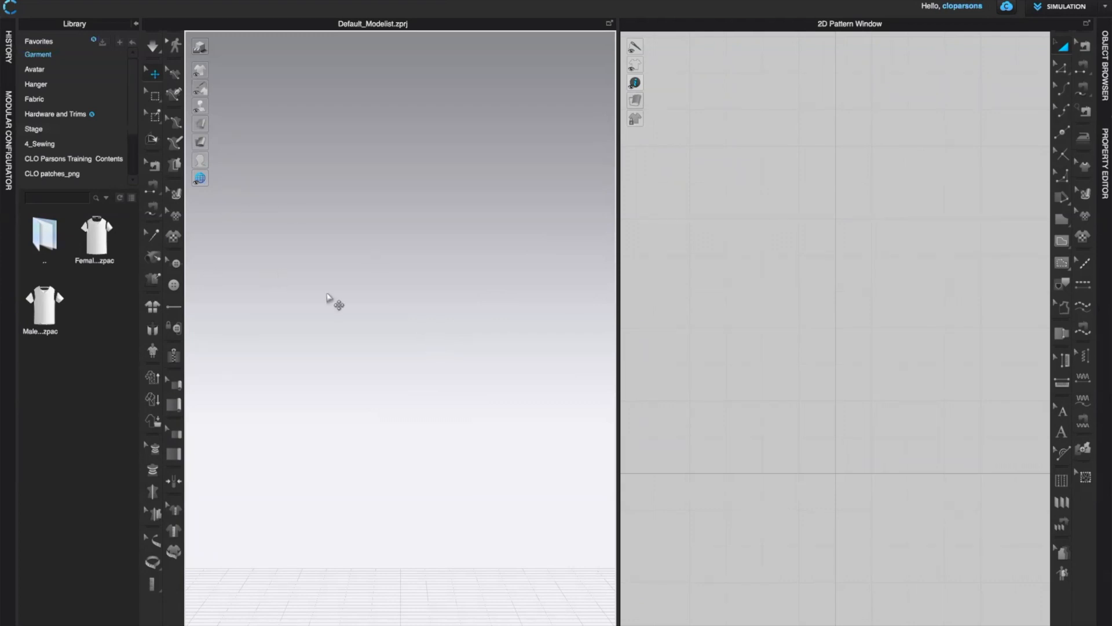
mouse_move(212, 468)
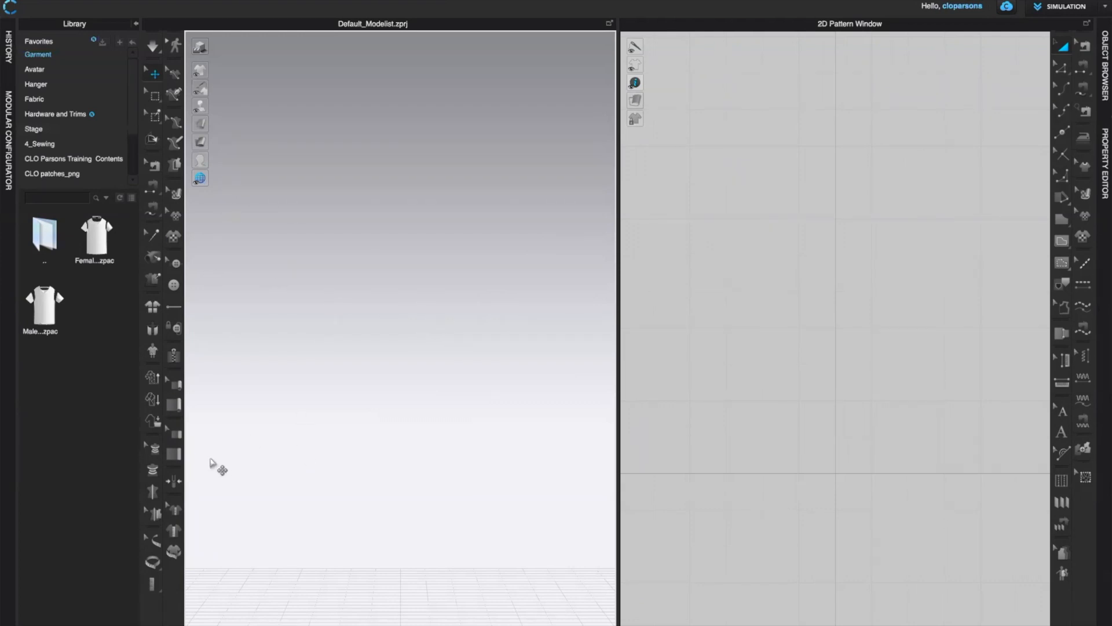
mouse_move(442, 431)
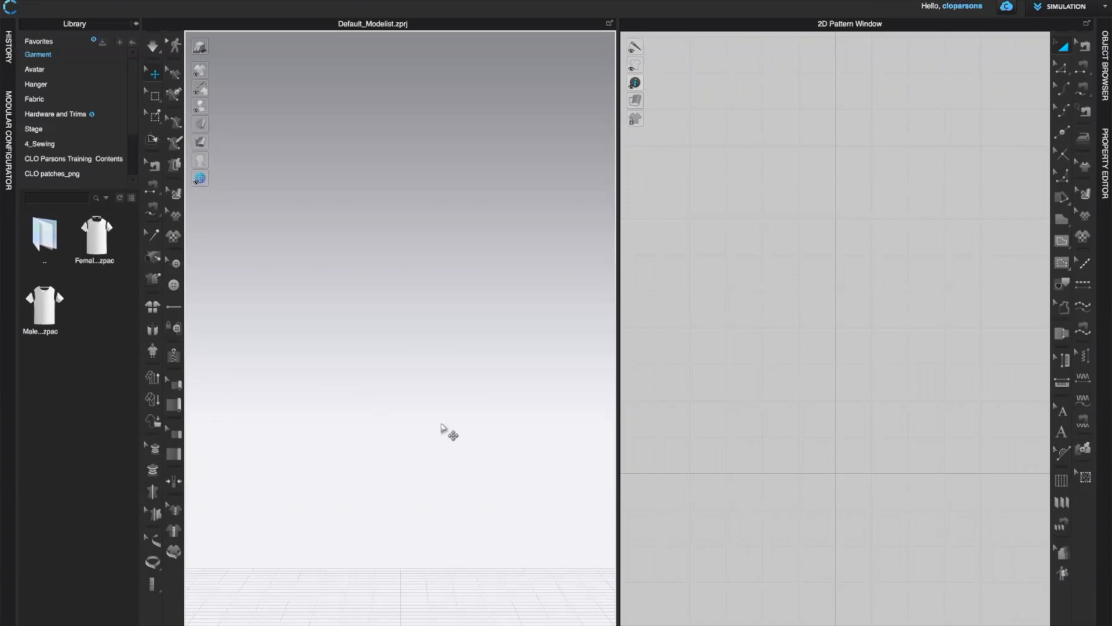
mouse_move(414, 365)
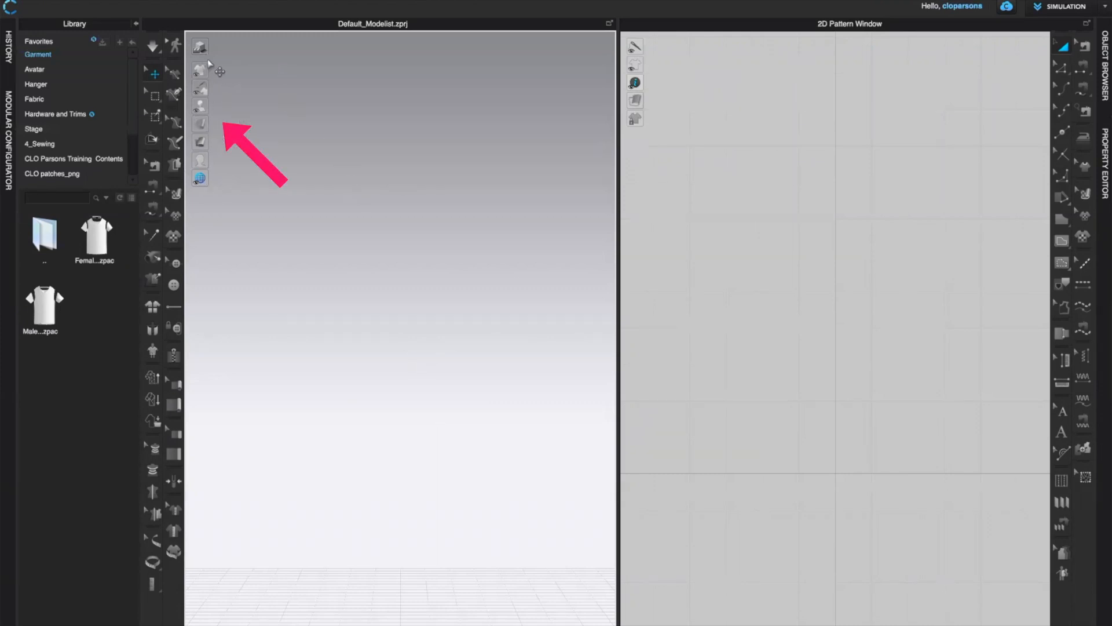
mouse_move(219, 207)
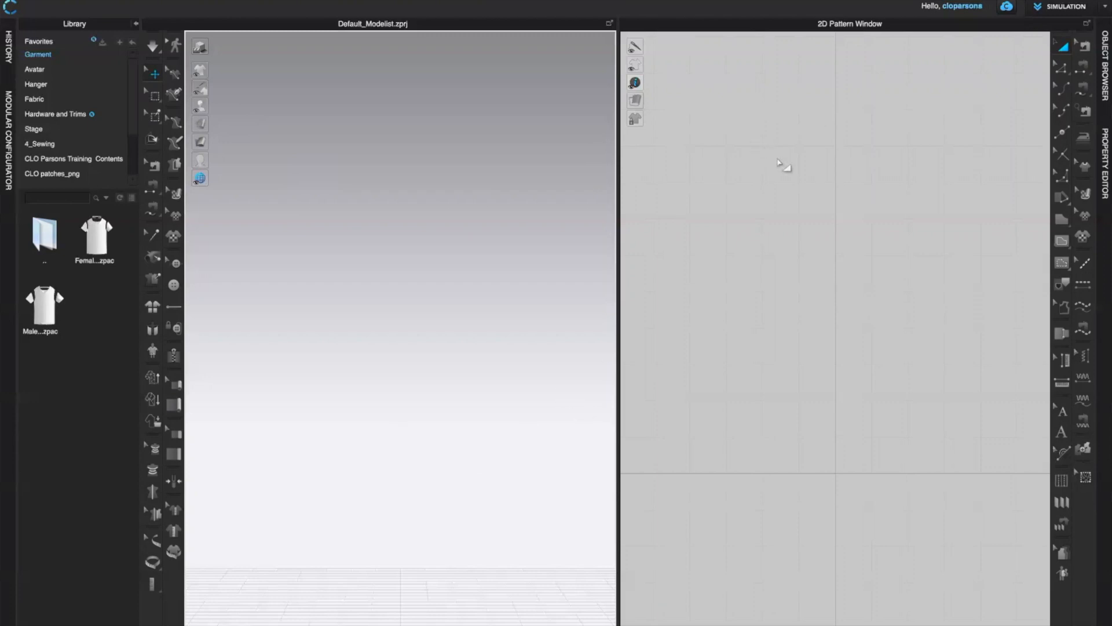
mouse_move(872, 385)
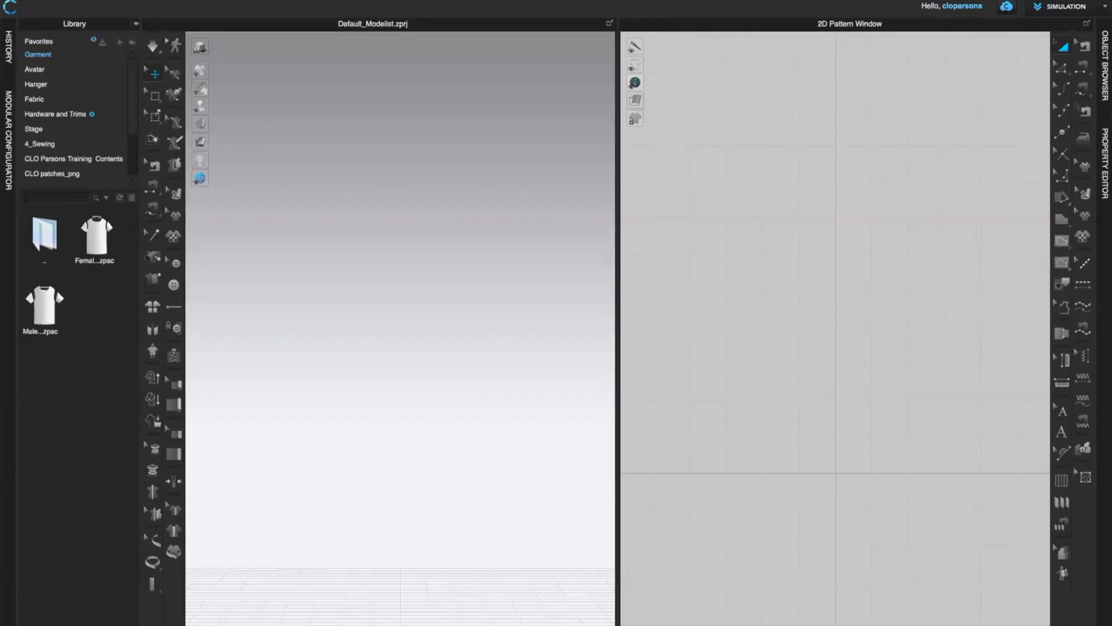
mouse_move(659, 326)
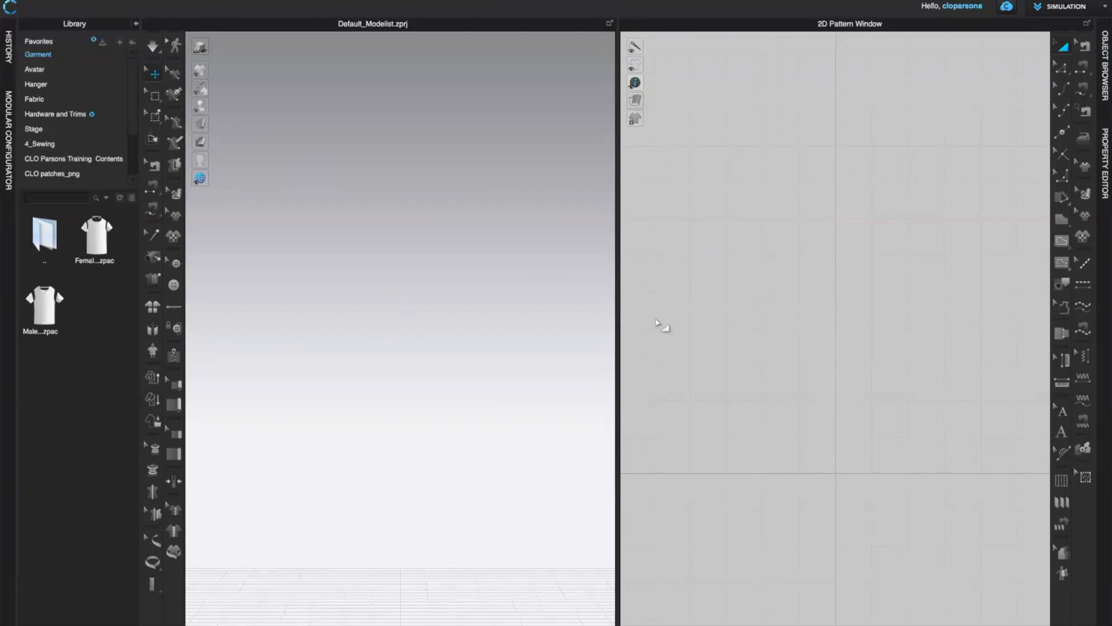
mouse_move(773, 283)
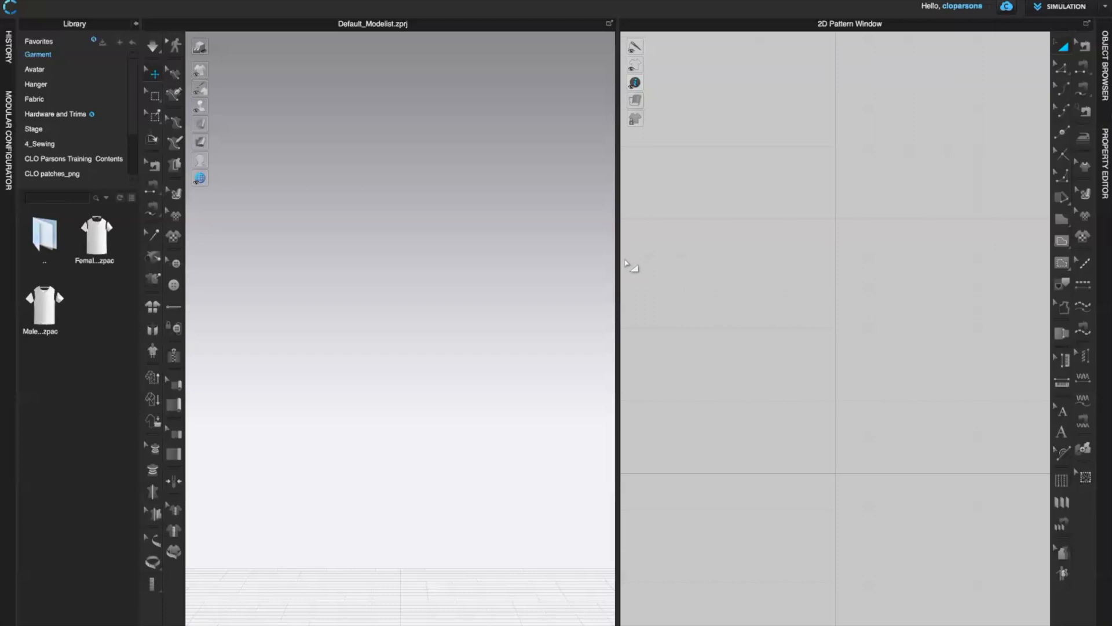
mouse_move(615, 272)
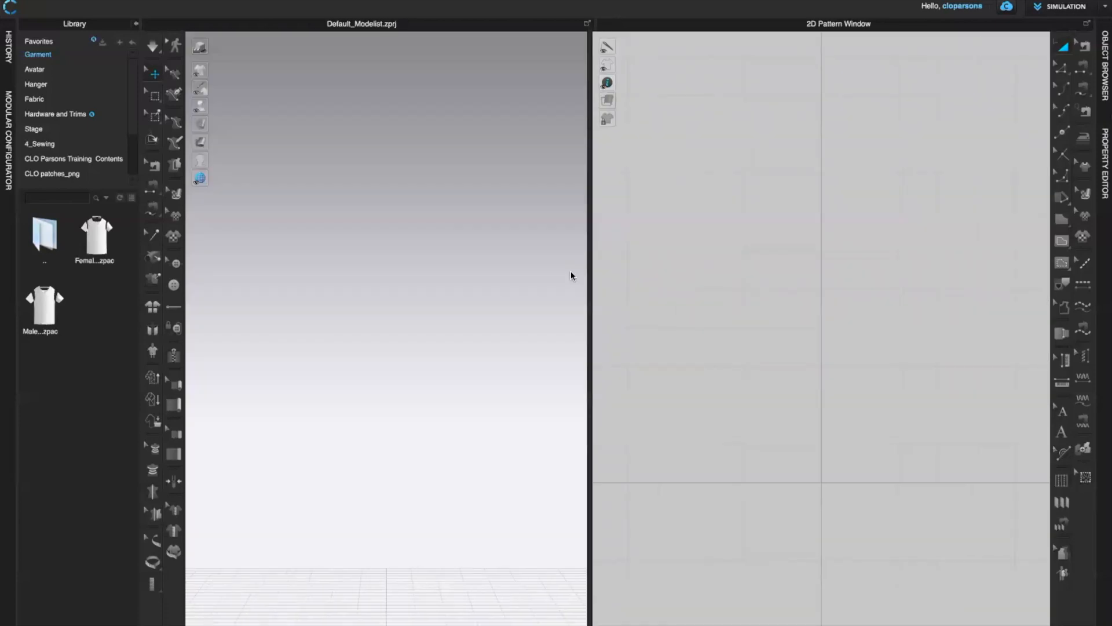
drag(588, 290, 799, 292)
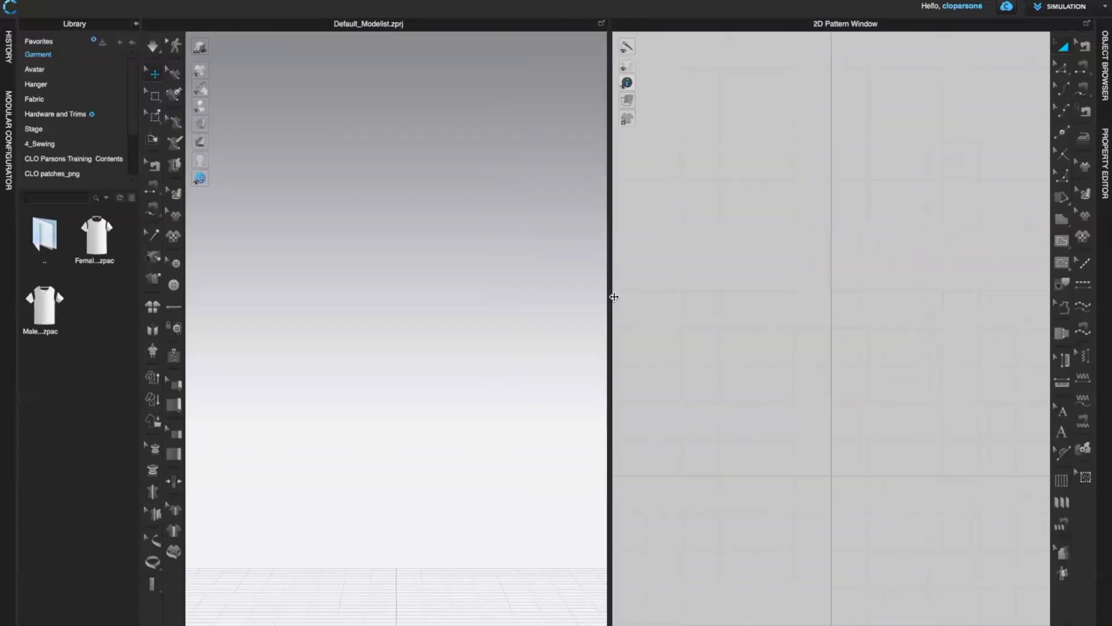
drag(613, 298, 633, 300)
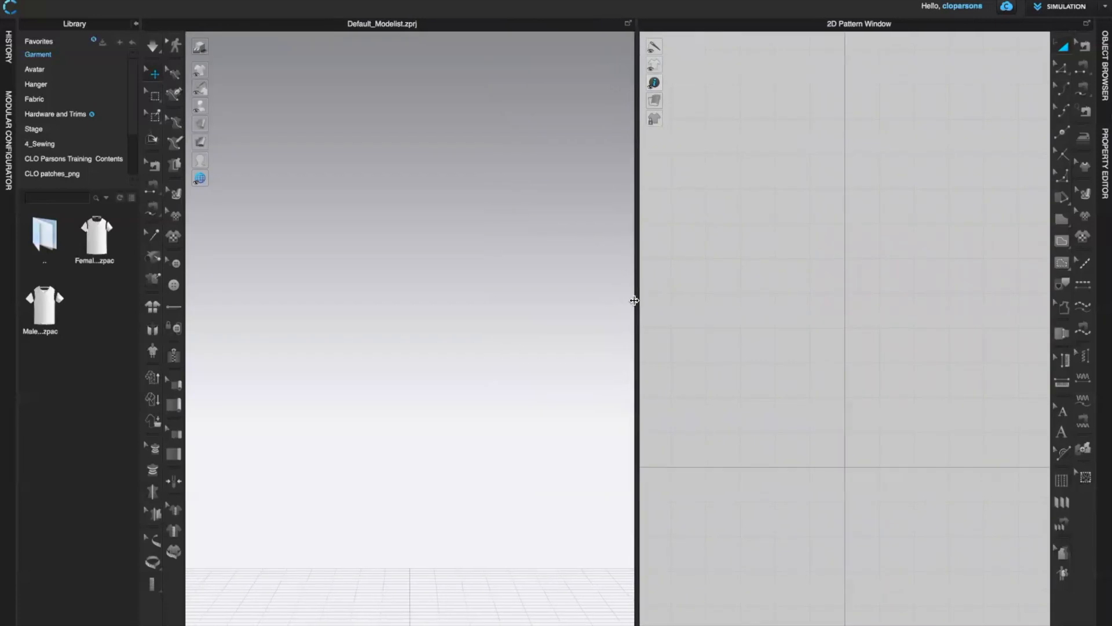
drag(635, 300, 483, 300)
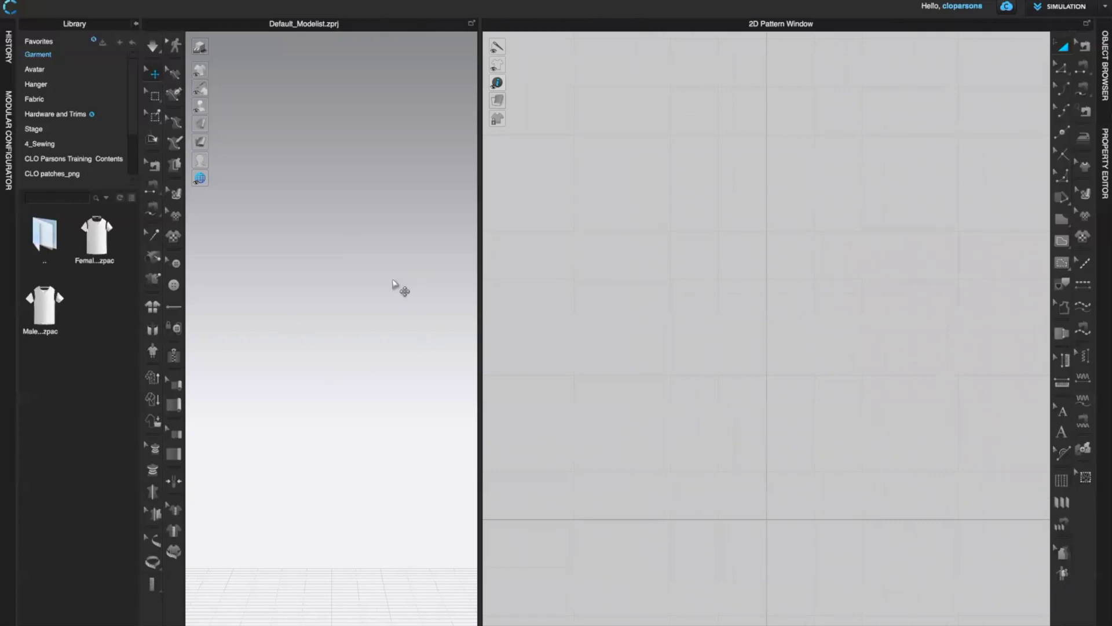
mouse_move(308, 329)
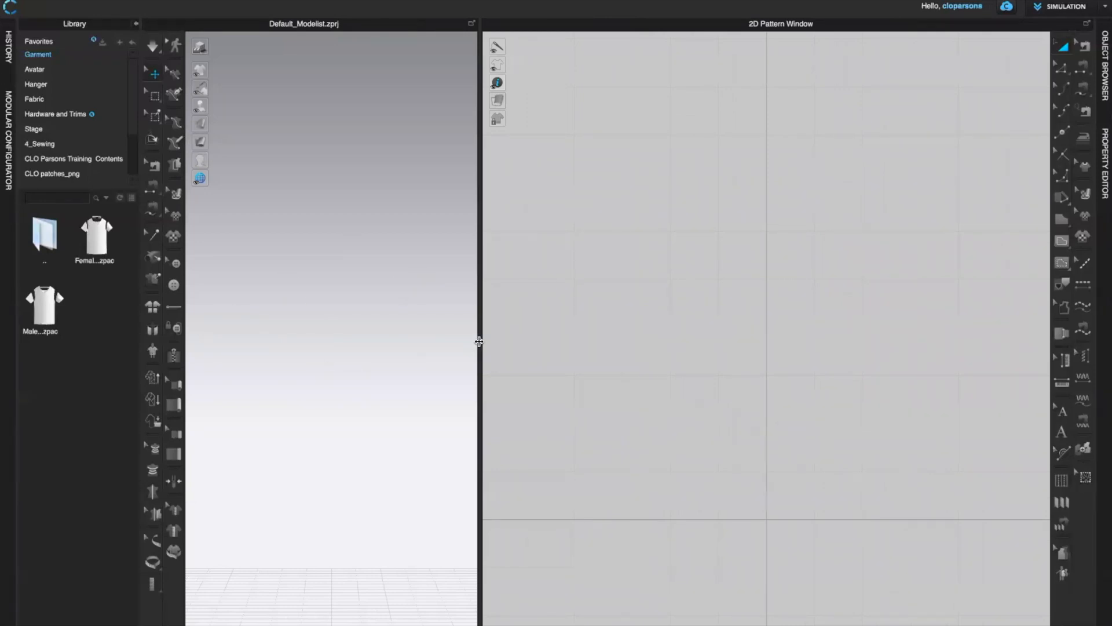
drag(479, 342, 637, 361)
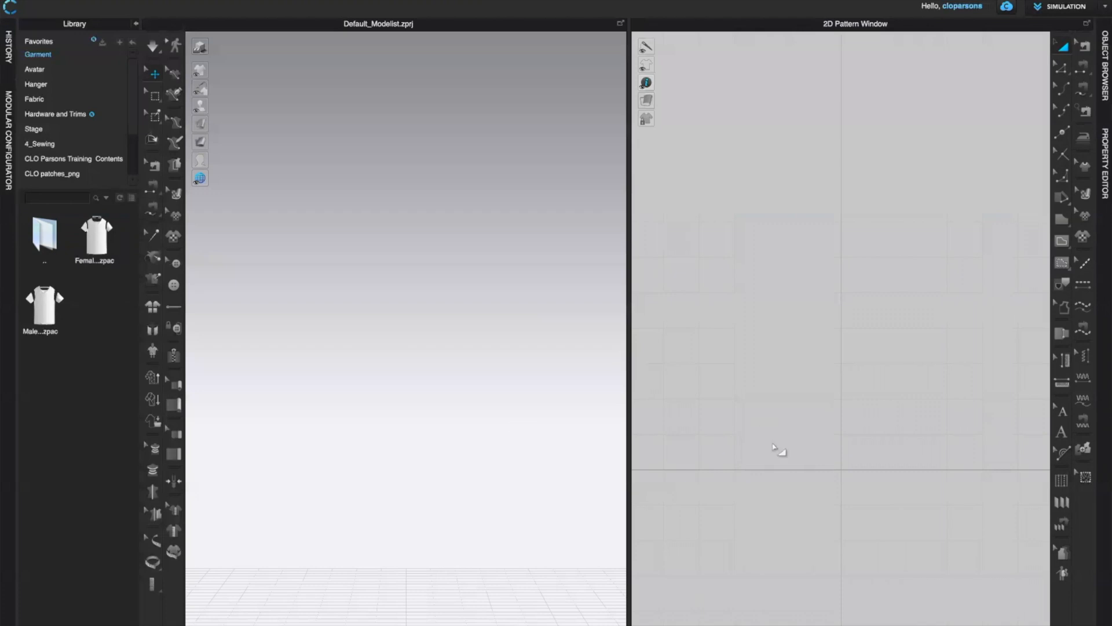
mouse_move(833, 484)
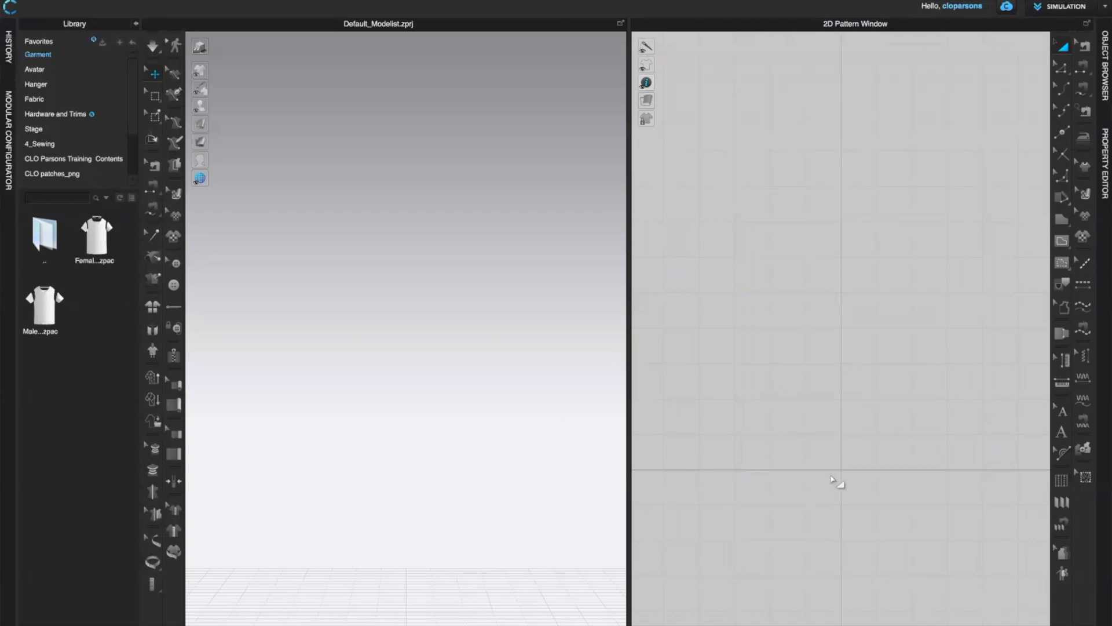
mouse_move(413, 199)
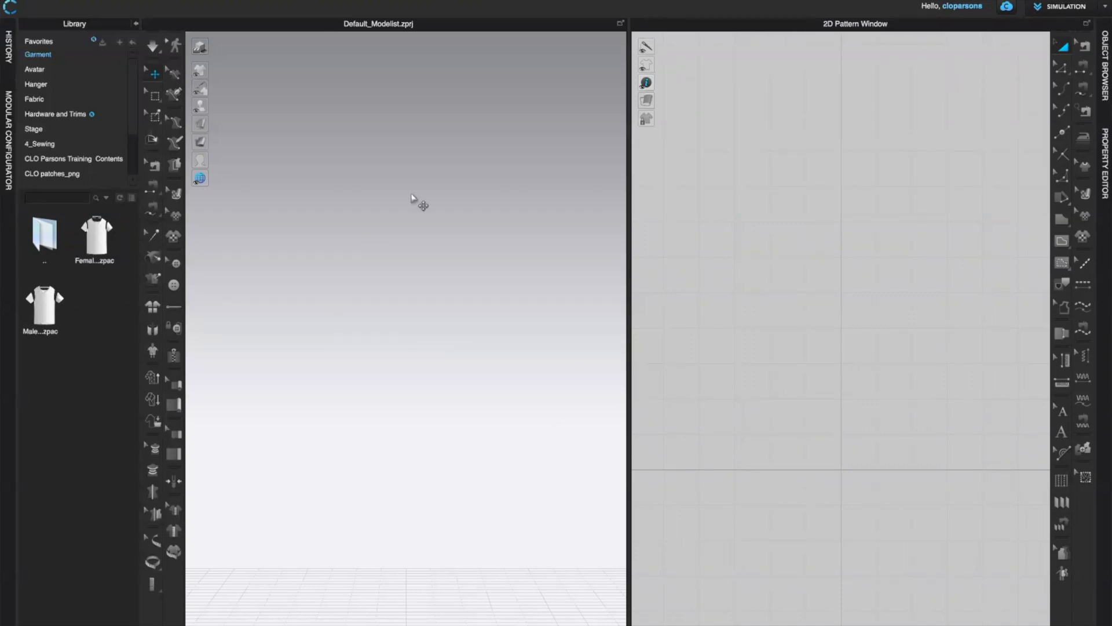
mouse_move(952, 538)
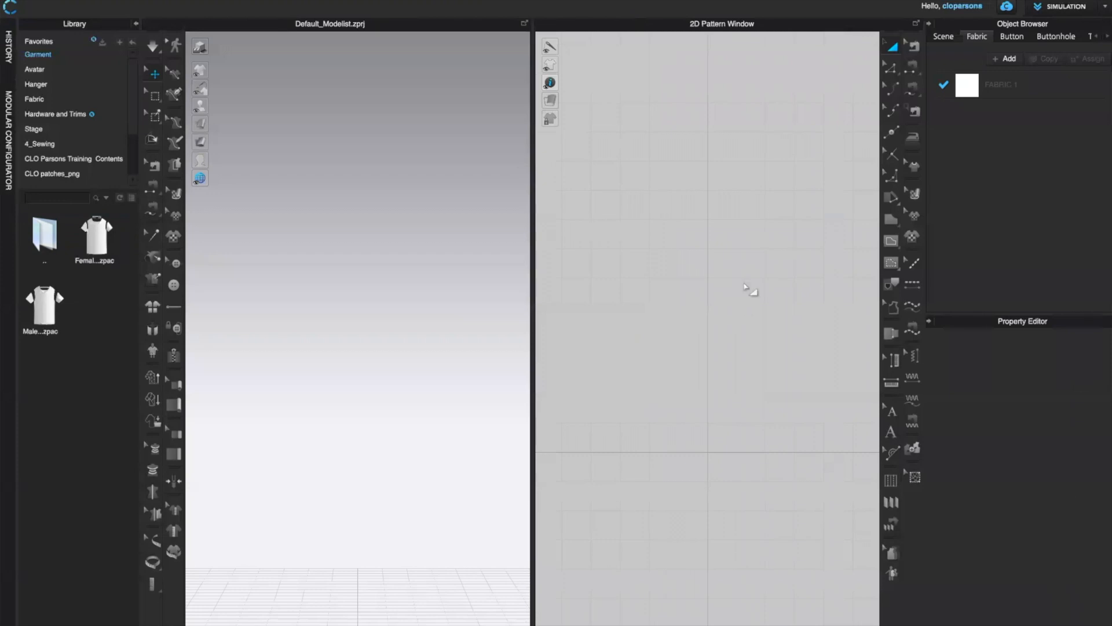
mouse_move(738, 348)
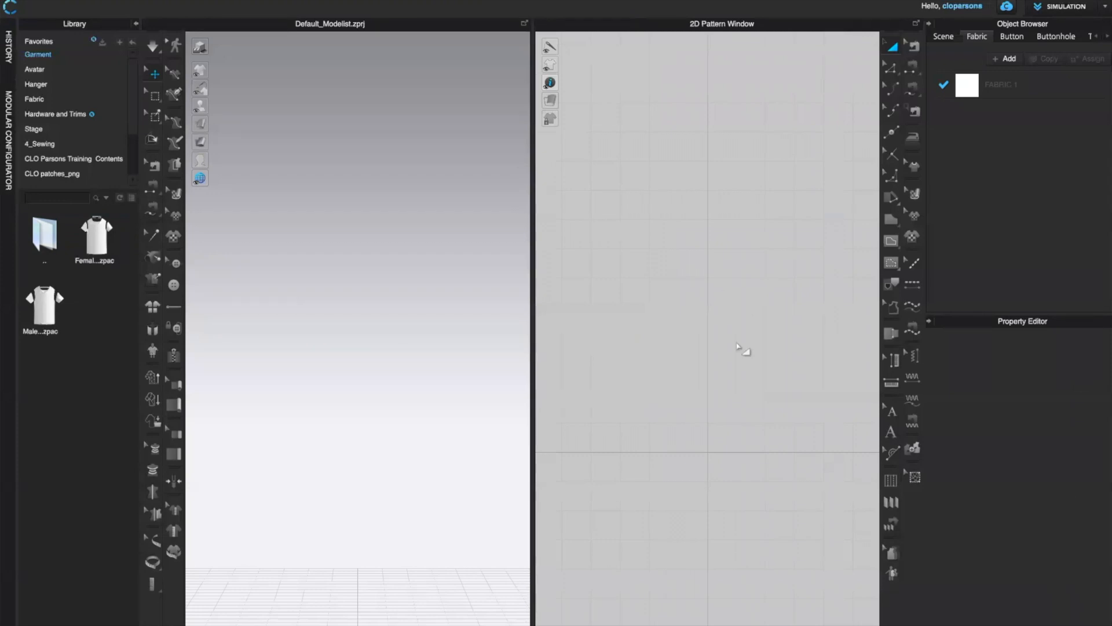
mouse_move(1069, 98)
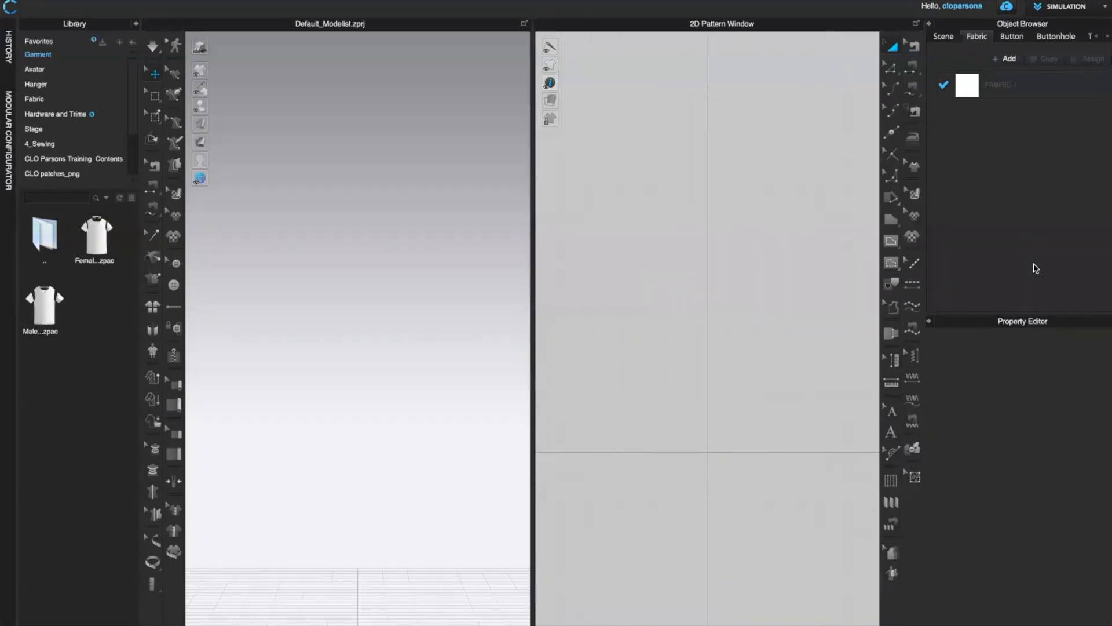
mouse_move(1023, 297)
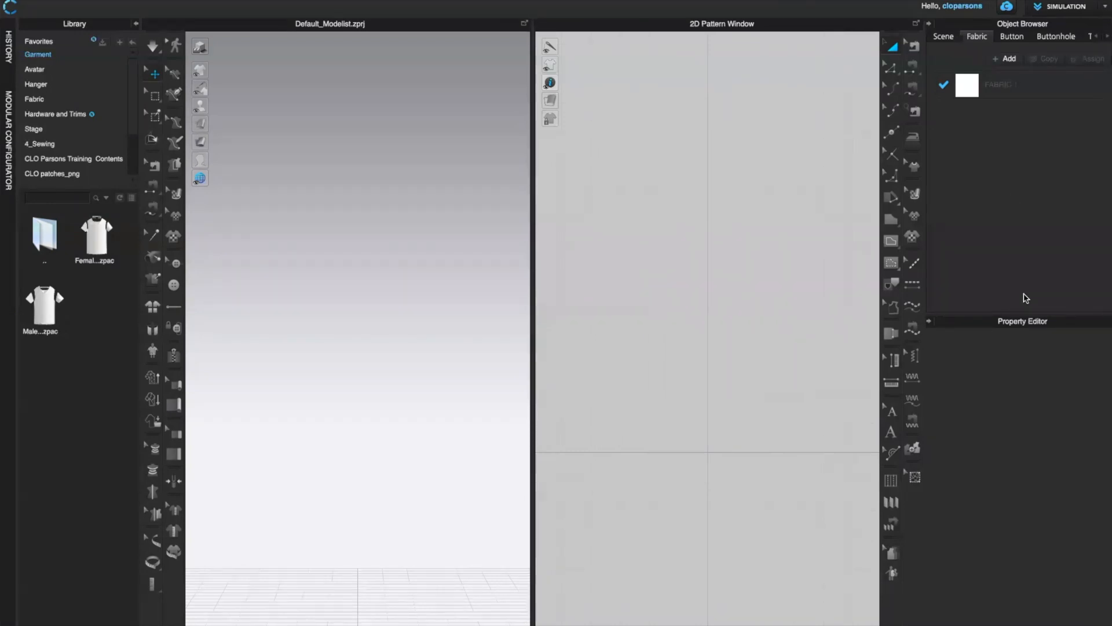
mouse_move(1002, 302)
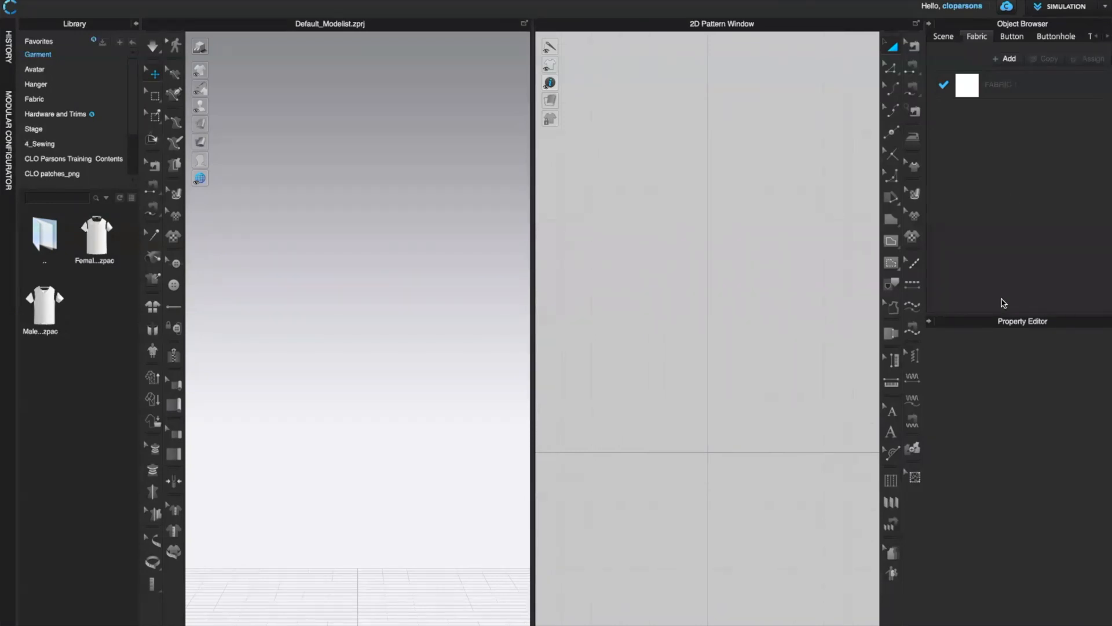
mouse_move(1092, 68)
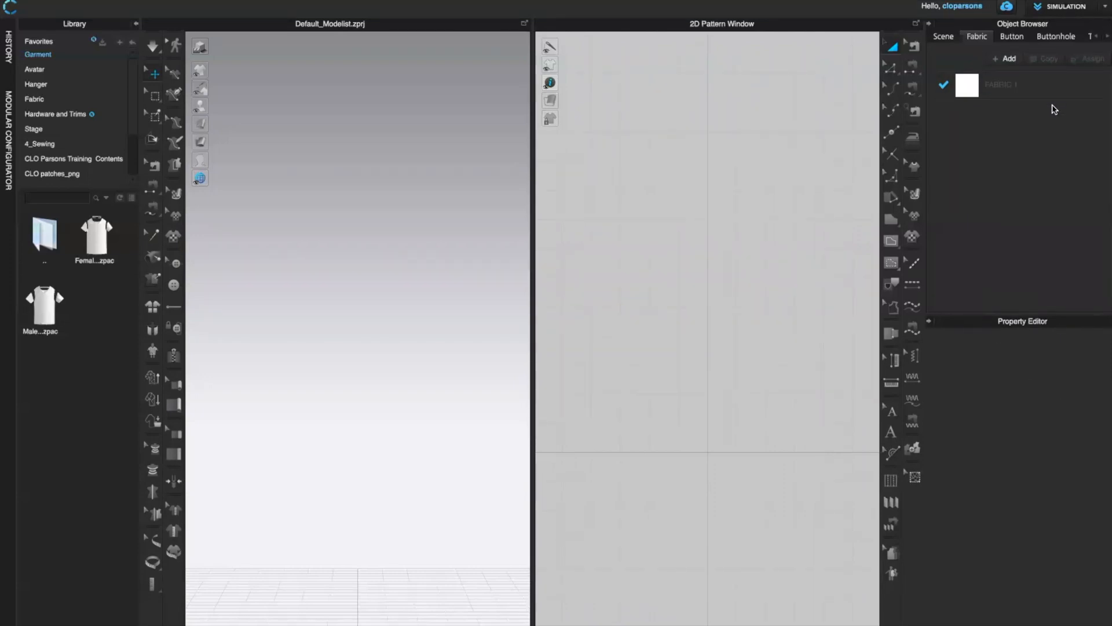
mouse_move(1056, 158)
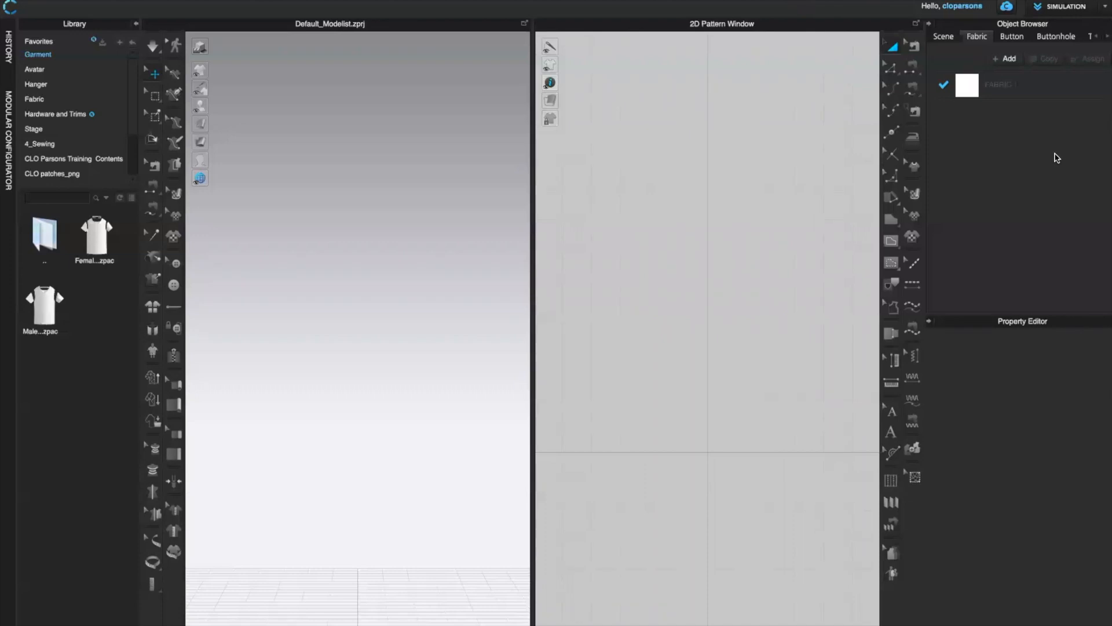
mouse_move(998, 258)
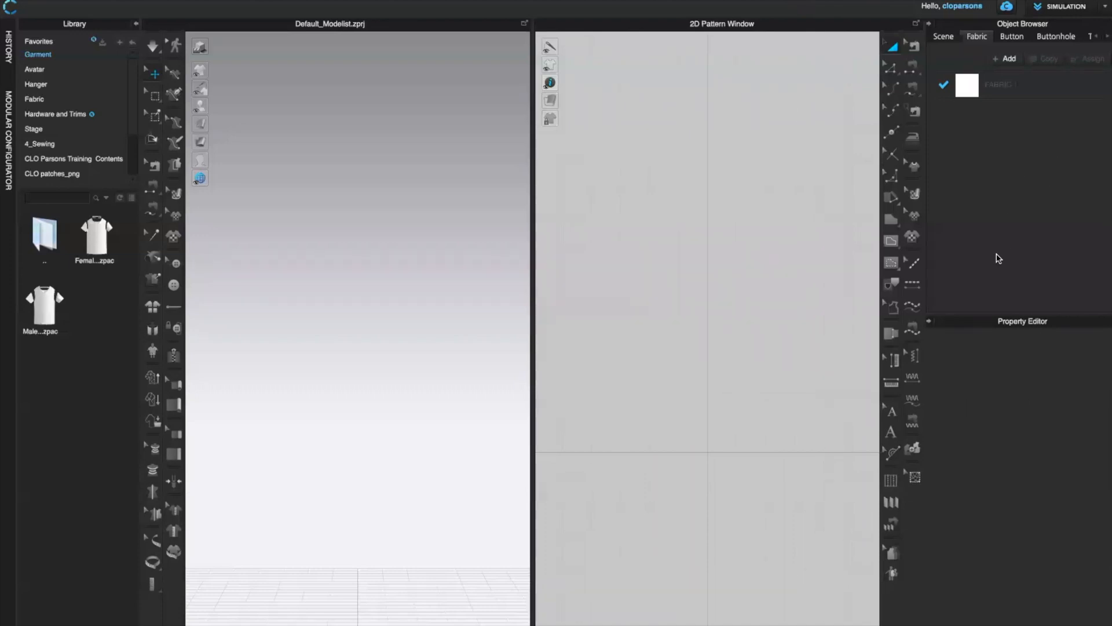
mouse_move(952, 351)
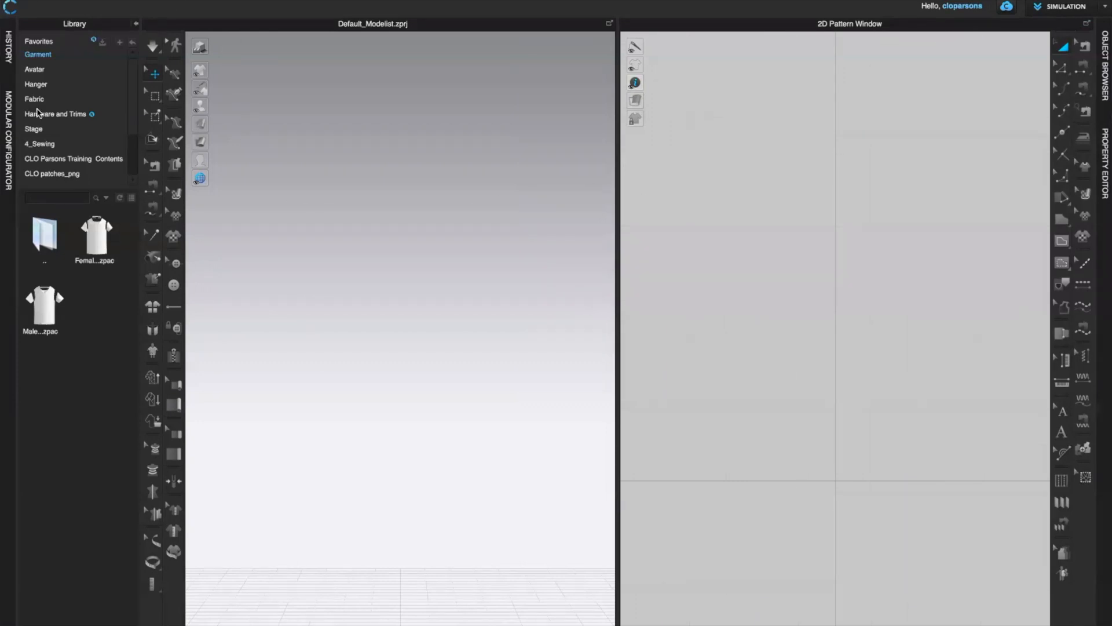
mouse_move(138, 243)
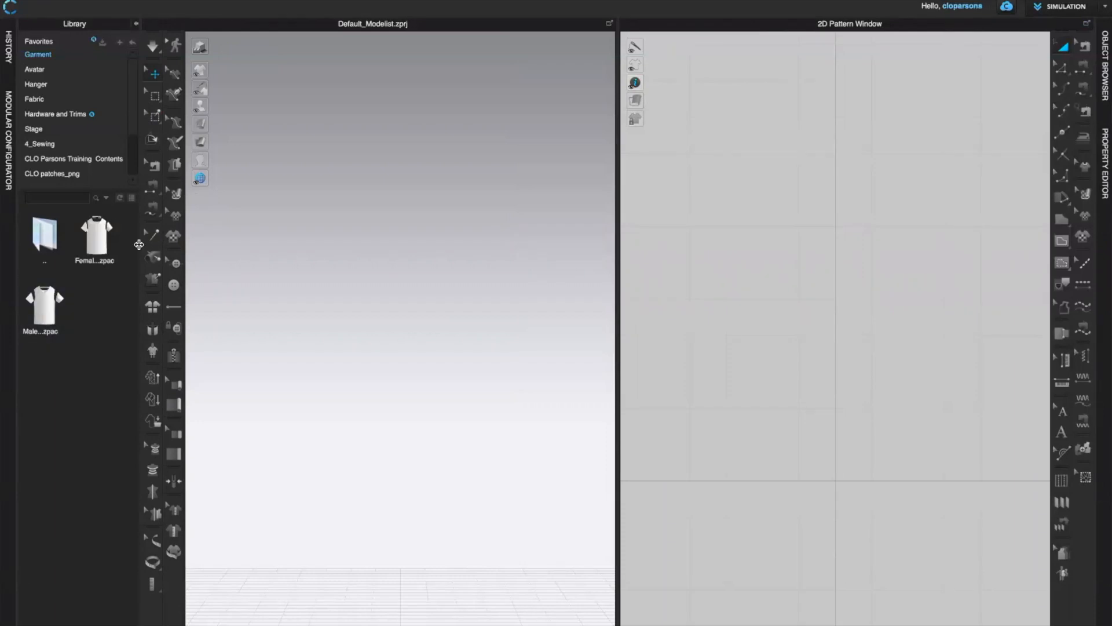
mouse_move(440, 272)
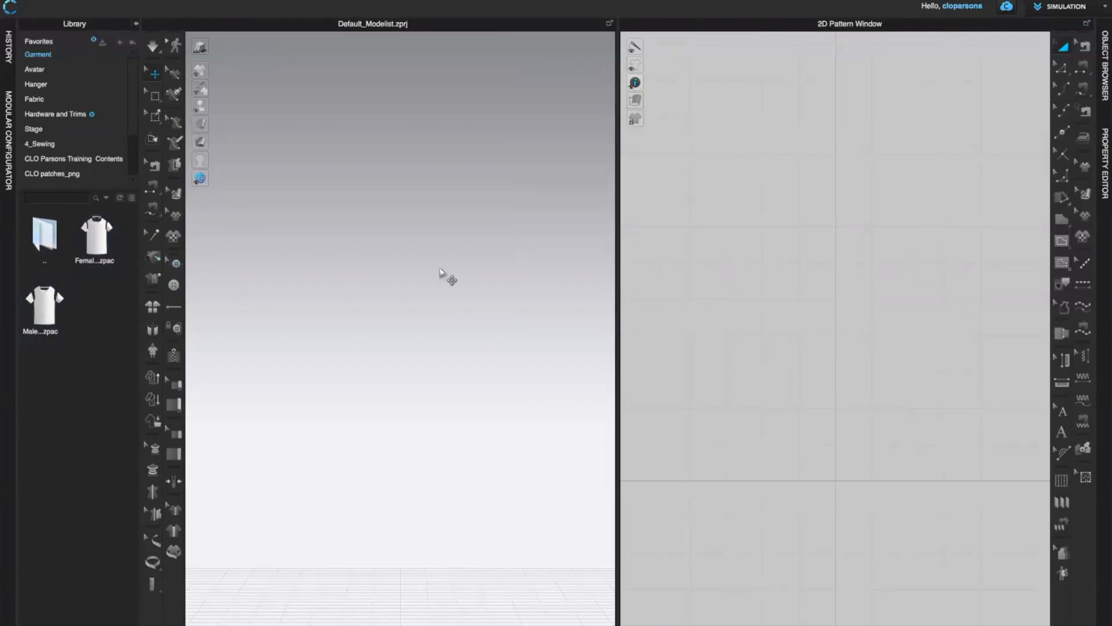
mouse_move(744, 13)
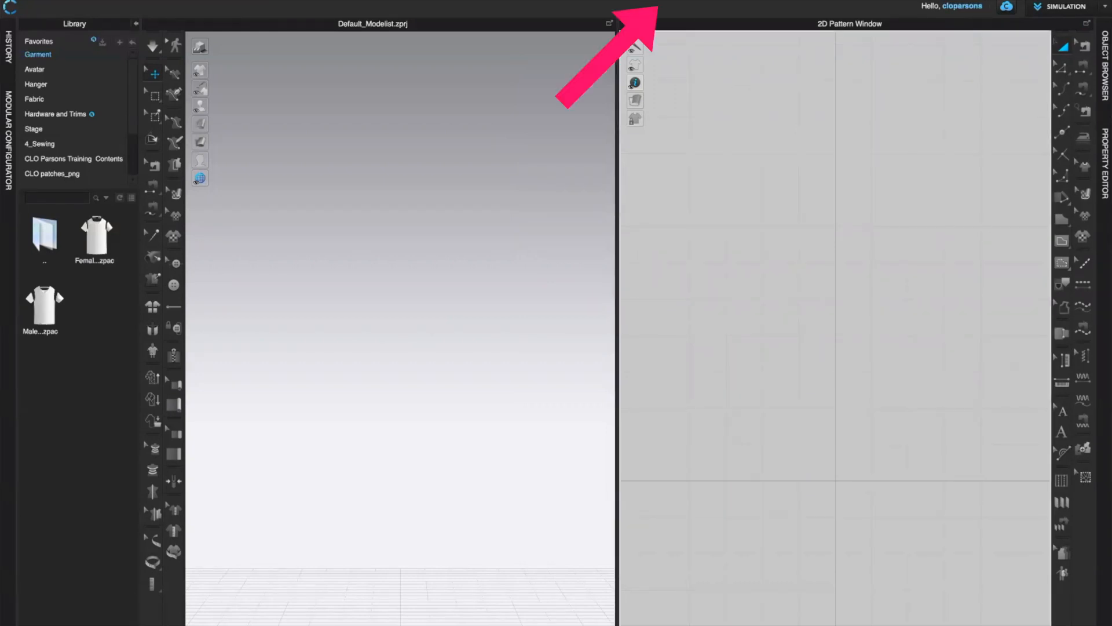
Open User Settings from the user name menu at the top right.
click(953, 4)
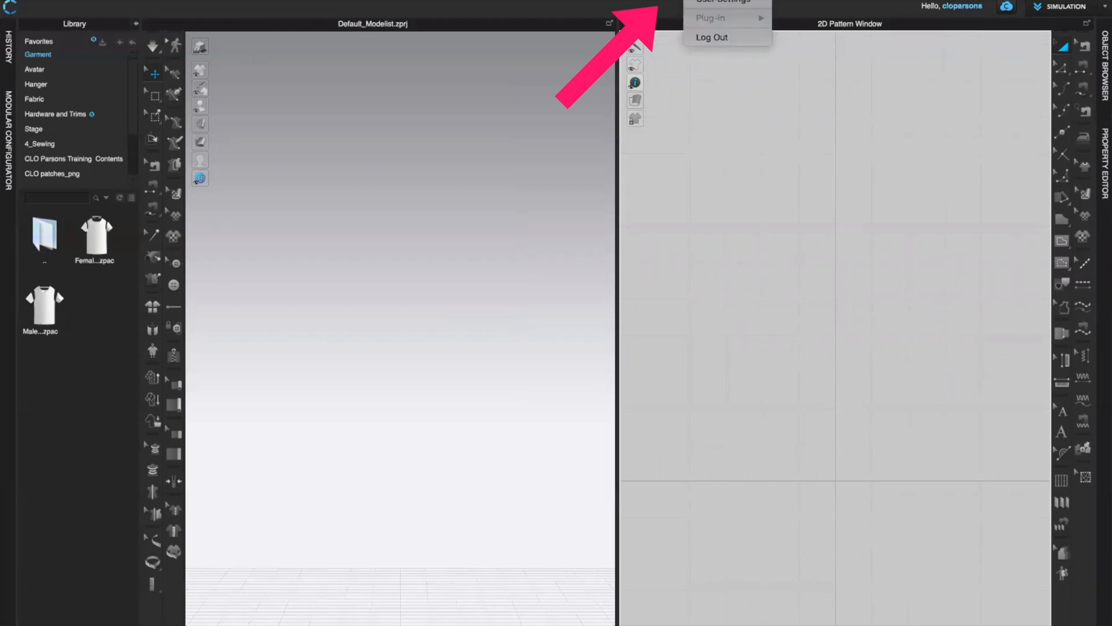
click(715, 8)
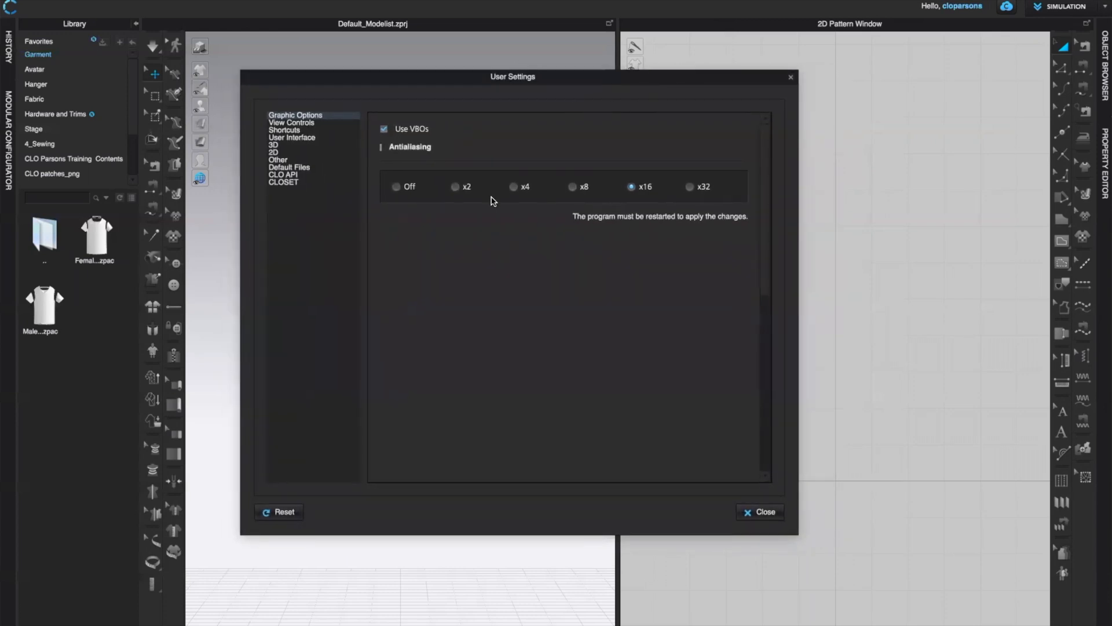
mouse_move(528, 183)
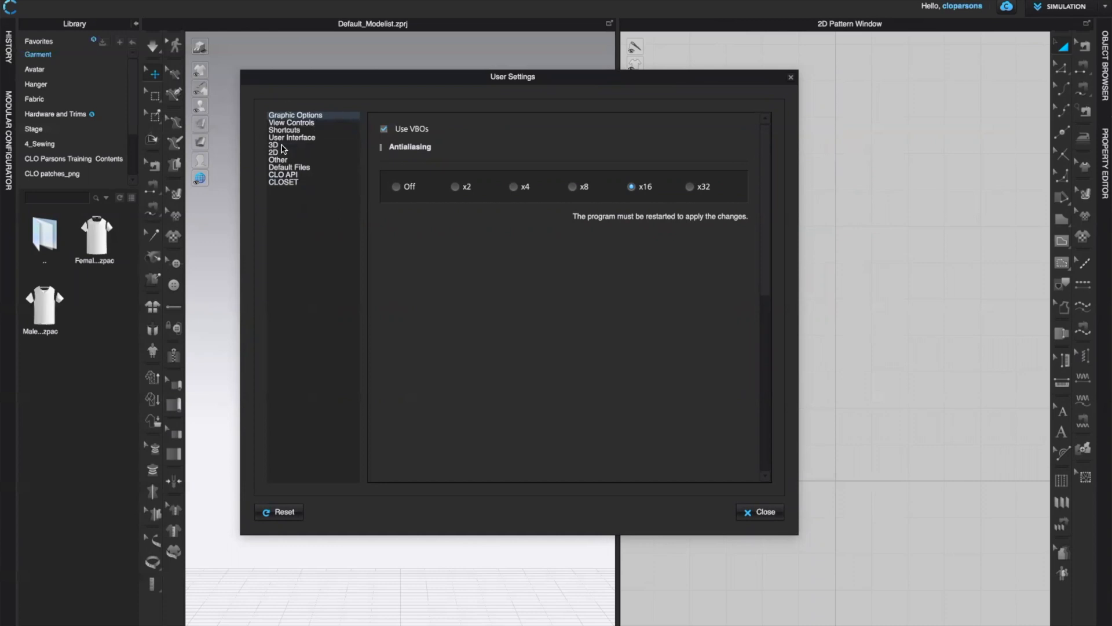
click(291, 122)
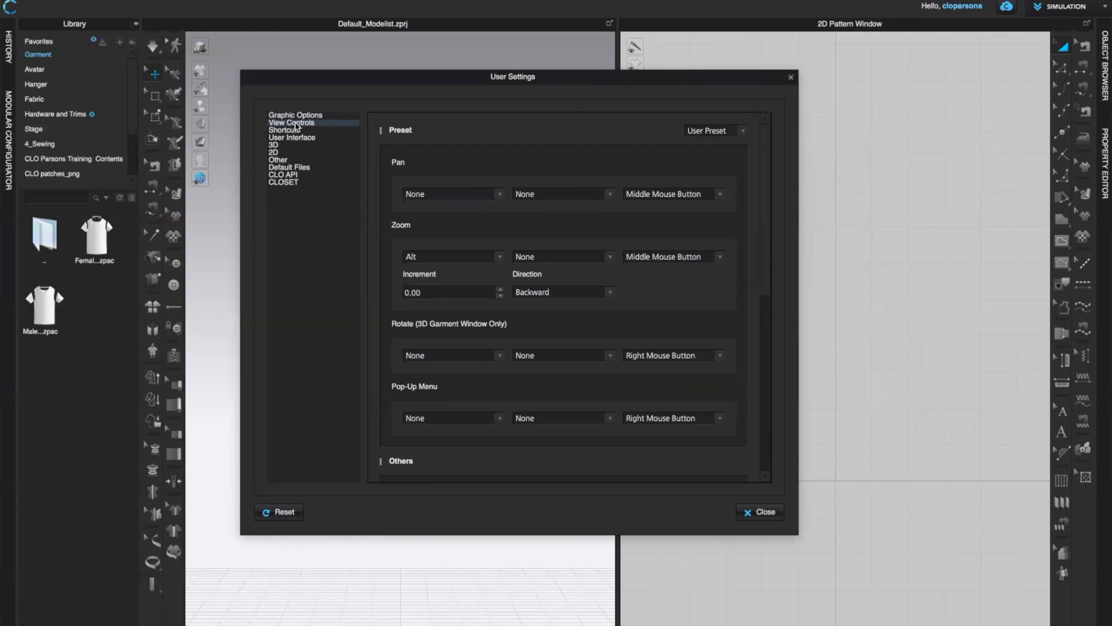
mouse_move(772, 132)
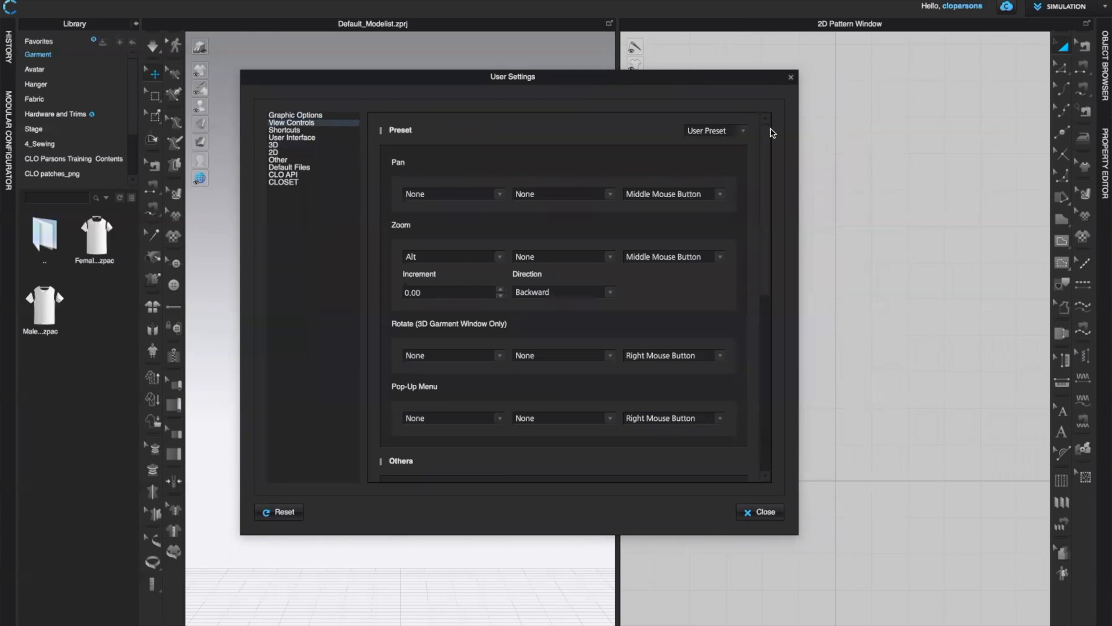
Review view control presets such as Maya, 3ds Max and Tablet, keeping User Preset.
click(742, 130)
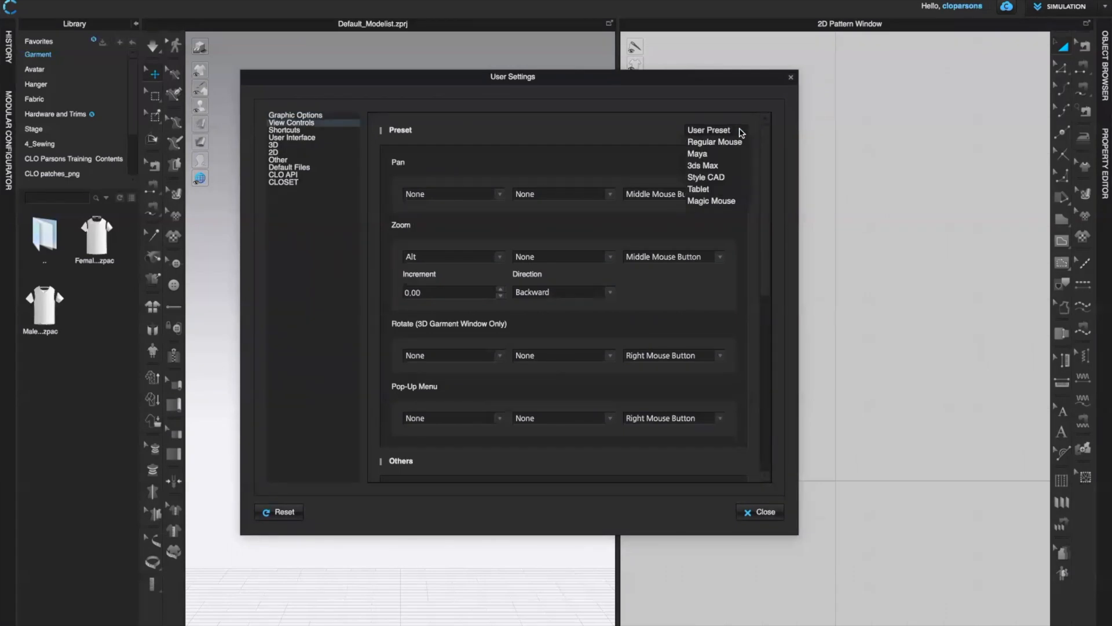
mouse_move(732, 149)
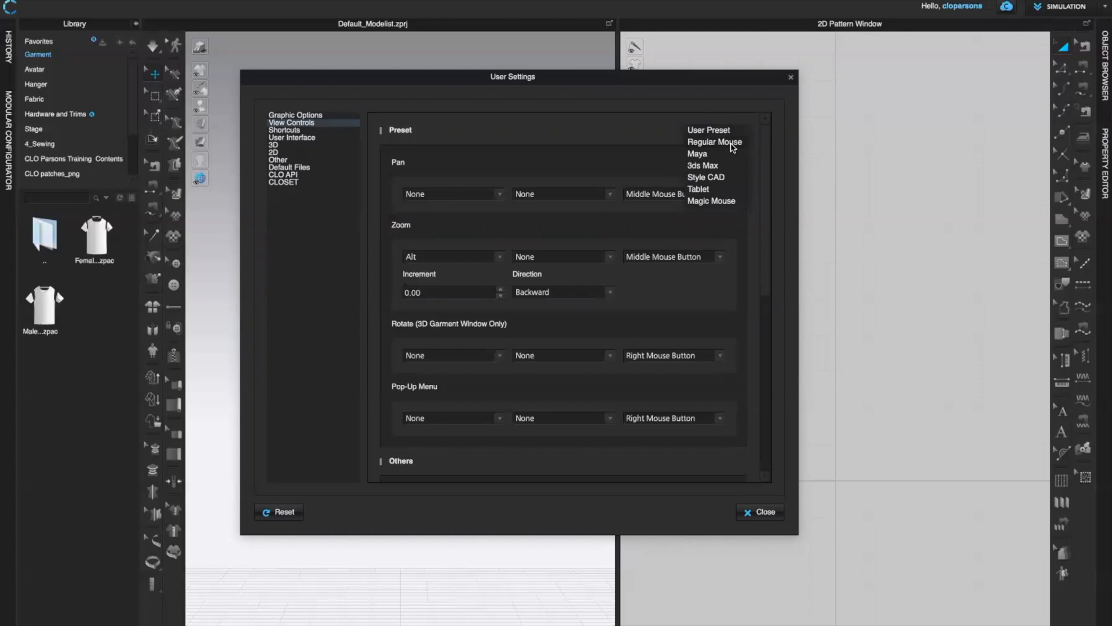
mouse_move(722, 163)
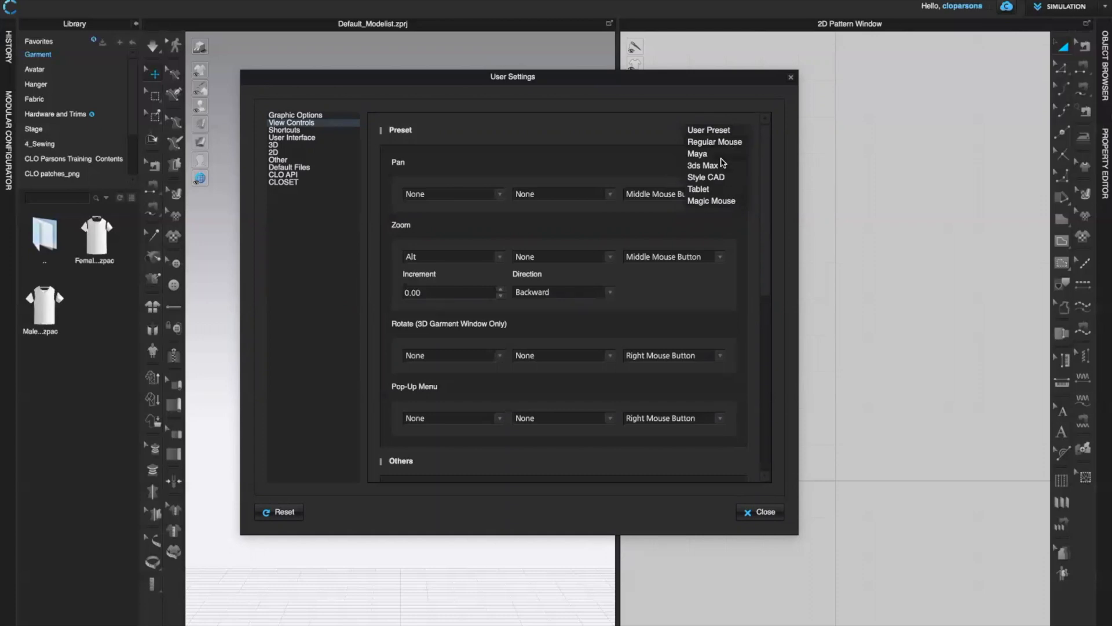
mouse_move(732, 143)
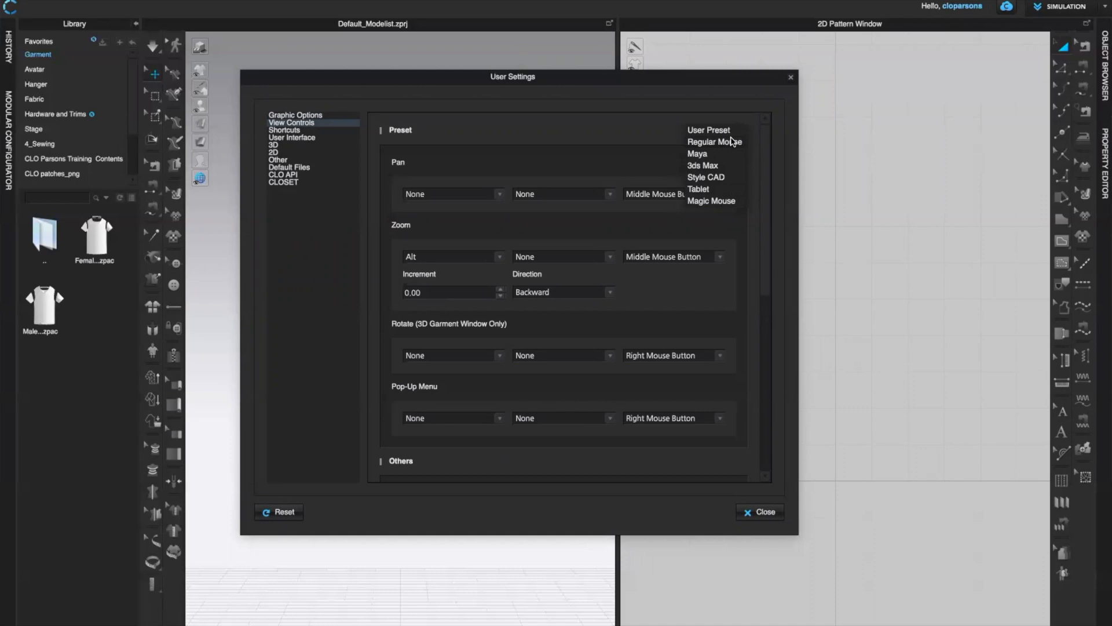
click(708, 129)
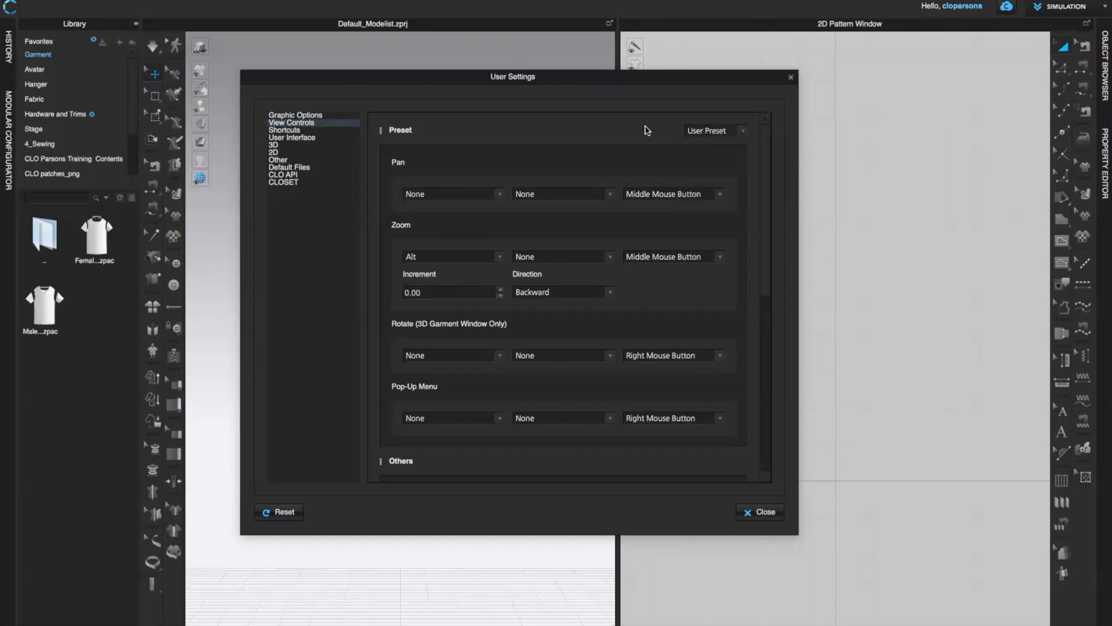
mouse_move(577, 204)
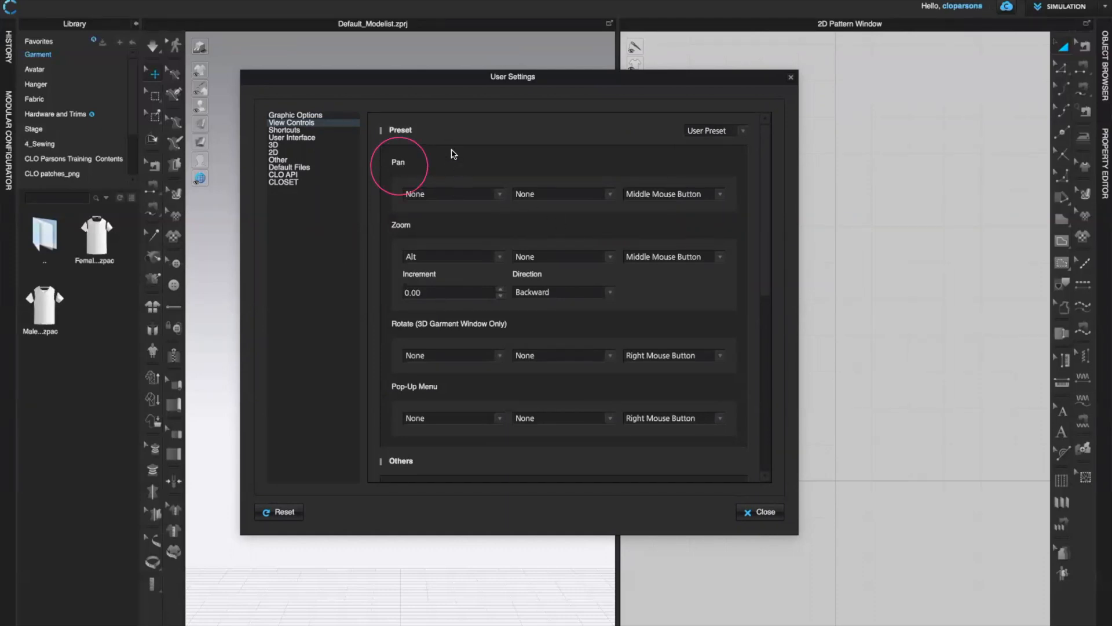
mouse_move(666, 176)
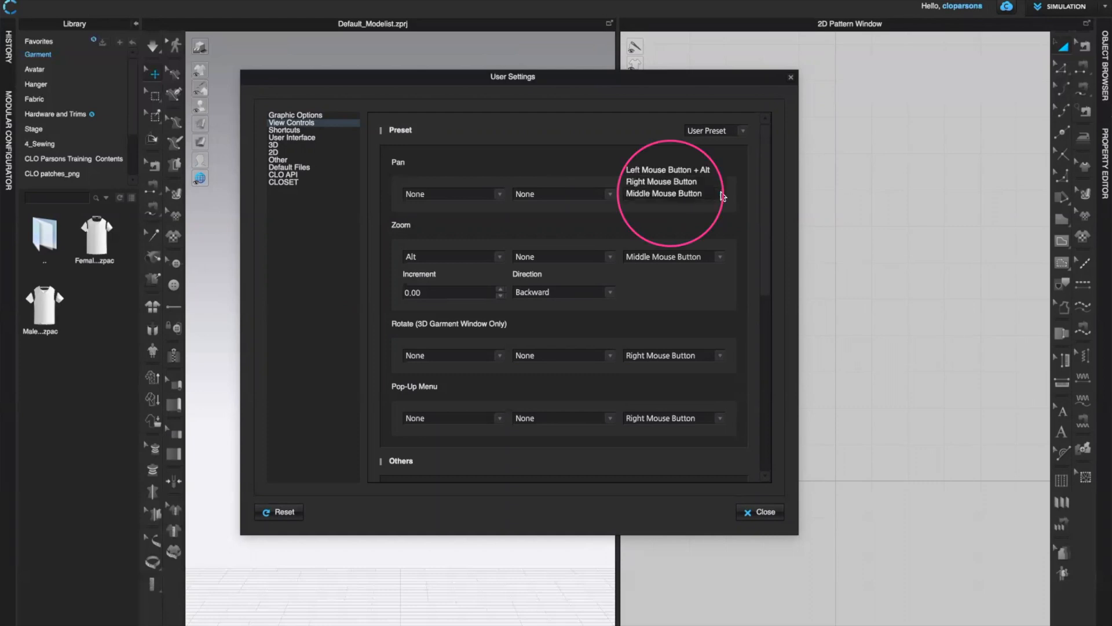
click(663, 193)
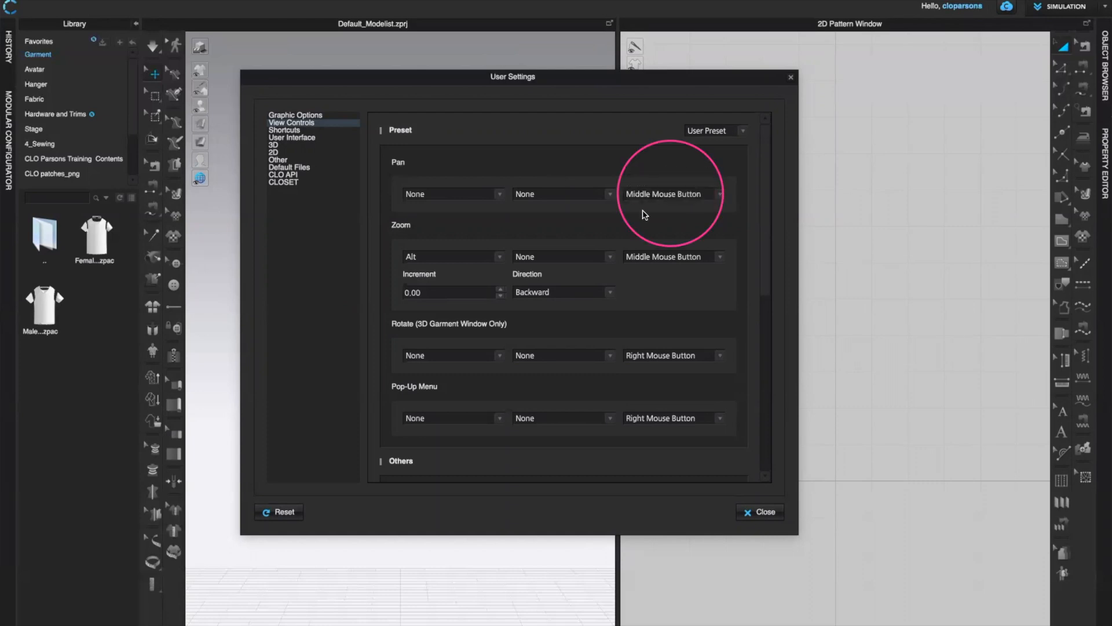
mouse_move(710, 197)
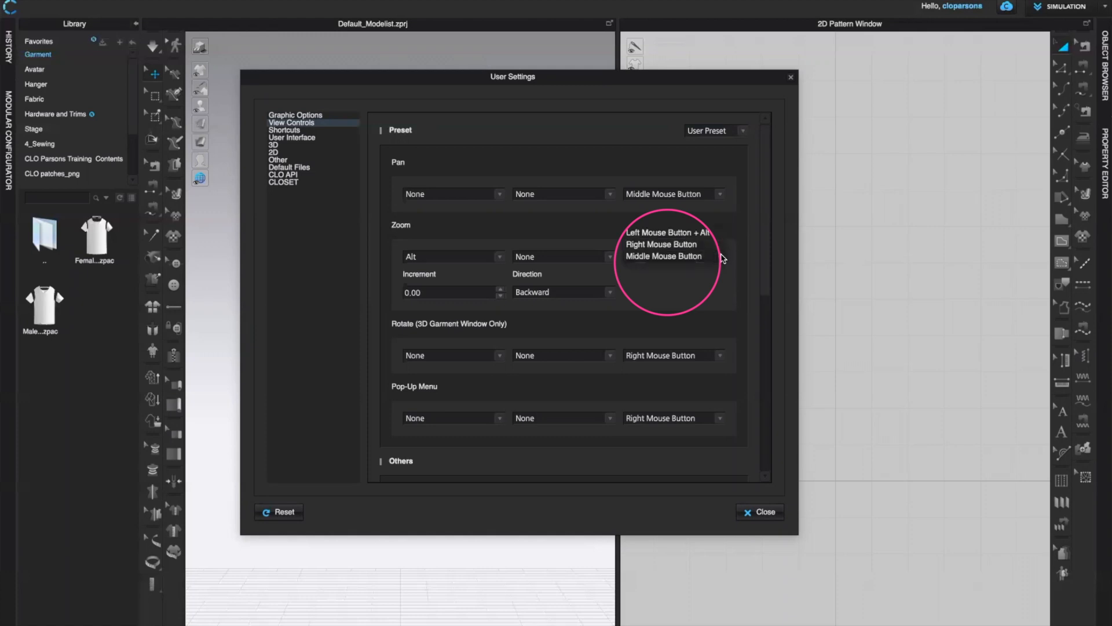
click(664, 256)
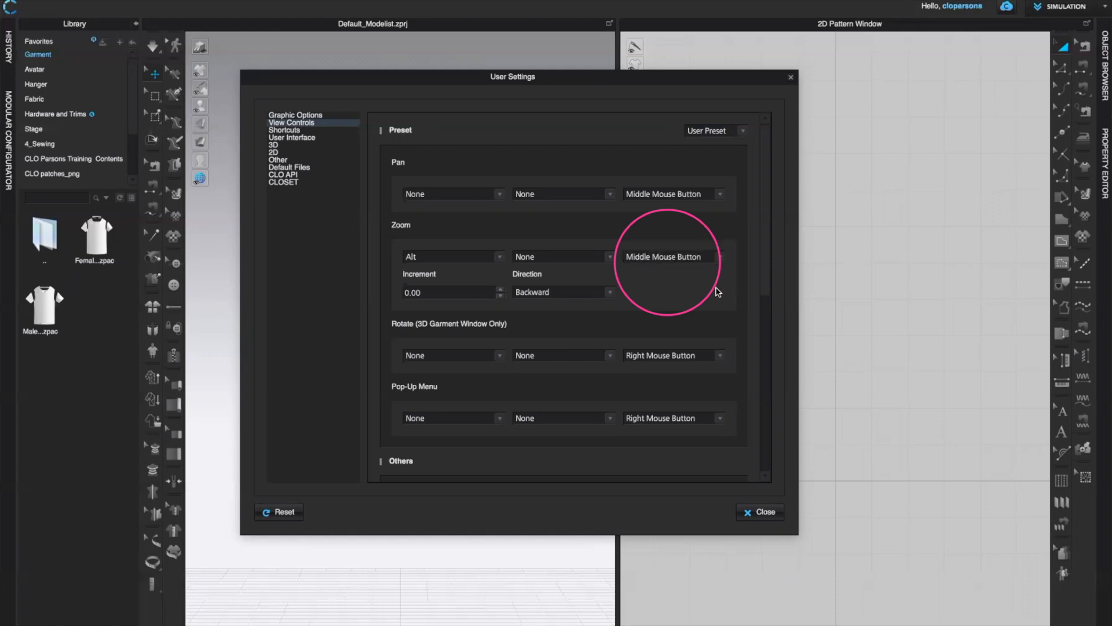
mouse_move(545, 314)
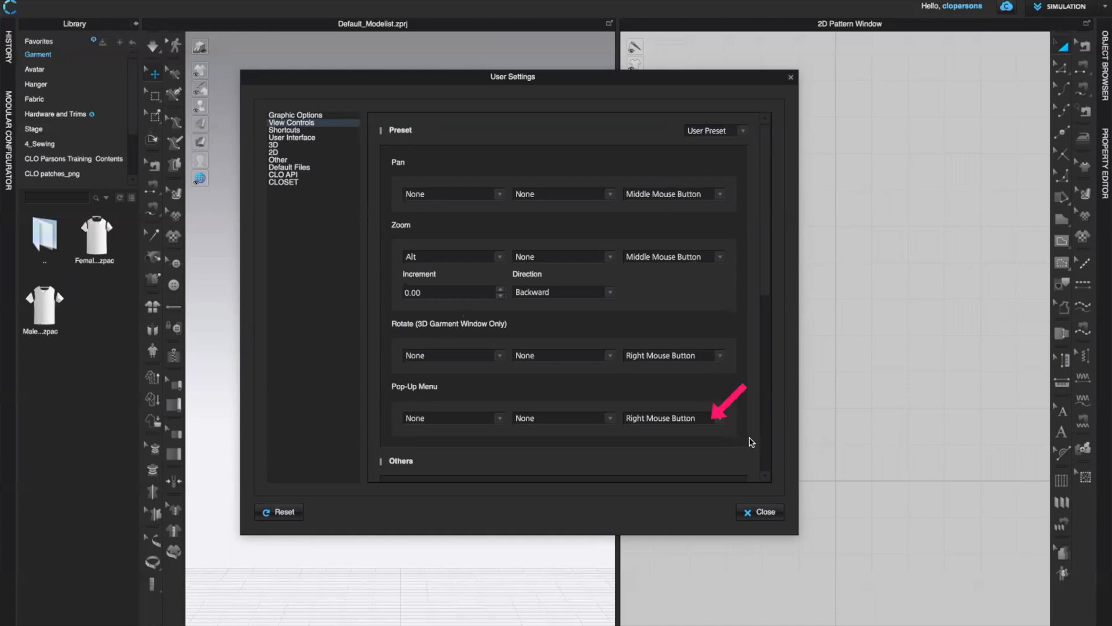
mouse_move(757, 400)
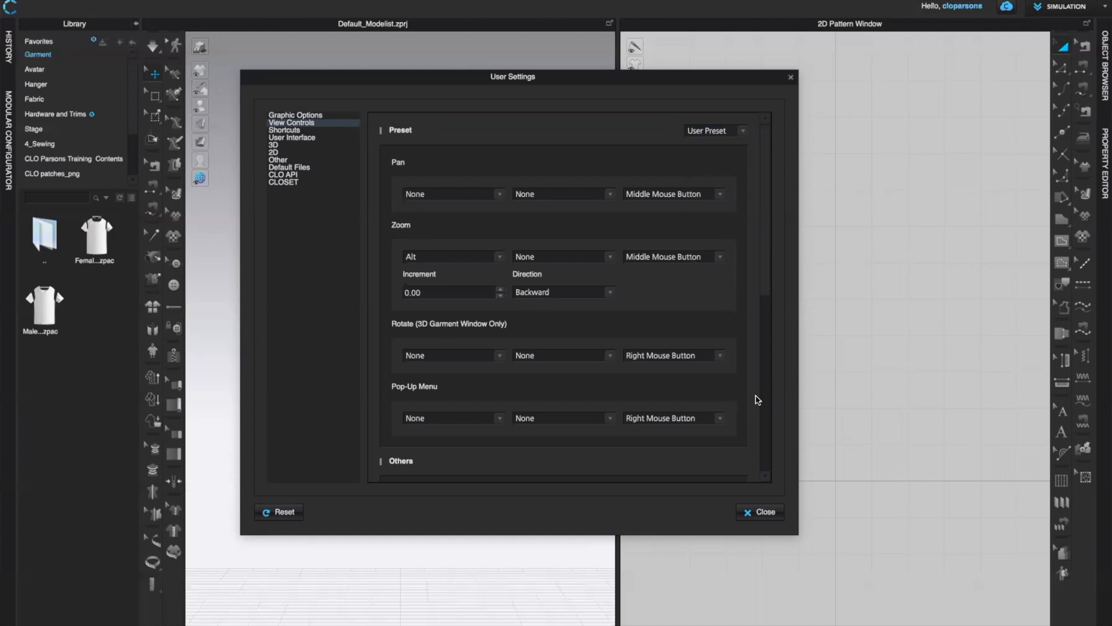
mouse_move(591, 306)
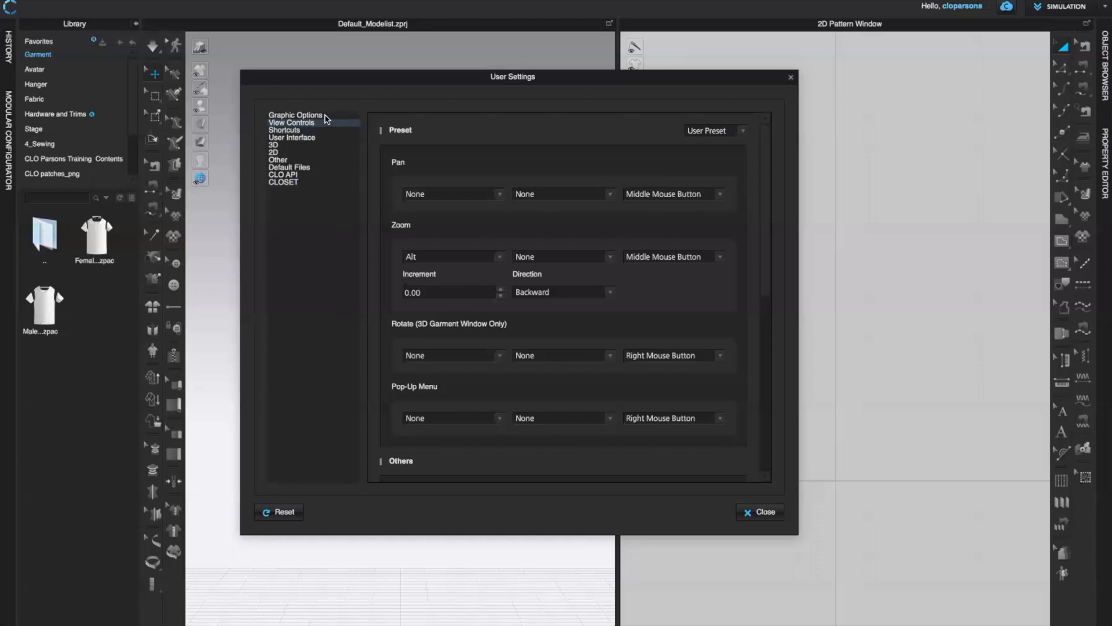
Show the Shortcuts page and expand the 2D Pattern and Settings shortcut groups.
click(284, 129)
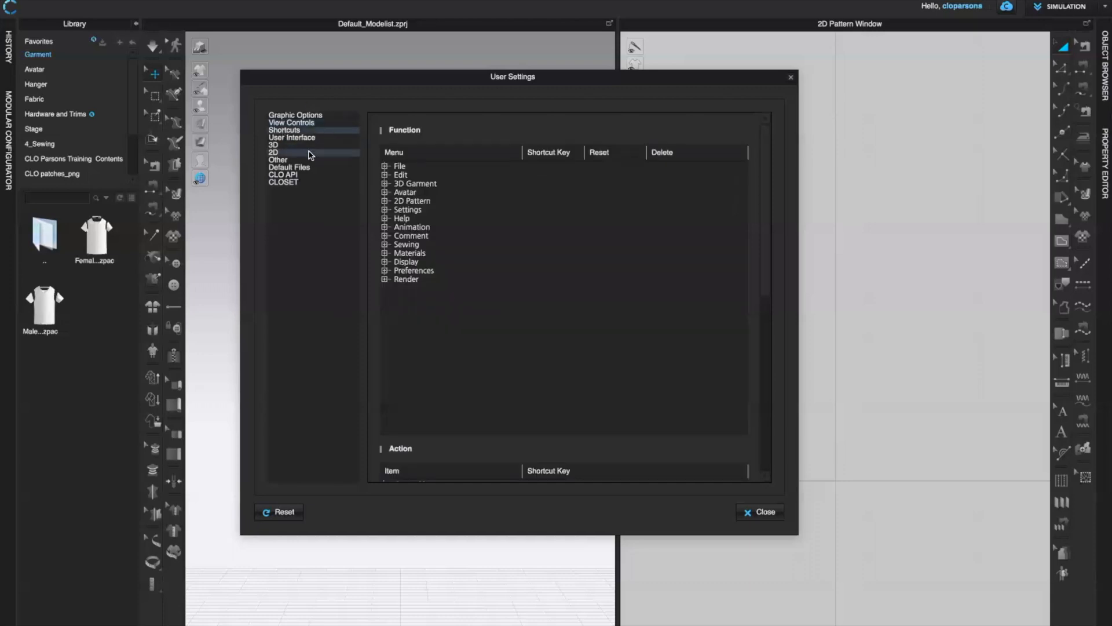
mouse_move(366, 162)
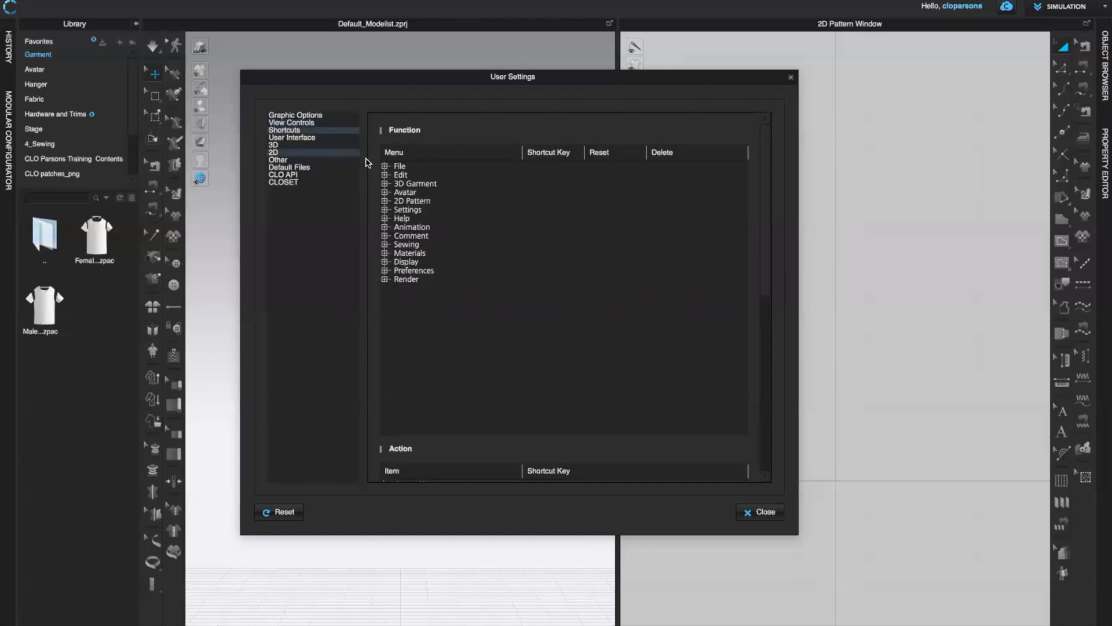
click(412, 200)
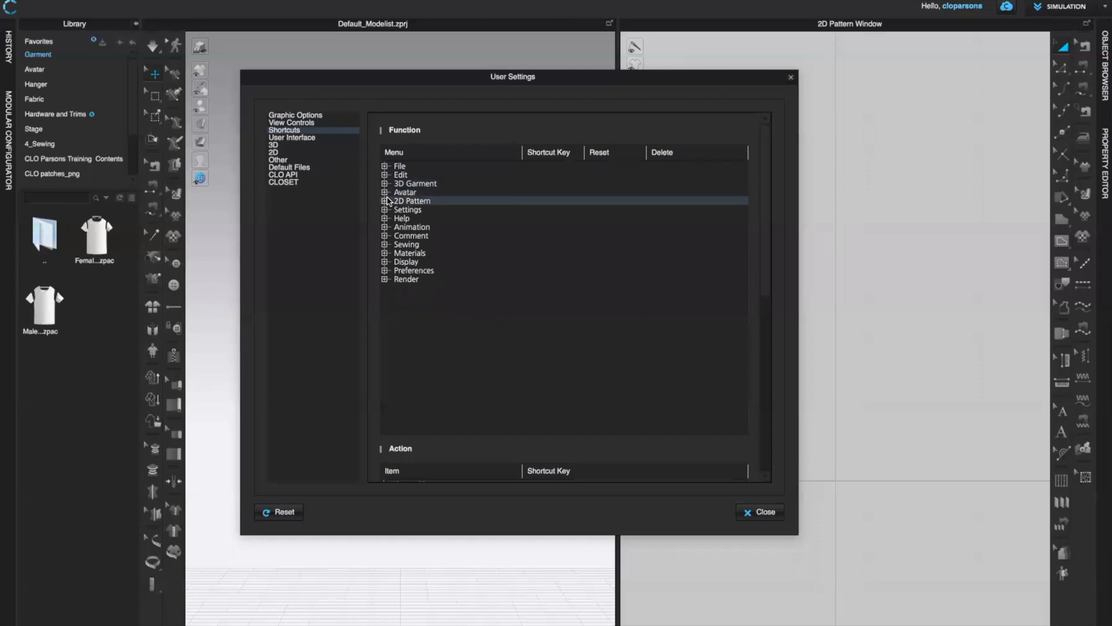
click(386, 200)
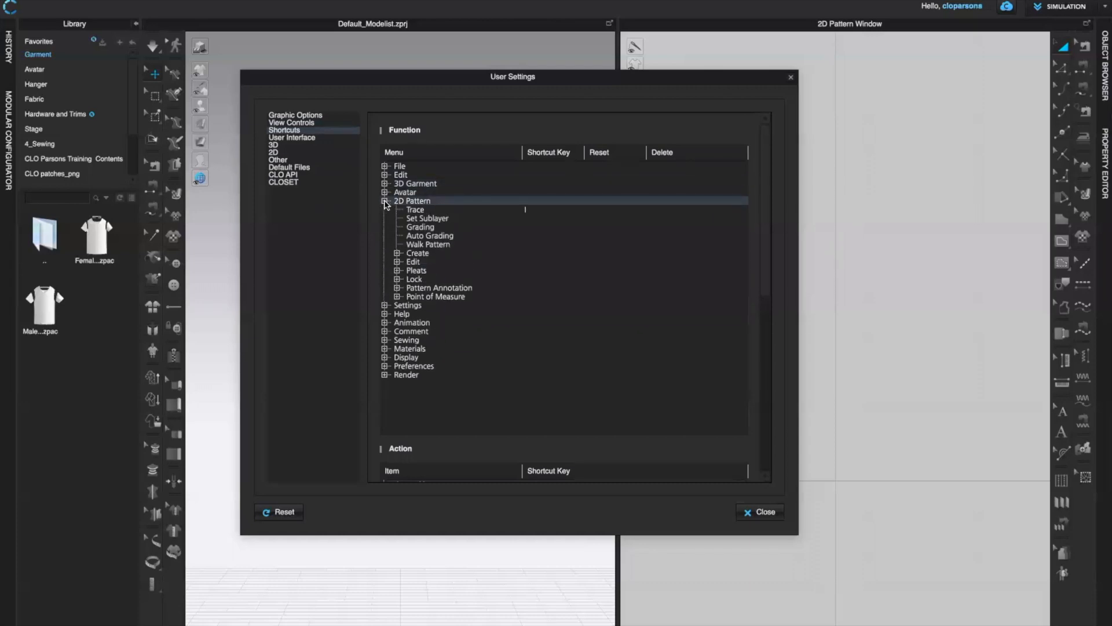
click(414, 209)
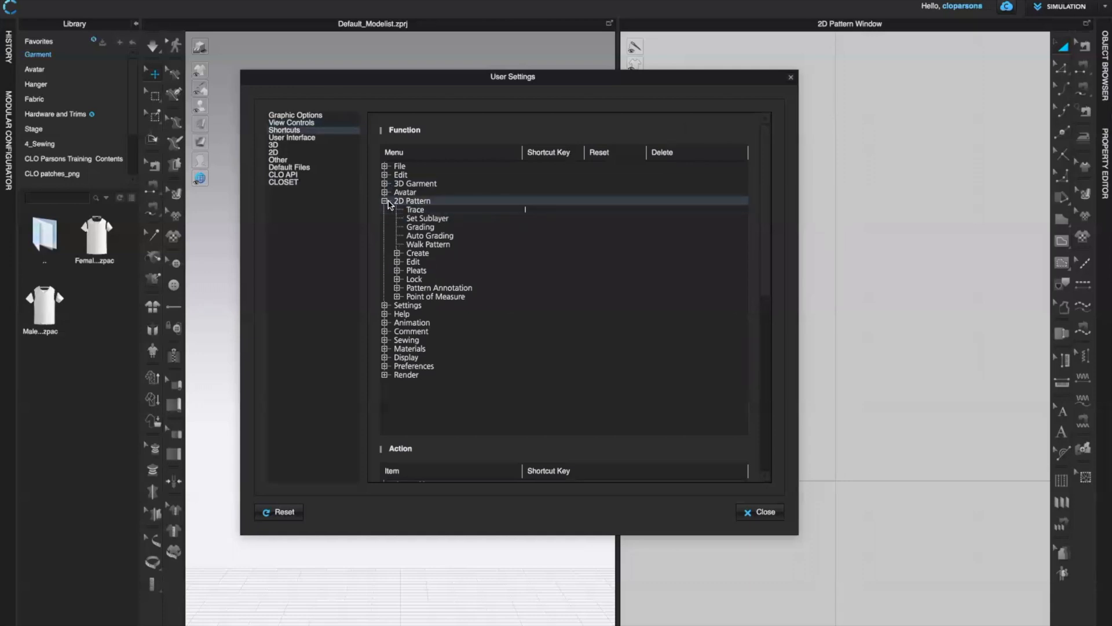
click(386, 209)
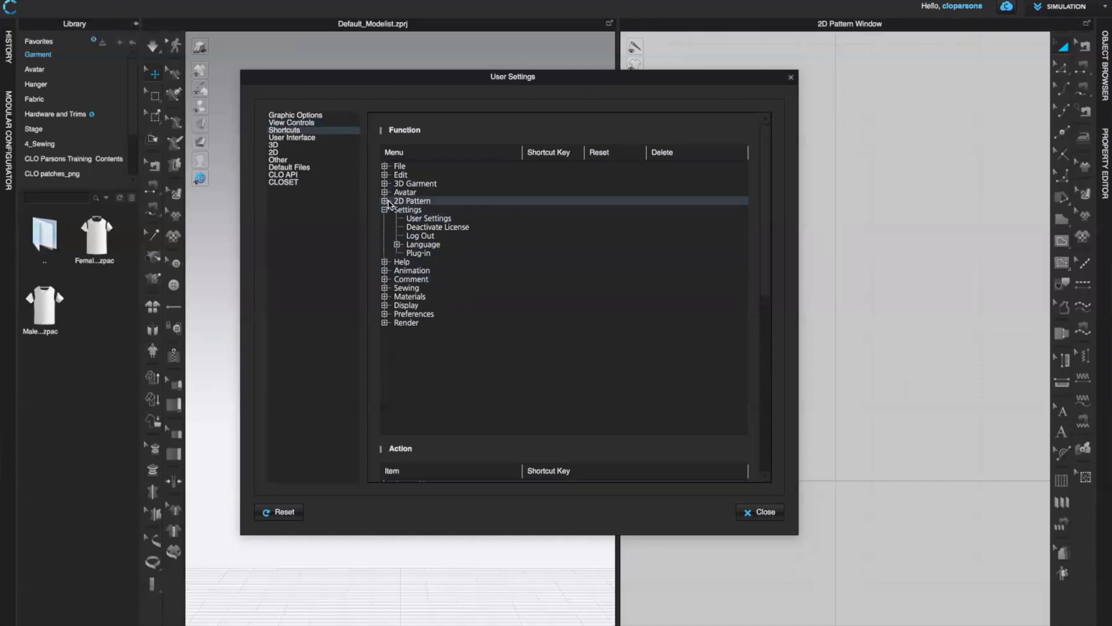
click(386, 183)
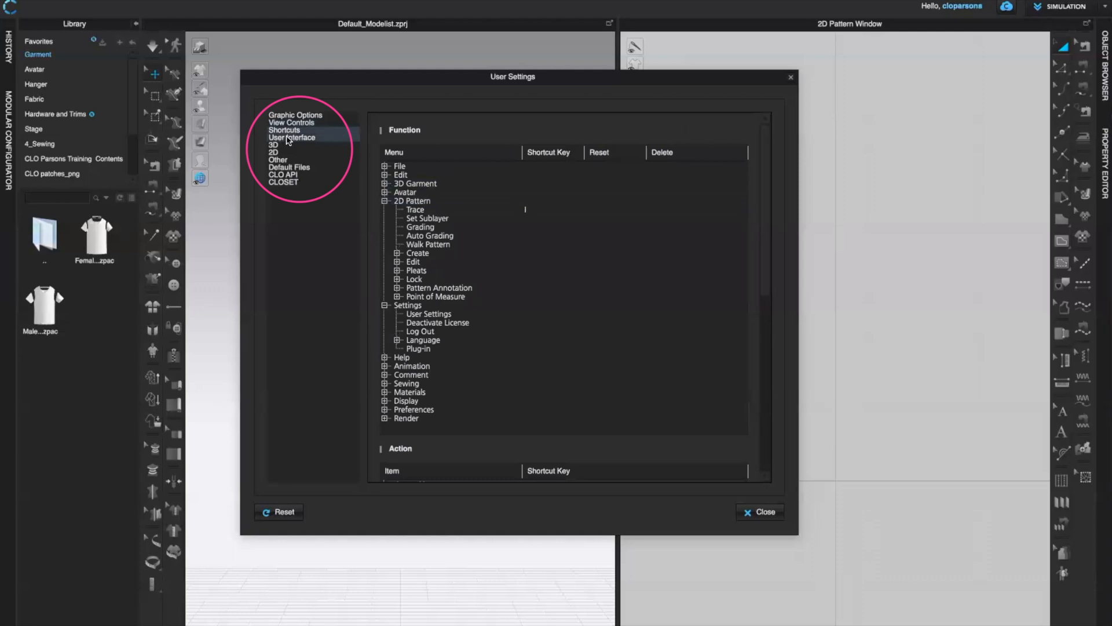
Review the unit system options on the User Interface page, keeping Inch selected.
click(292, 137)
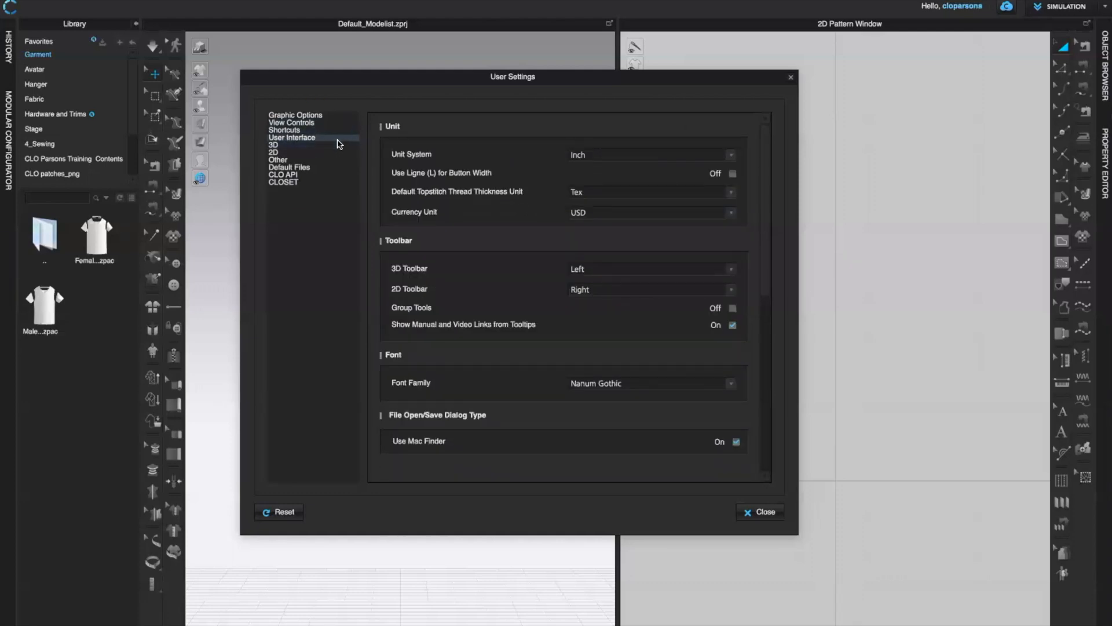
mouse_move(559, 169)
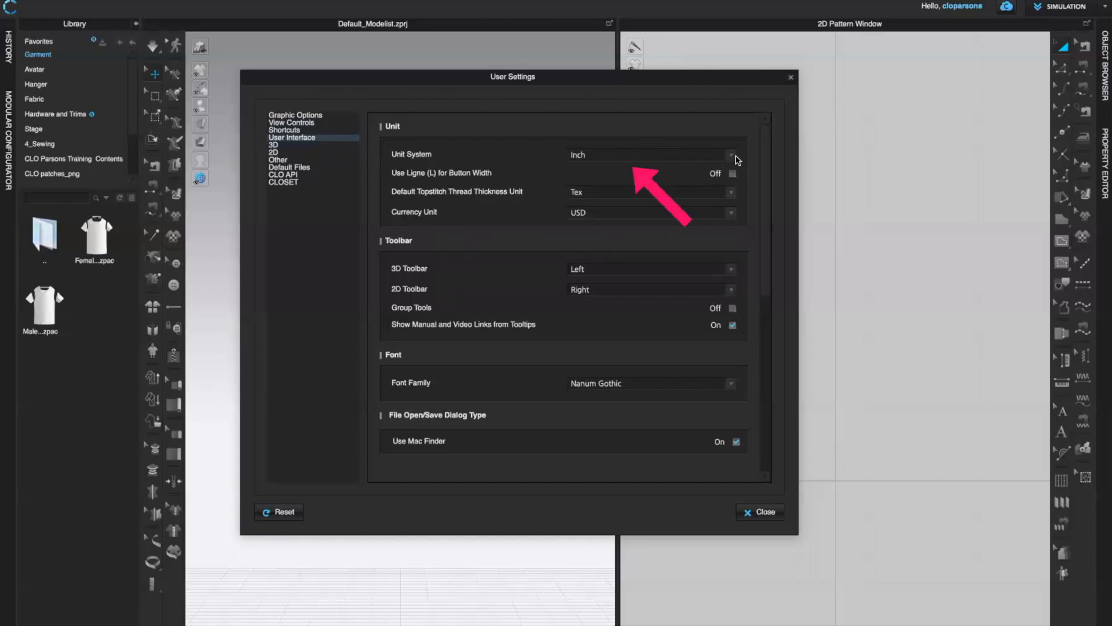
click(731, 156)
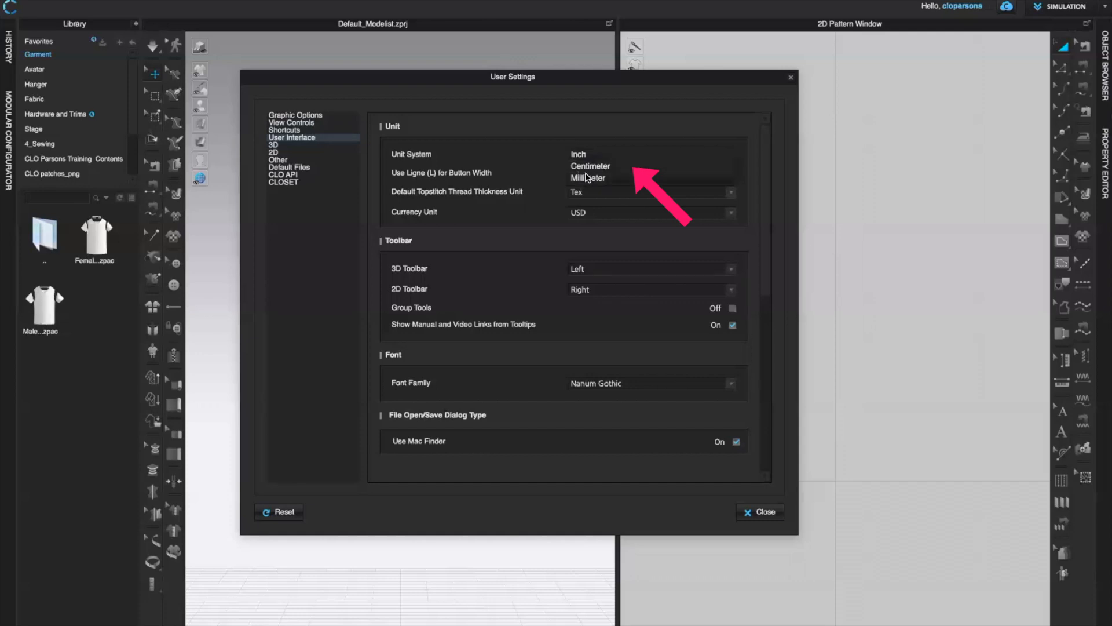
mouse_move(595, 185)
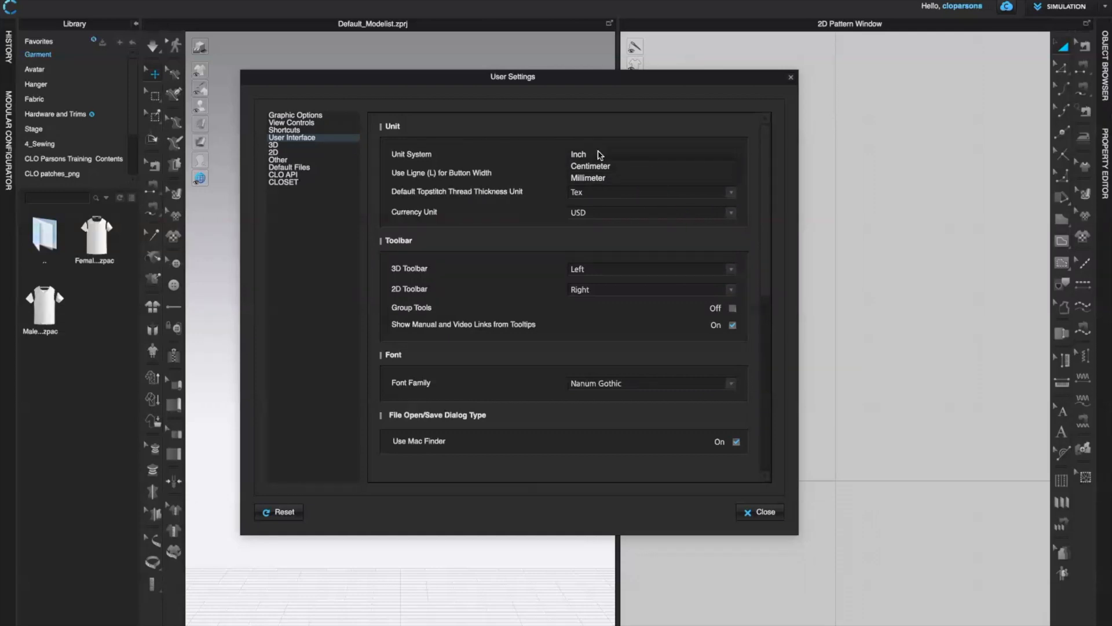
click(590, 154)
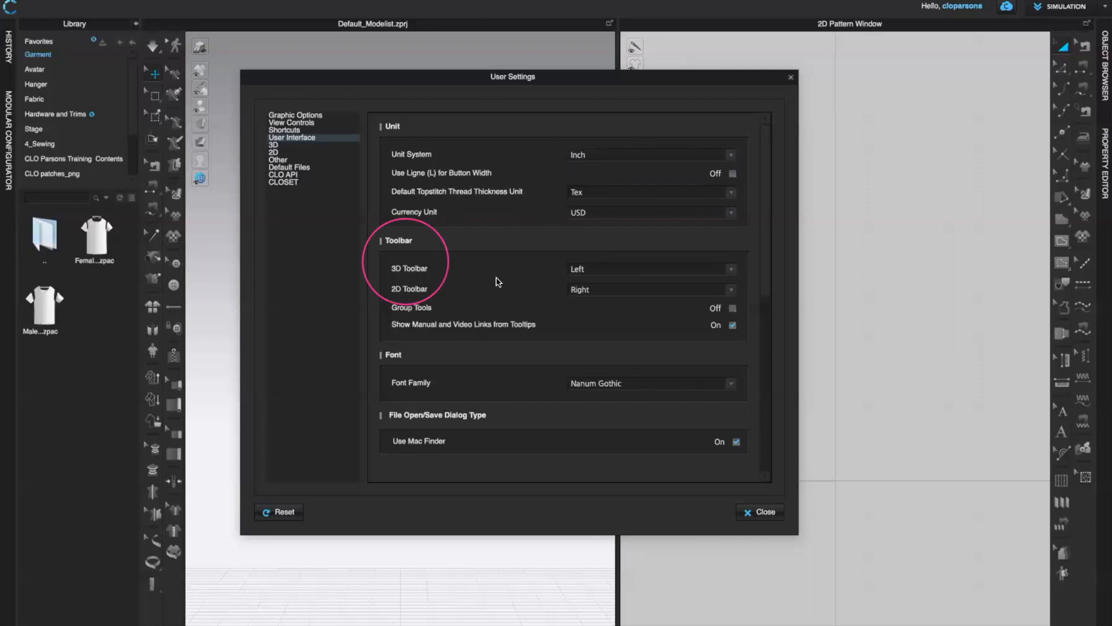
mouse_move(390, 135)
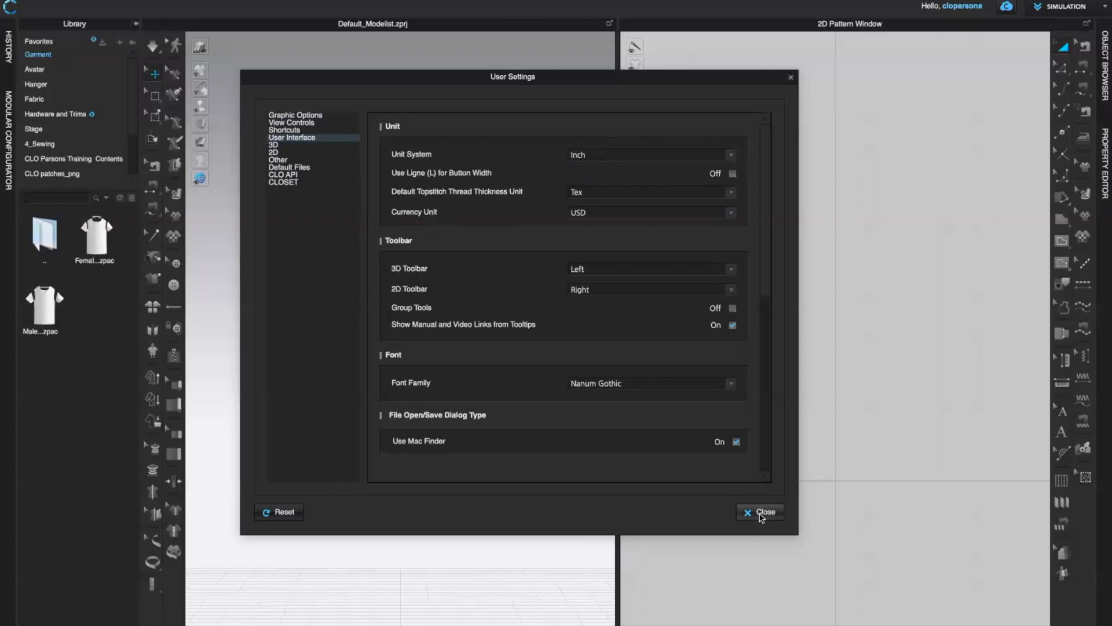
Close the User Settings dialog.
click(760, 512)
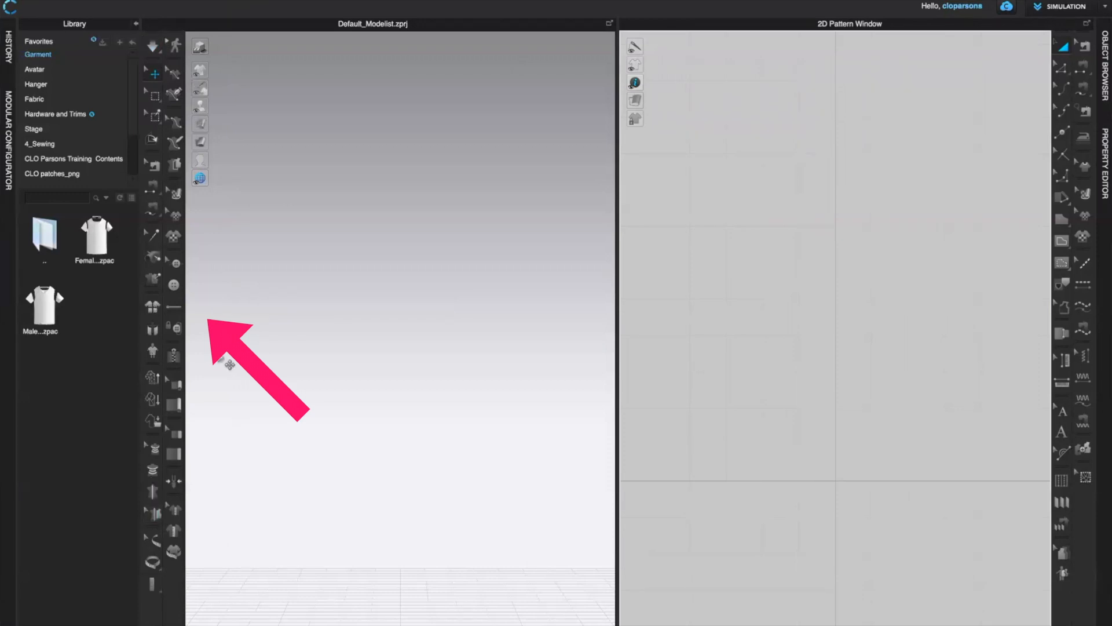
mouse_move(197, 584)
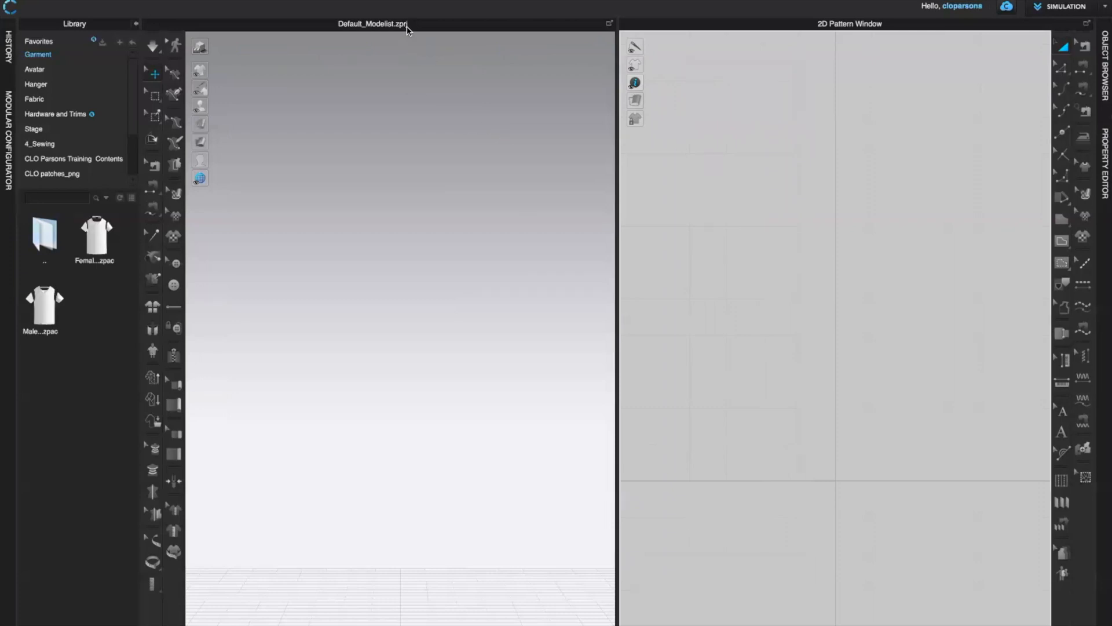
mouse_move(493, 32)
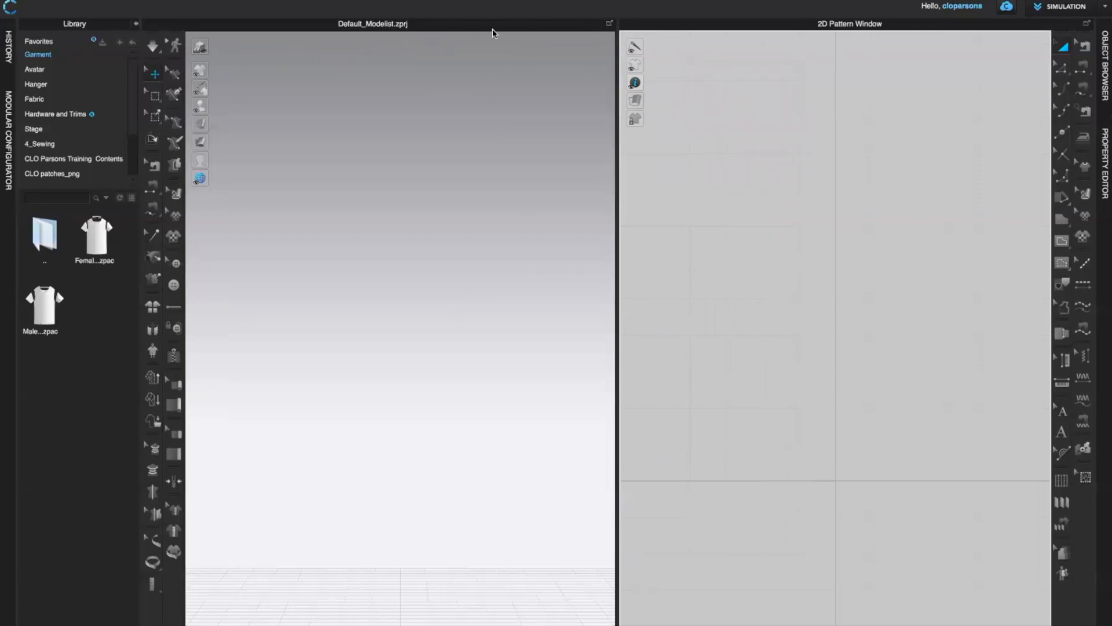
mouse_move(330, 11)
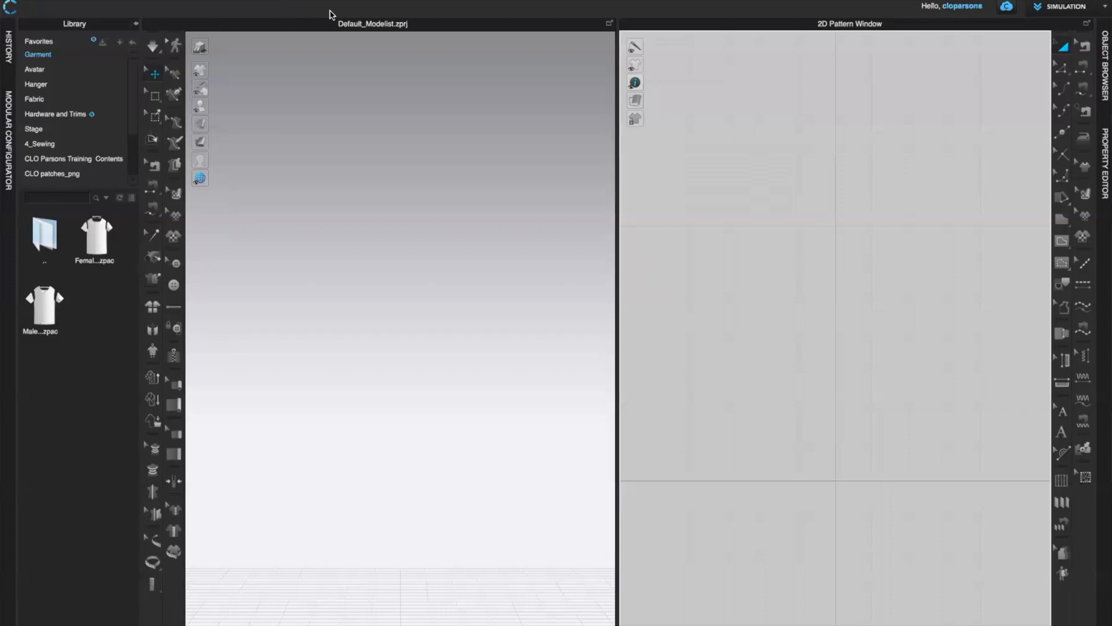
mouse_move(406, 23)
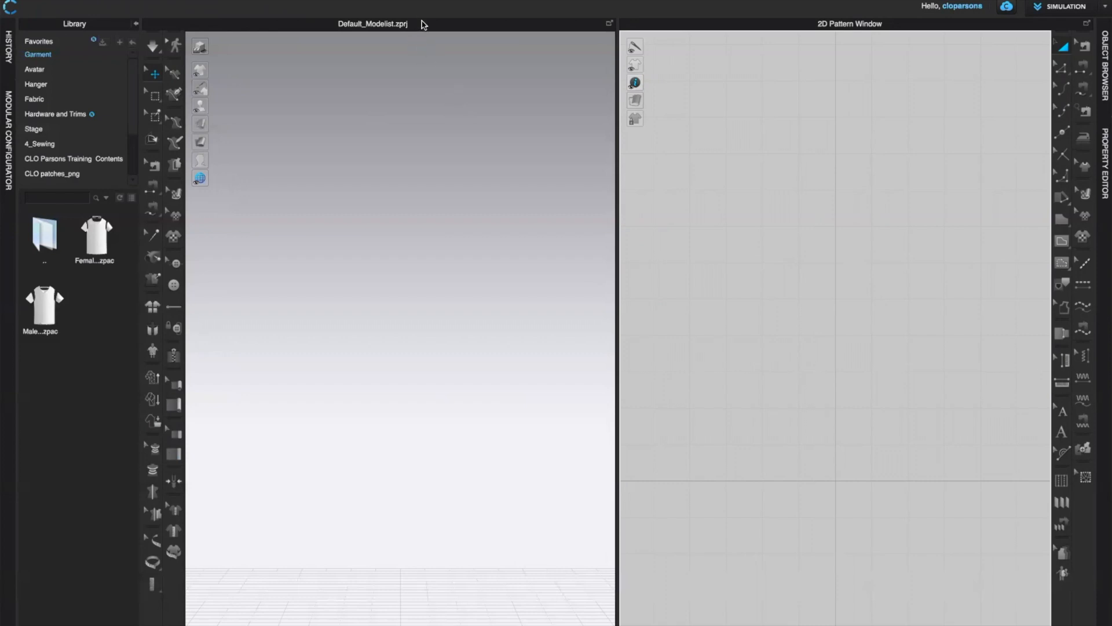
mouse_move(258, 279)
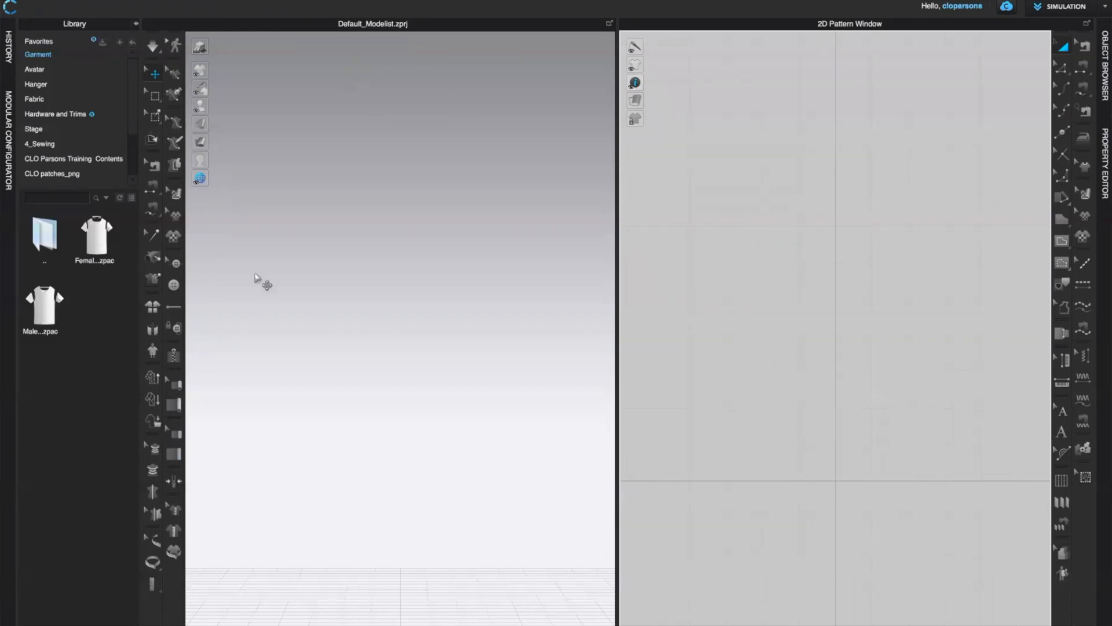
mouse_move(287, 260)
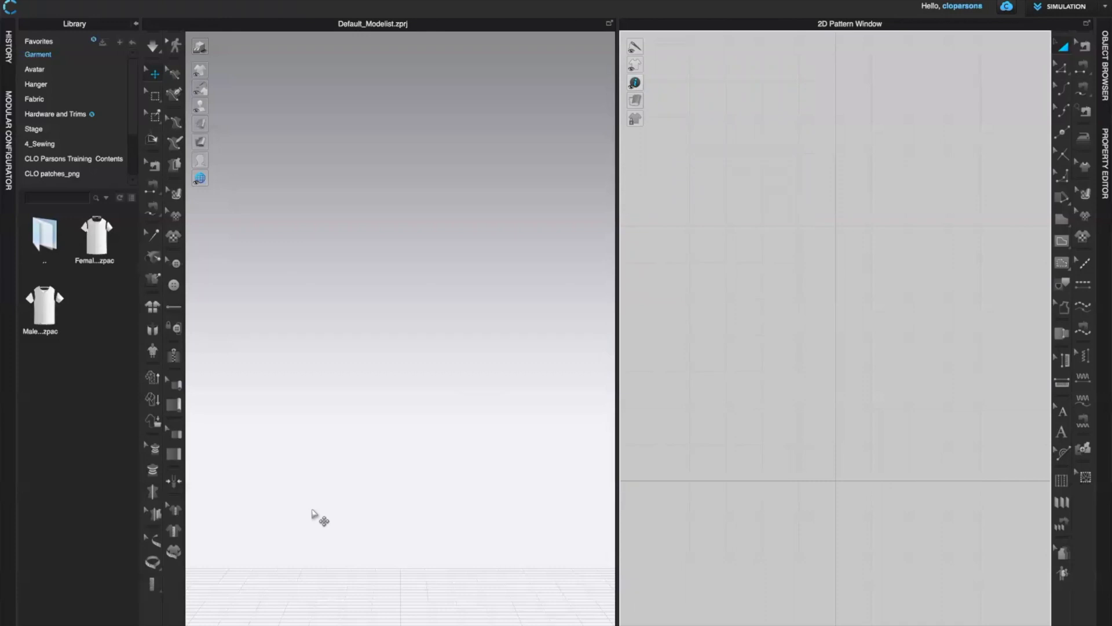
mouse_move(650, 252)
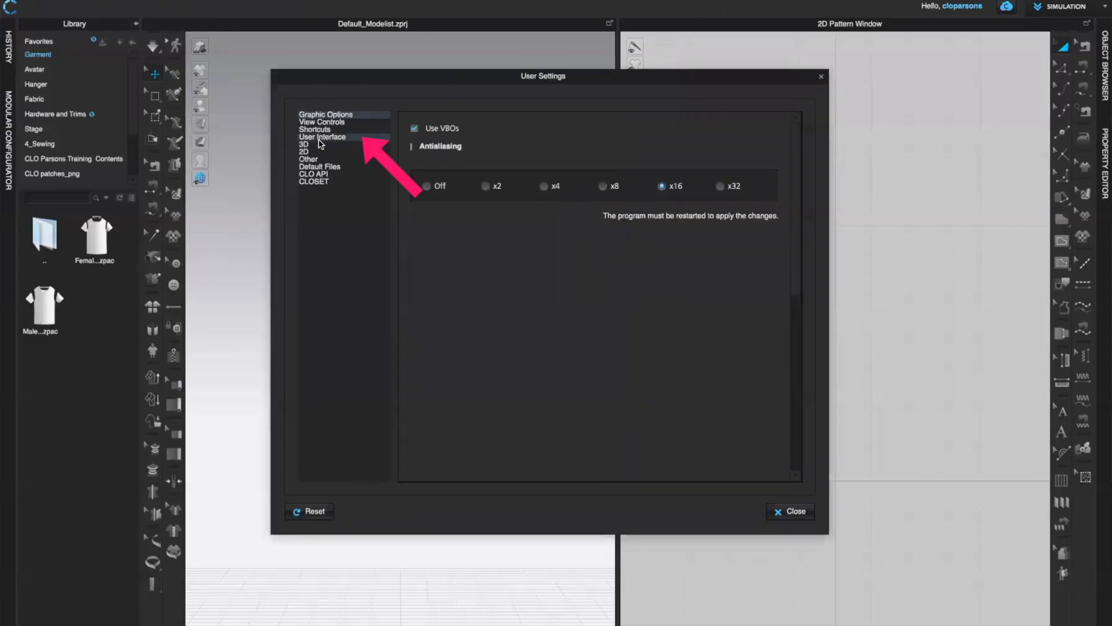
Set the 2D Toolbar to Left in User Interface settings and apply it.
click(322, 137)
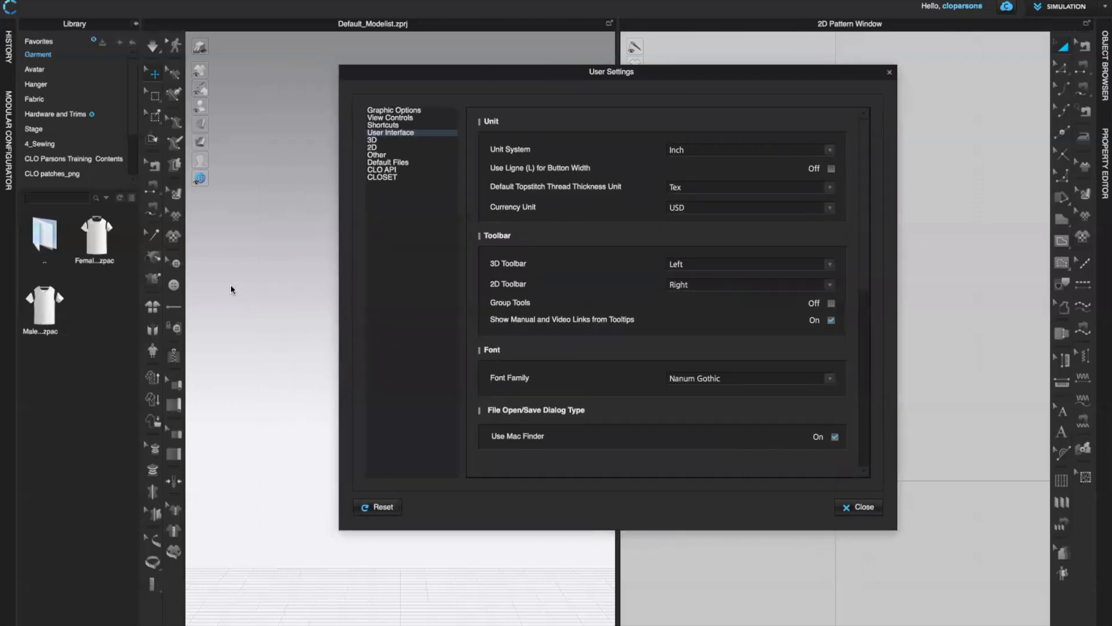
click(750, 264)
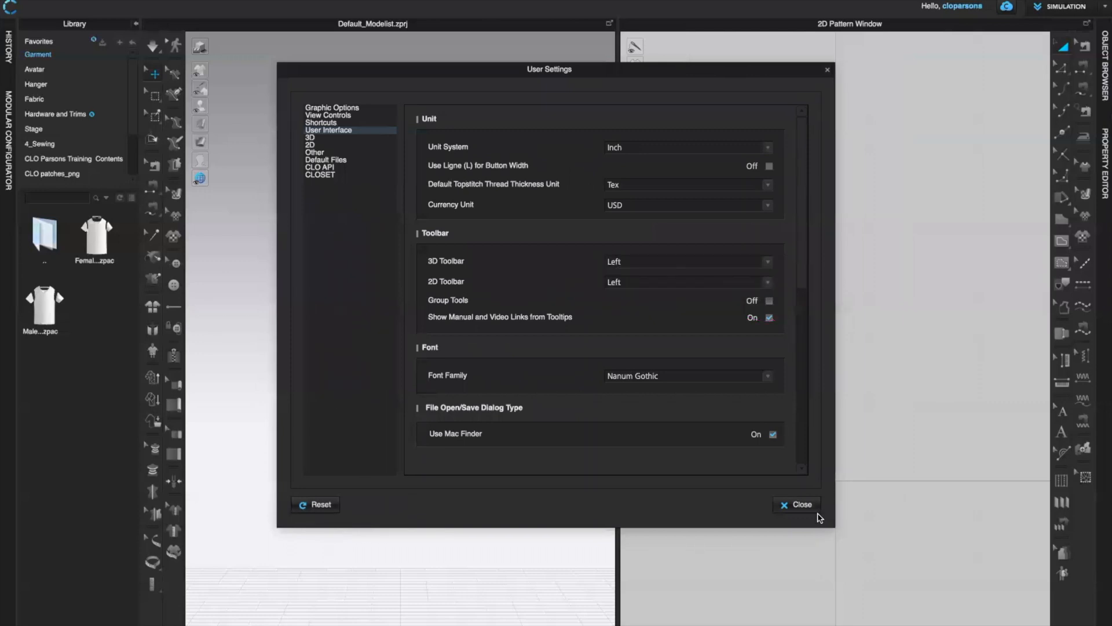
click(797, 505)
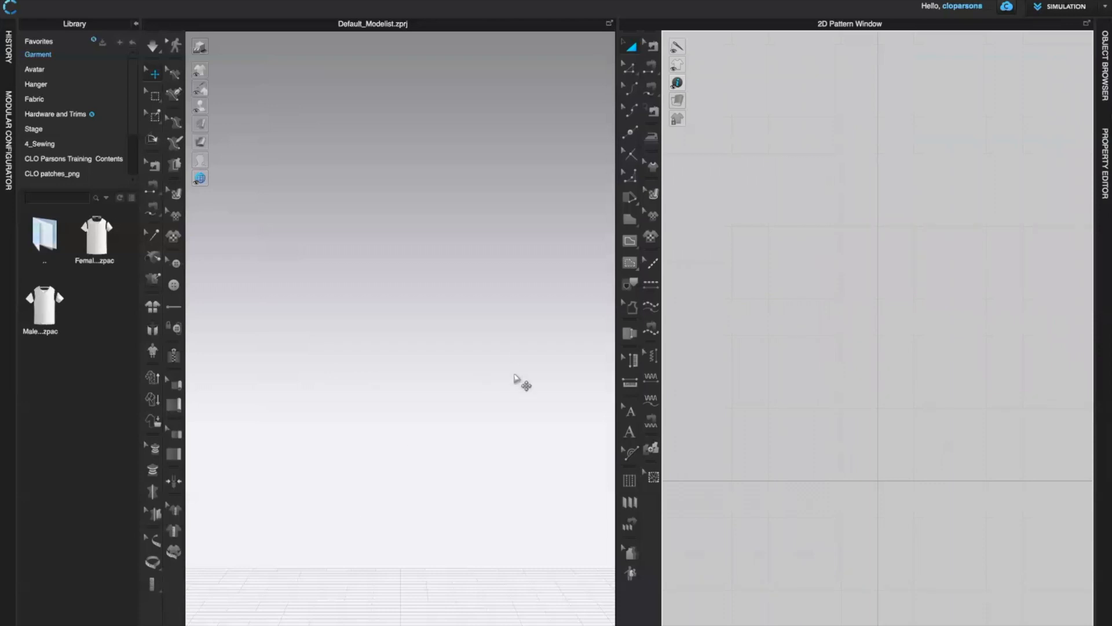
mouse_move(566, 339)
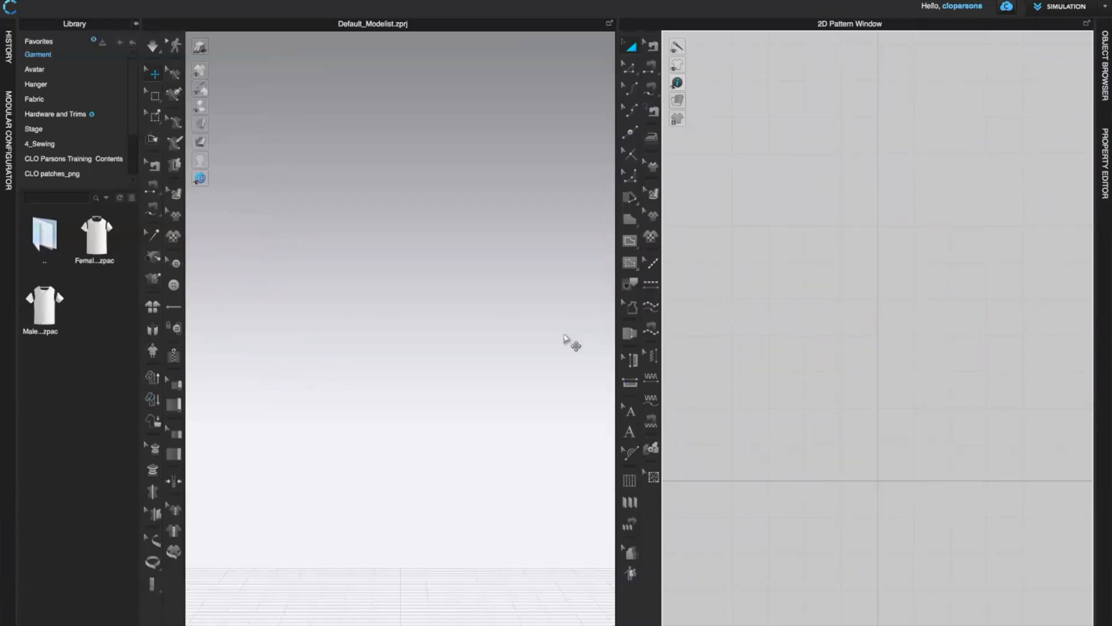
mouse_move(691, 55)
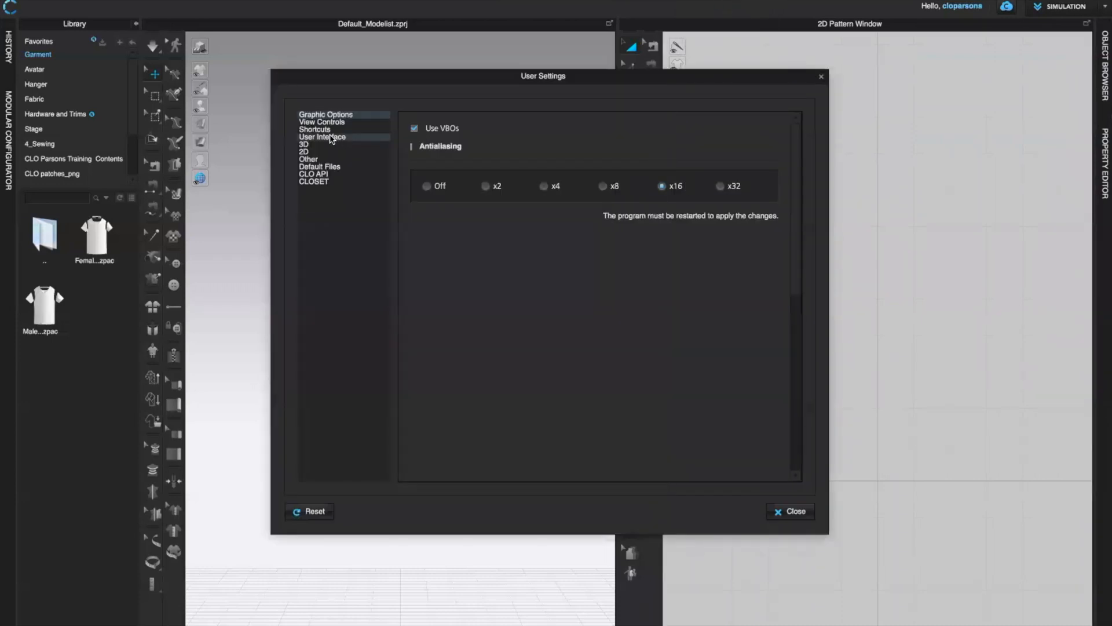
Set the 2D Toolbar back to Right, then view the Default Files page.
click(322, 137)
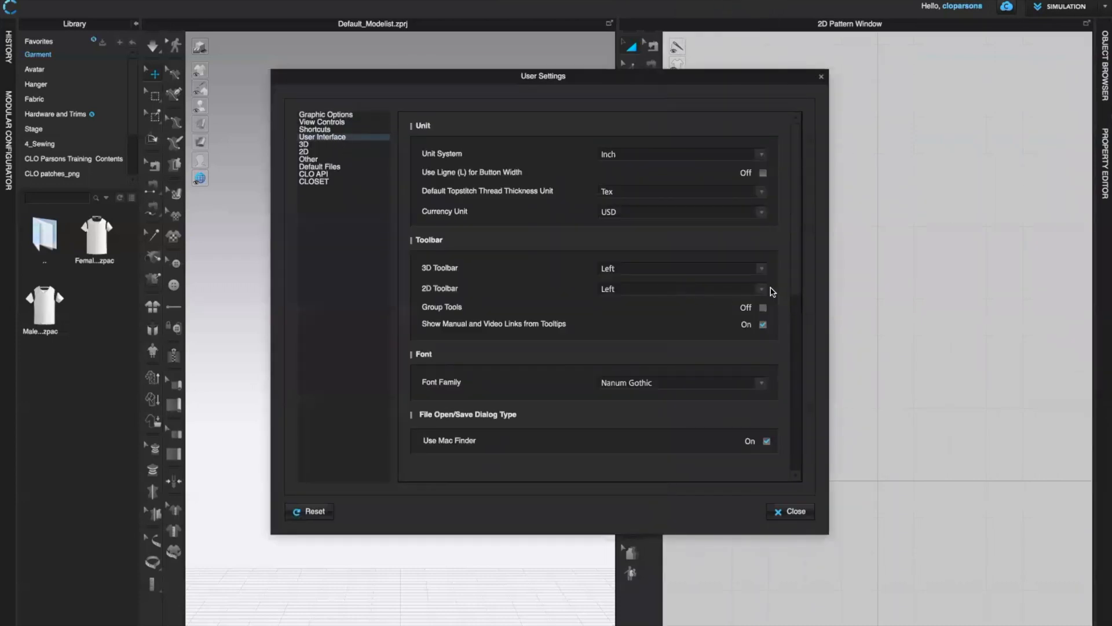
click(760, 288)
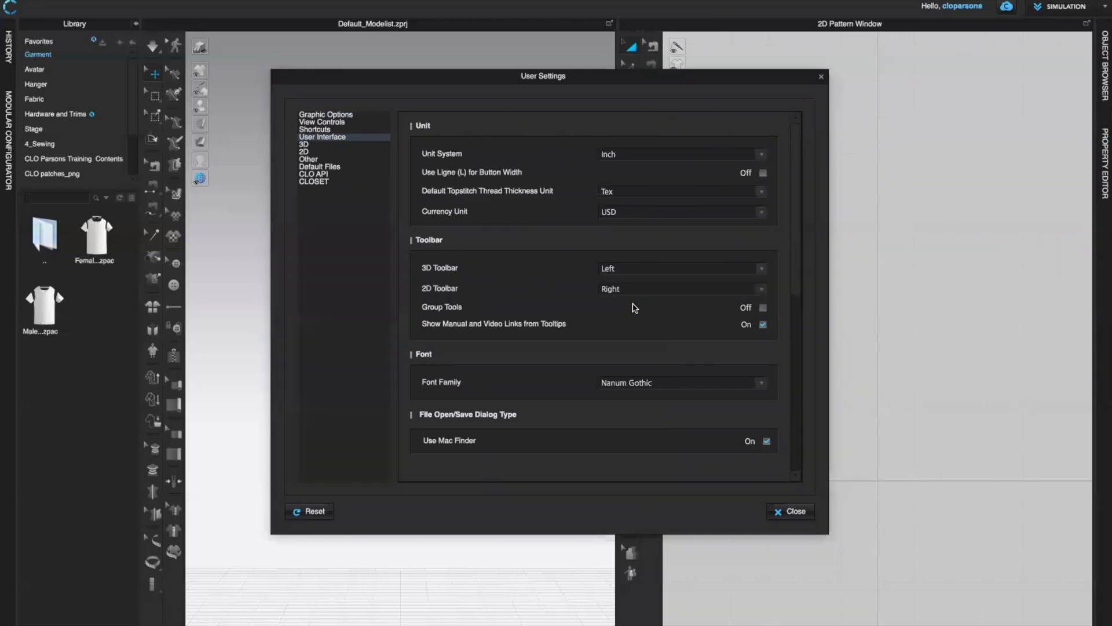
click(790, 511)
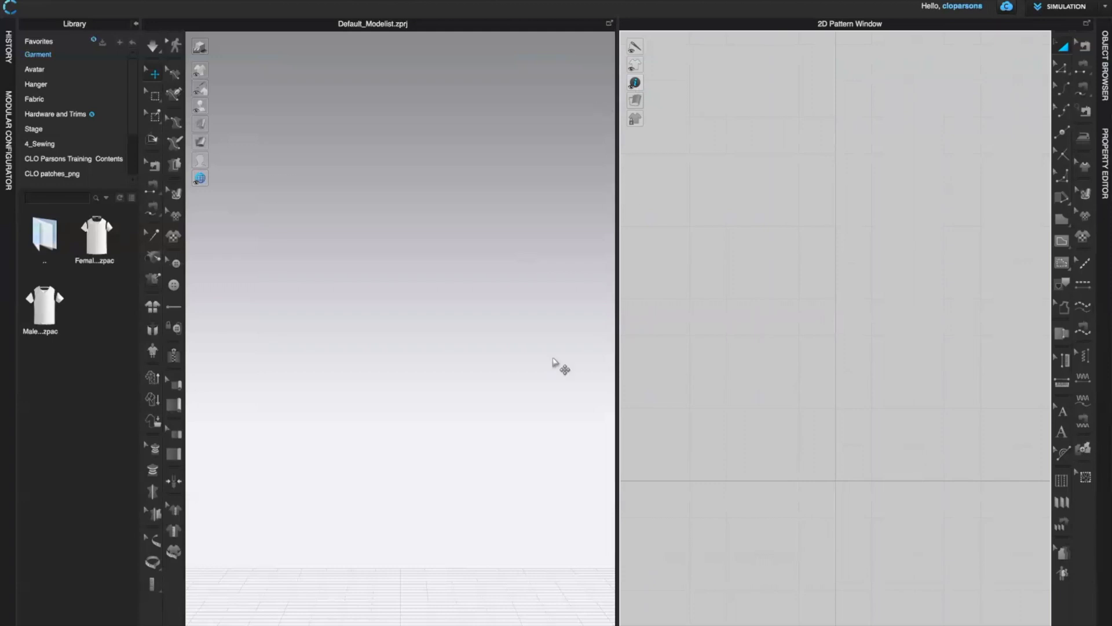
mouse_move(498, 350)
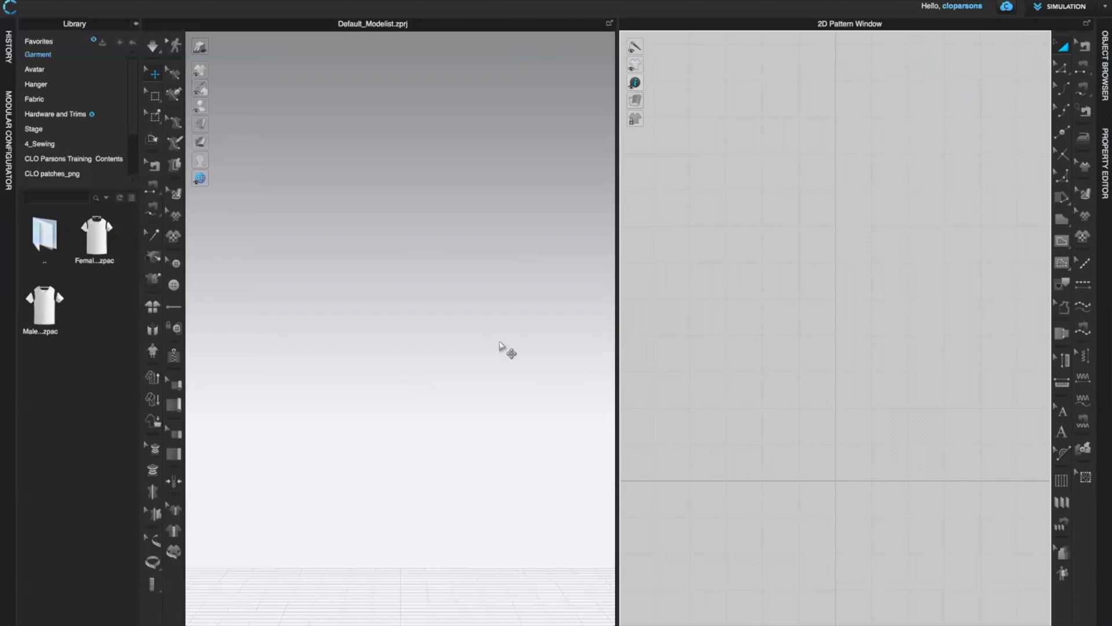
mouse_move(386, 304)
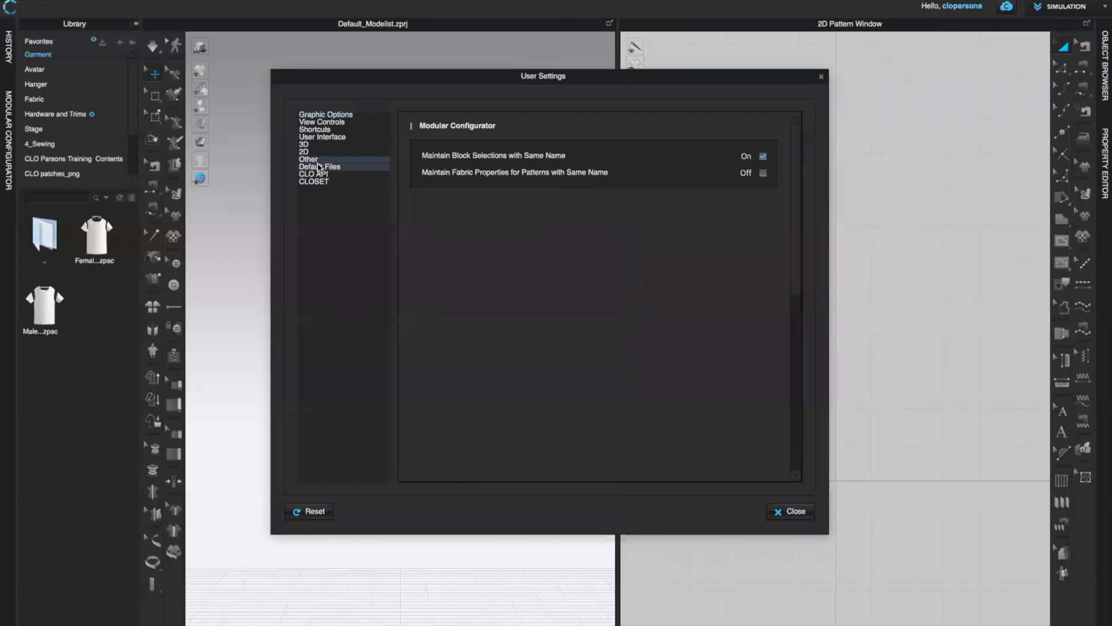
click(318, 166)
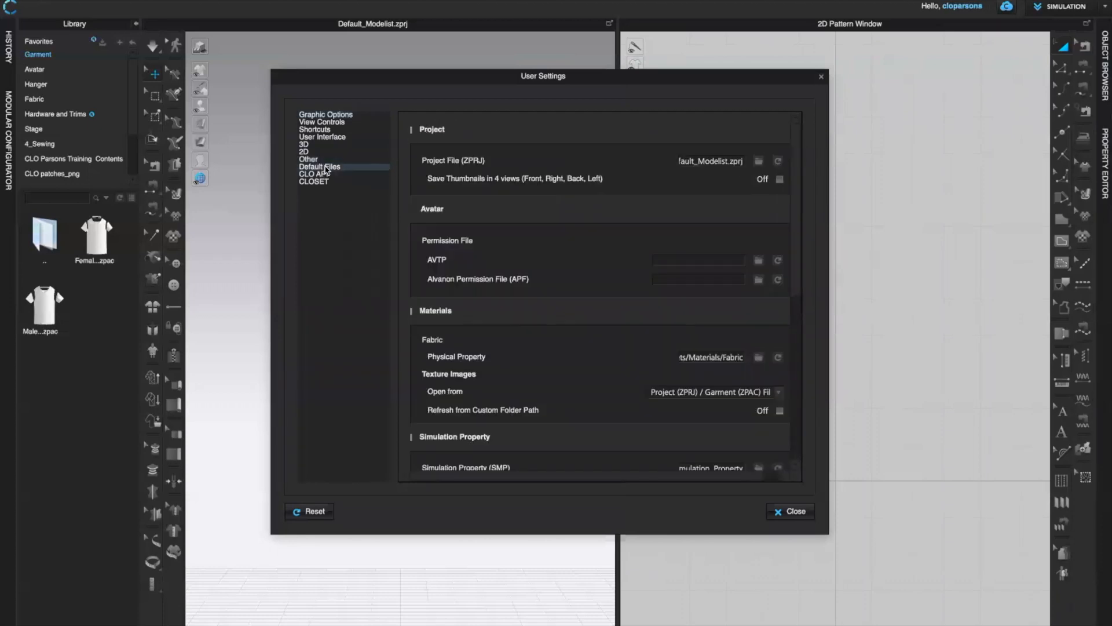